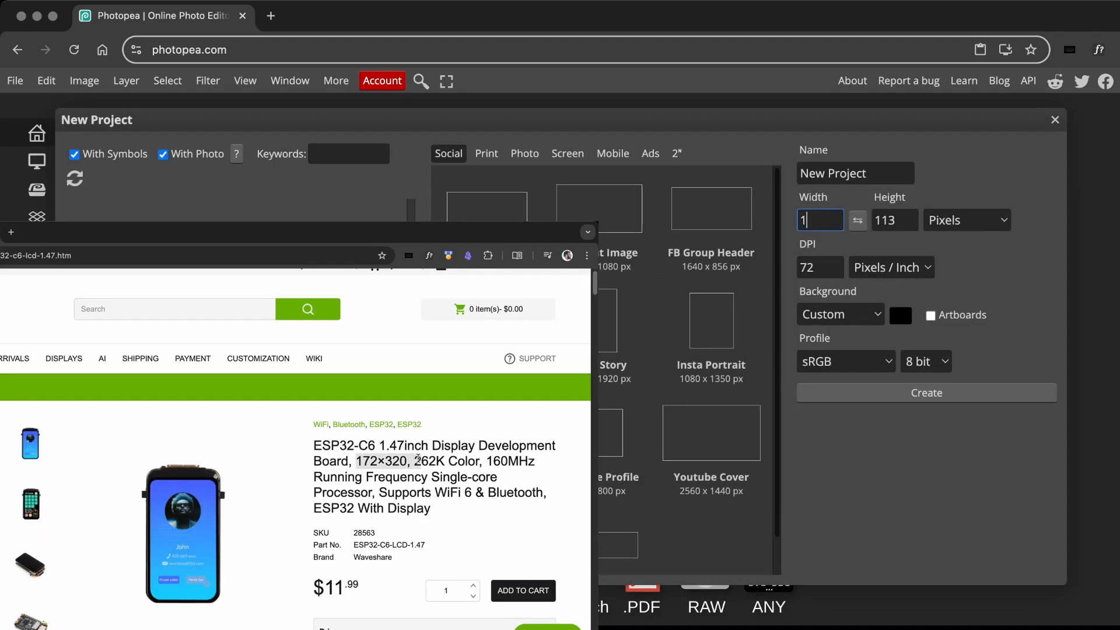
Create a new Photopea project 172 pixels wide and 320 pixels tall
text(72)
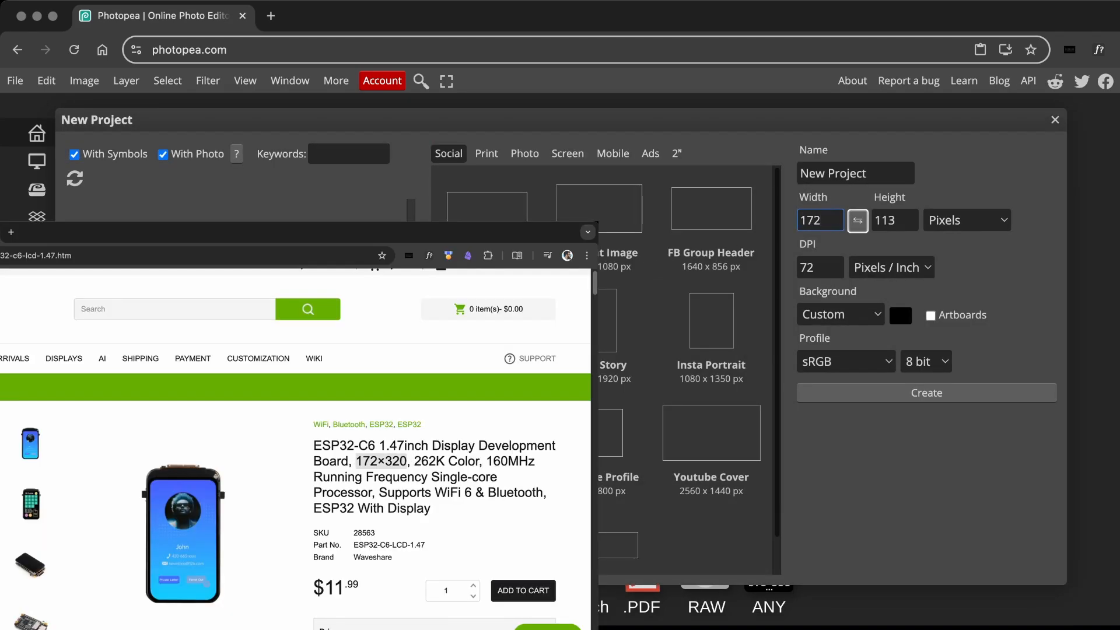
text(320)
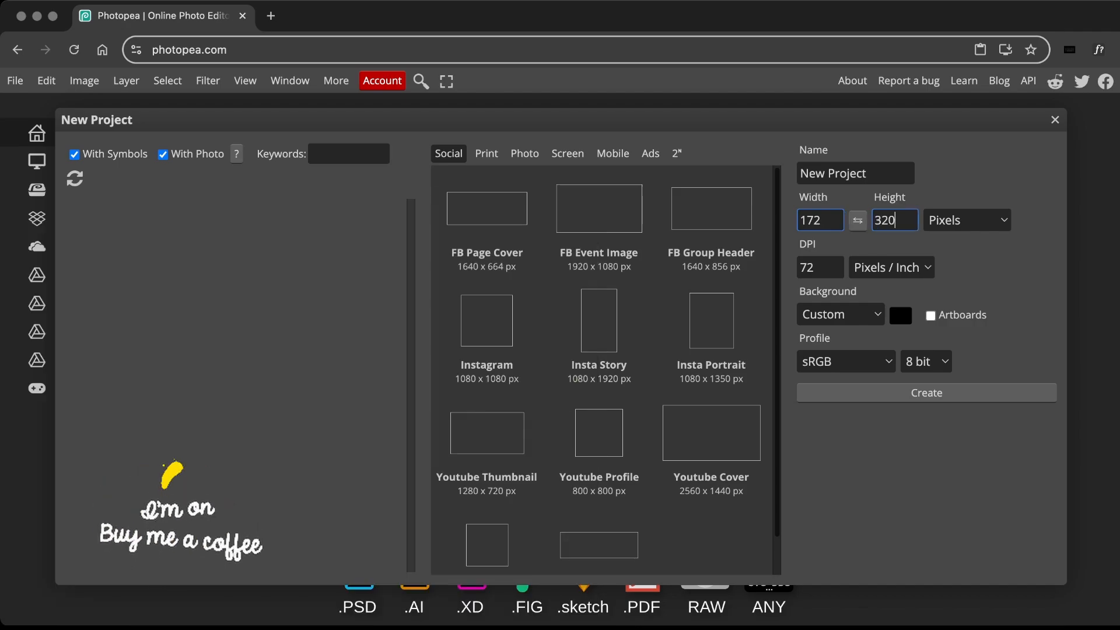
click(899, 315)
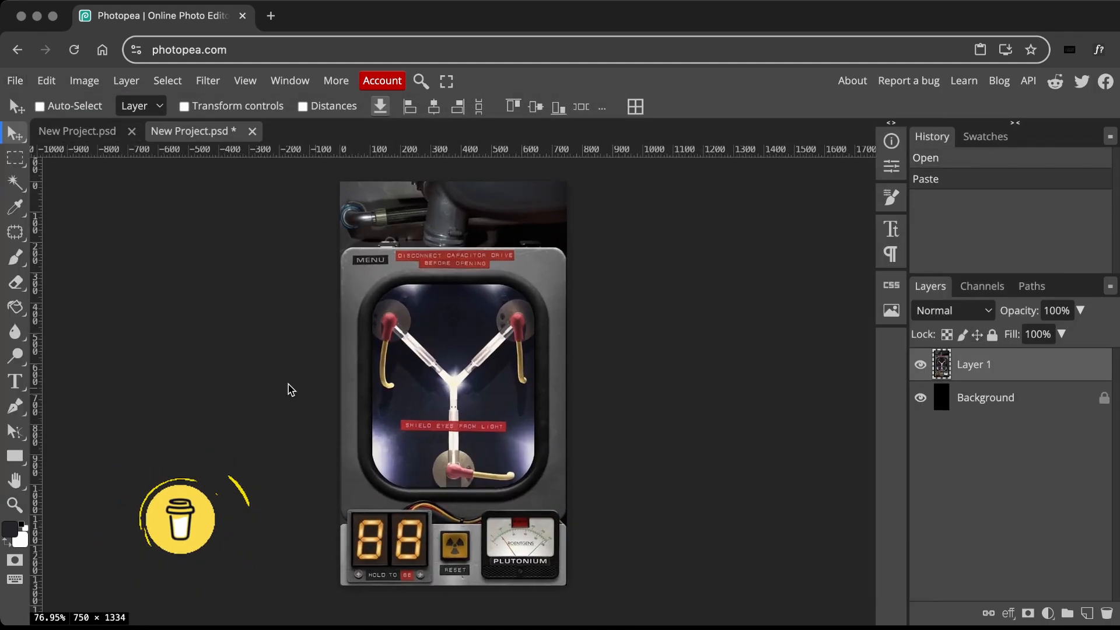
Draw a rectangle over the capacitor window and lower its opacity to about 50%
click(14, 456)
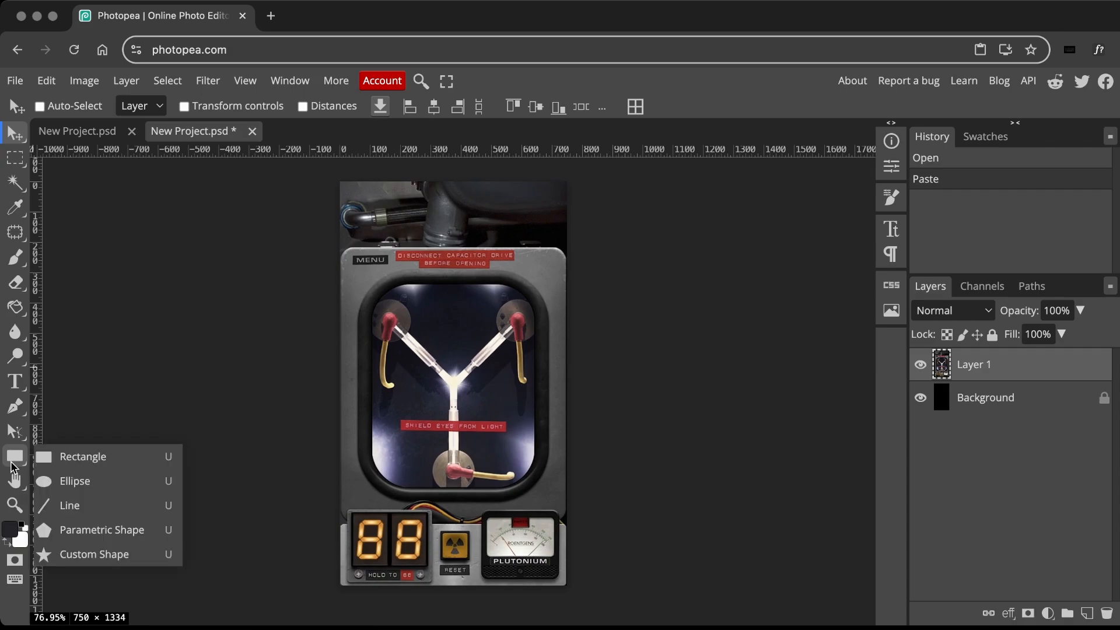
click(83, 456)
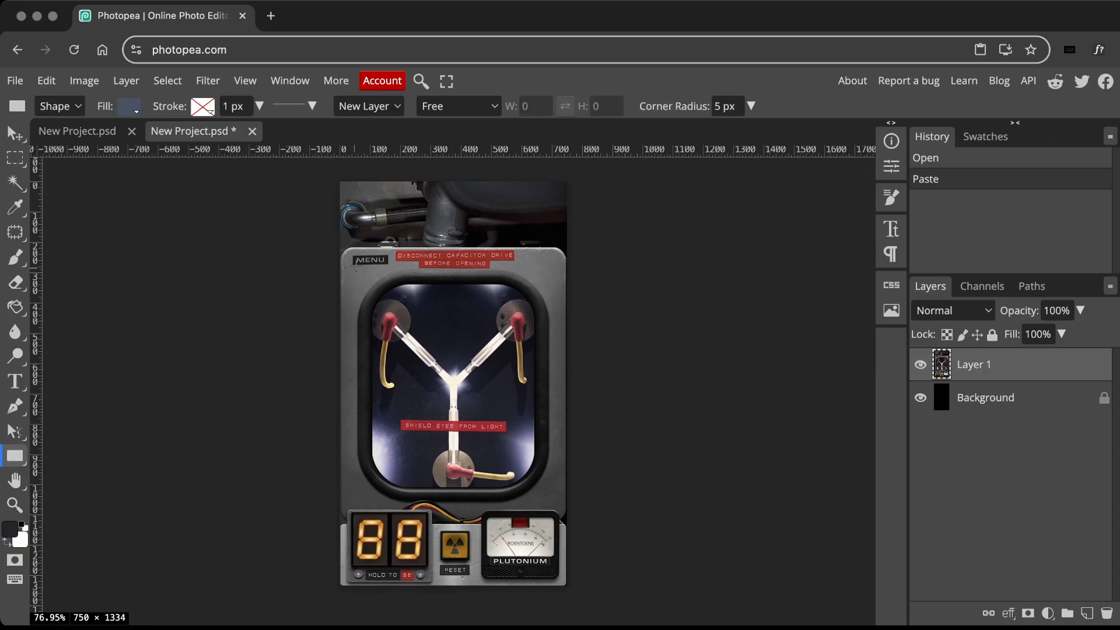
drag(353, 268, 534, 496)
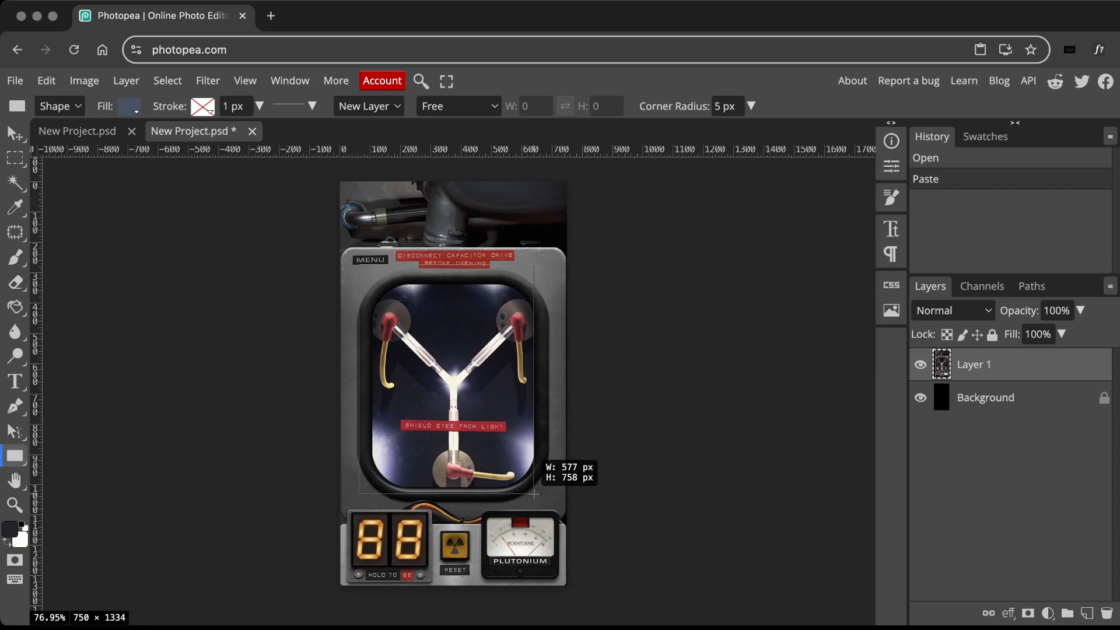
drag(356, 270, 545, 498)
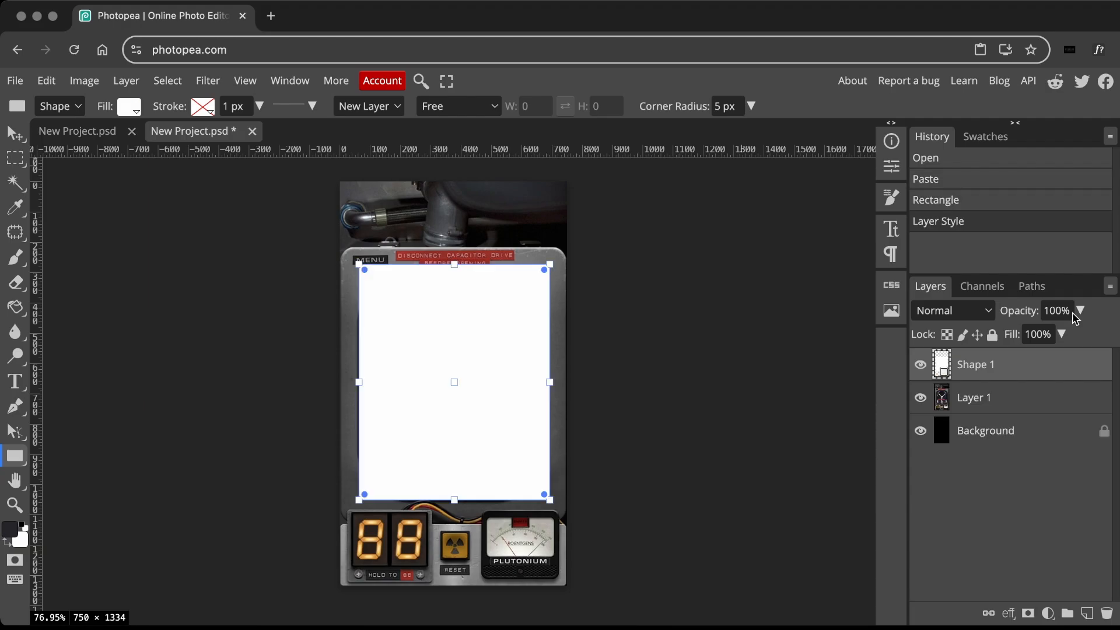
drag(1080, 310, 1045, 333)
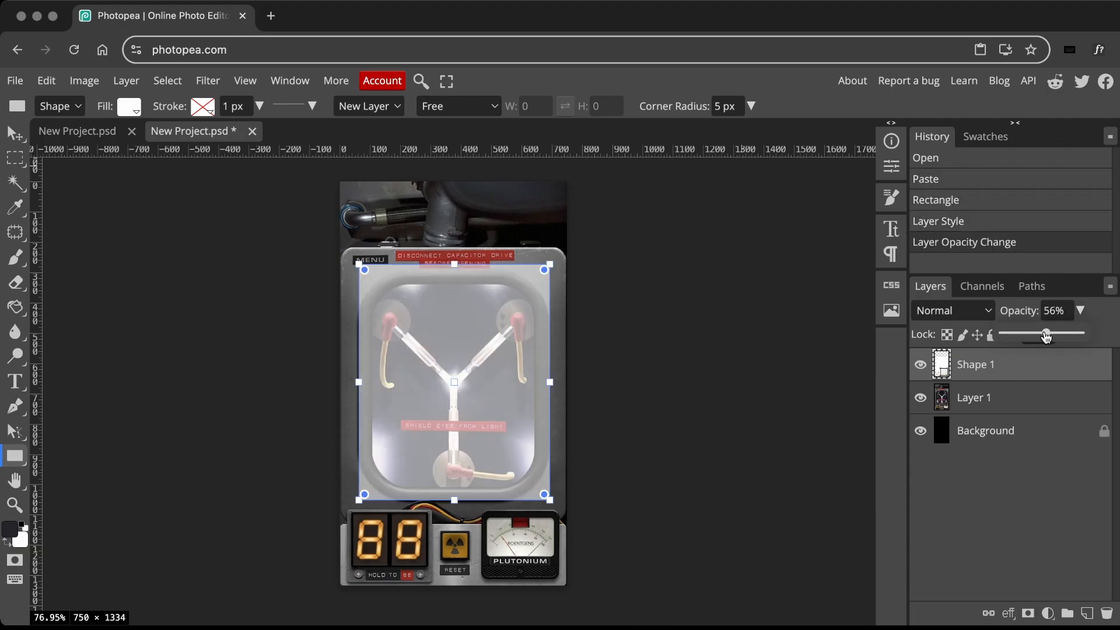
drag(1045, 333, 1040, 332)
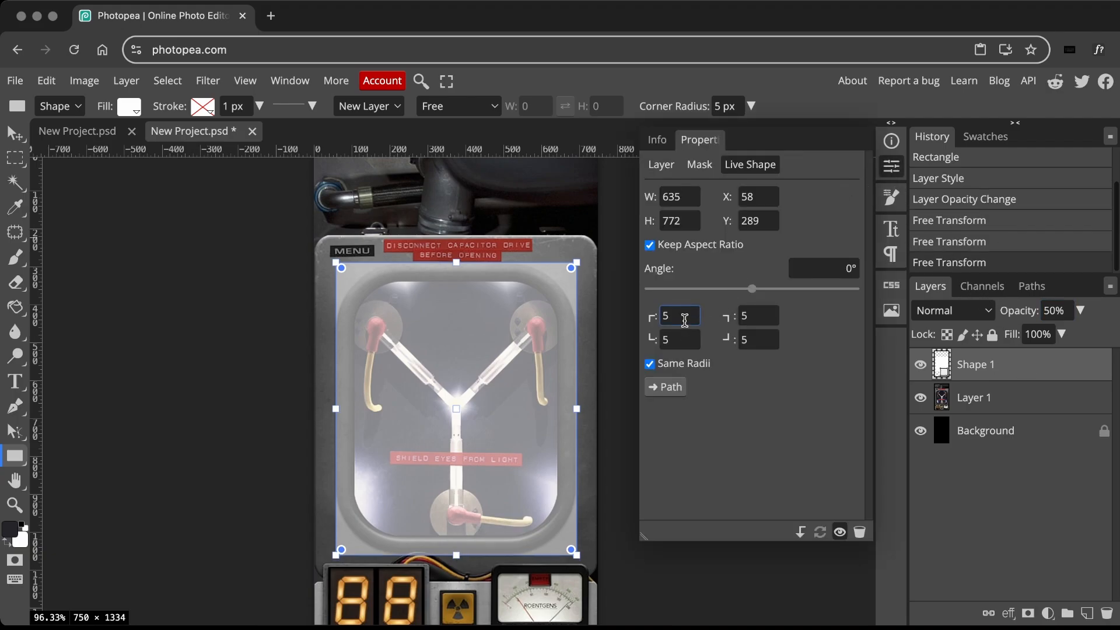
Round the rectangle's corners to match the window by adjusting the corner radius values
text(160)
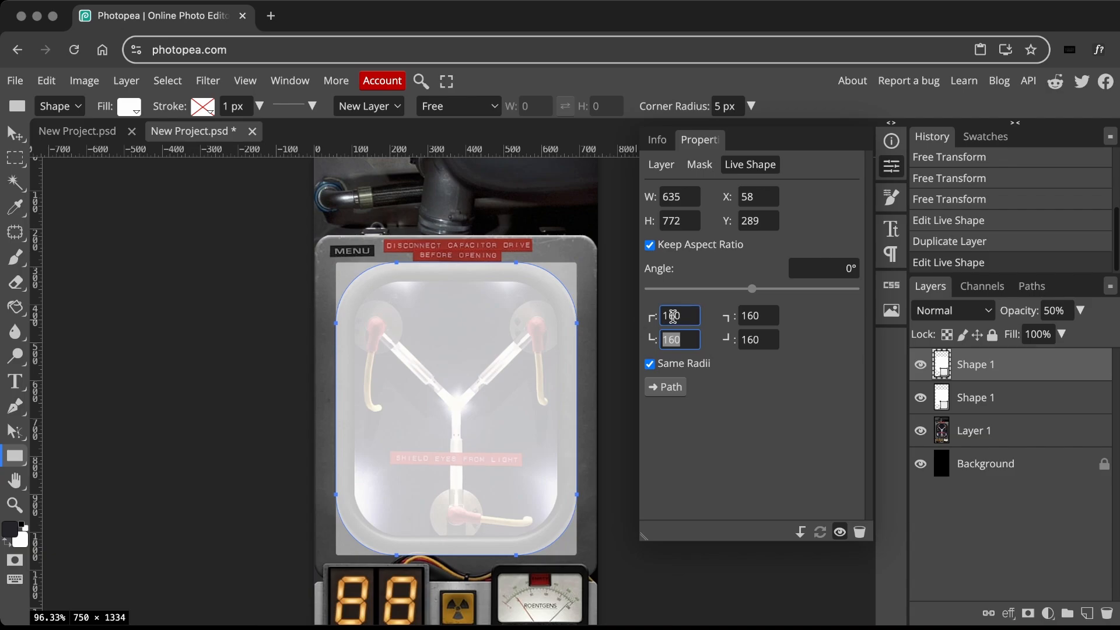
text(180)
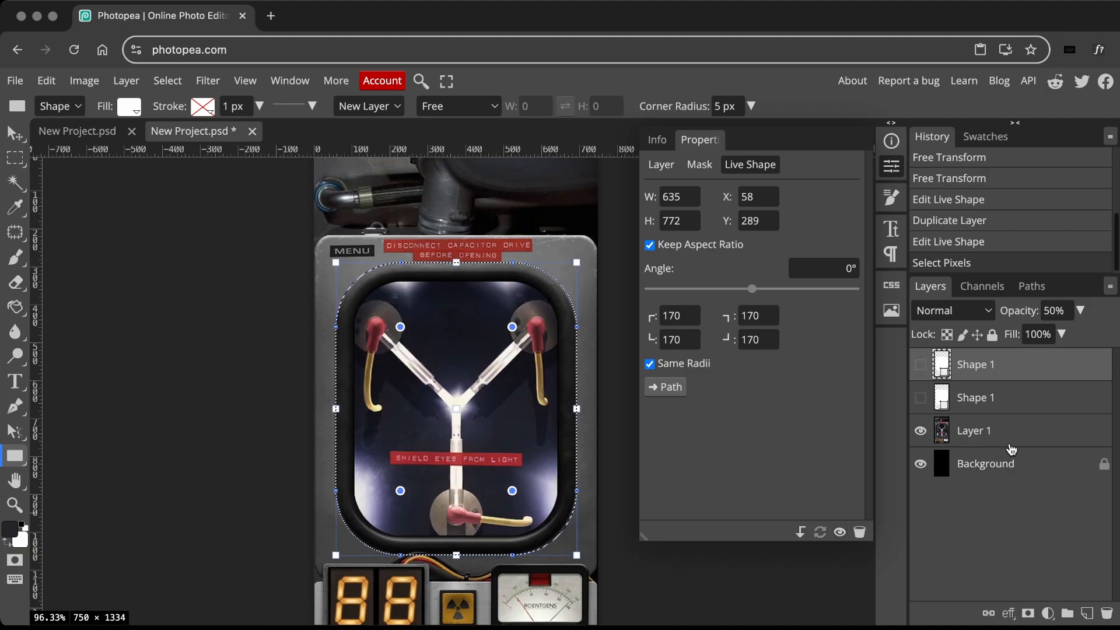
Free Transform the pasted capacitor window in the 172×320 project down to about 144×172 and confirm
click(972, 431)
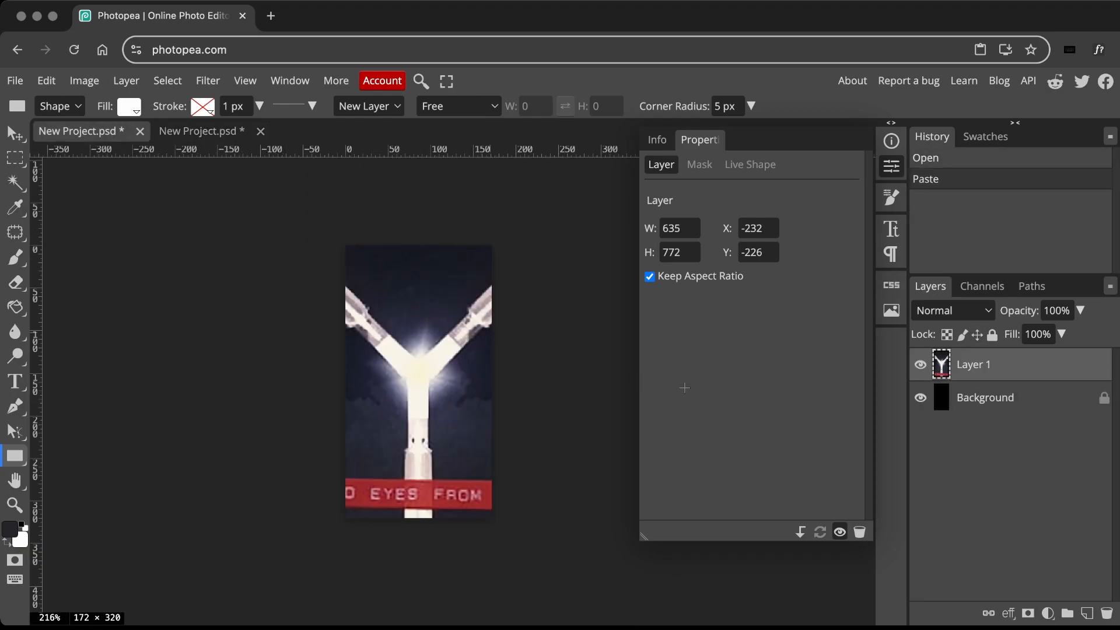
click(46, 80)
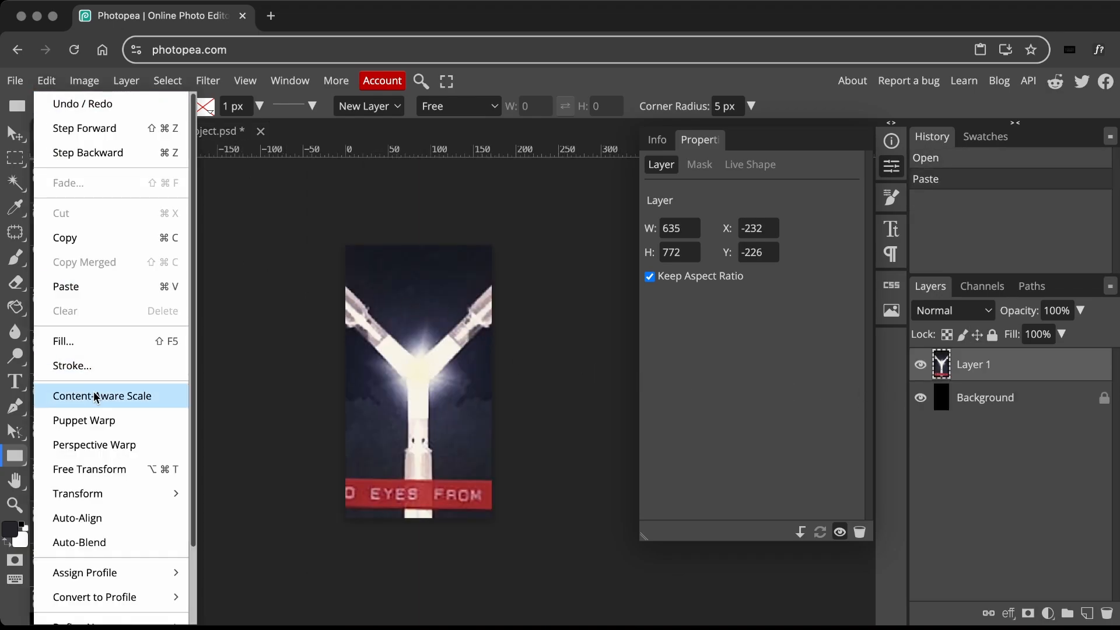
click(102, 395)
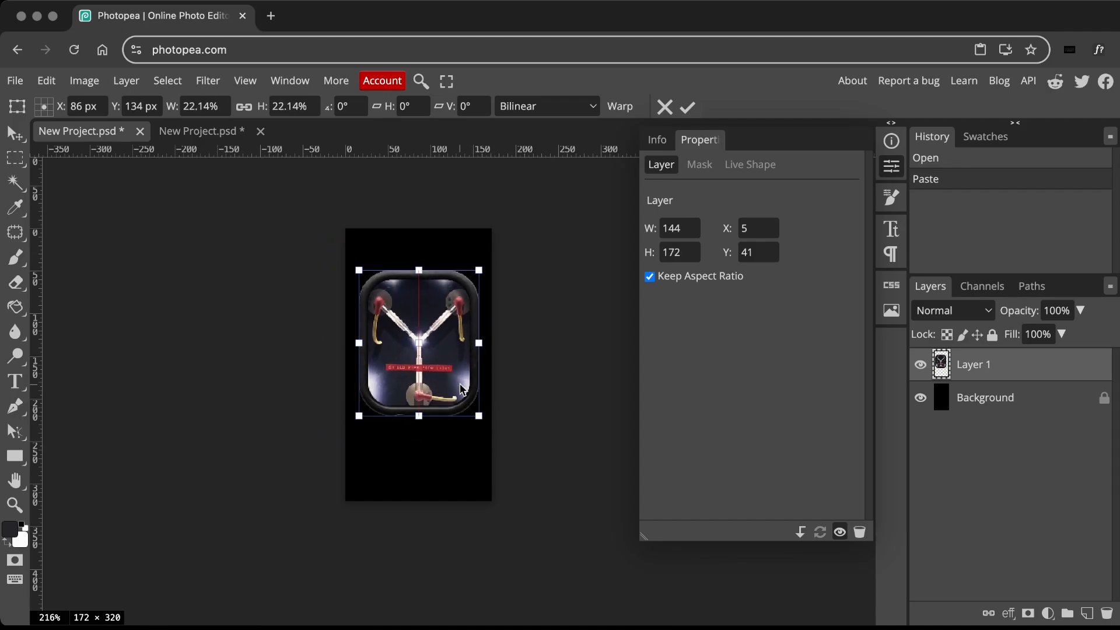
click(201, 130)
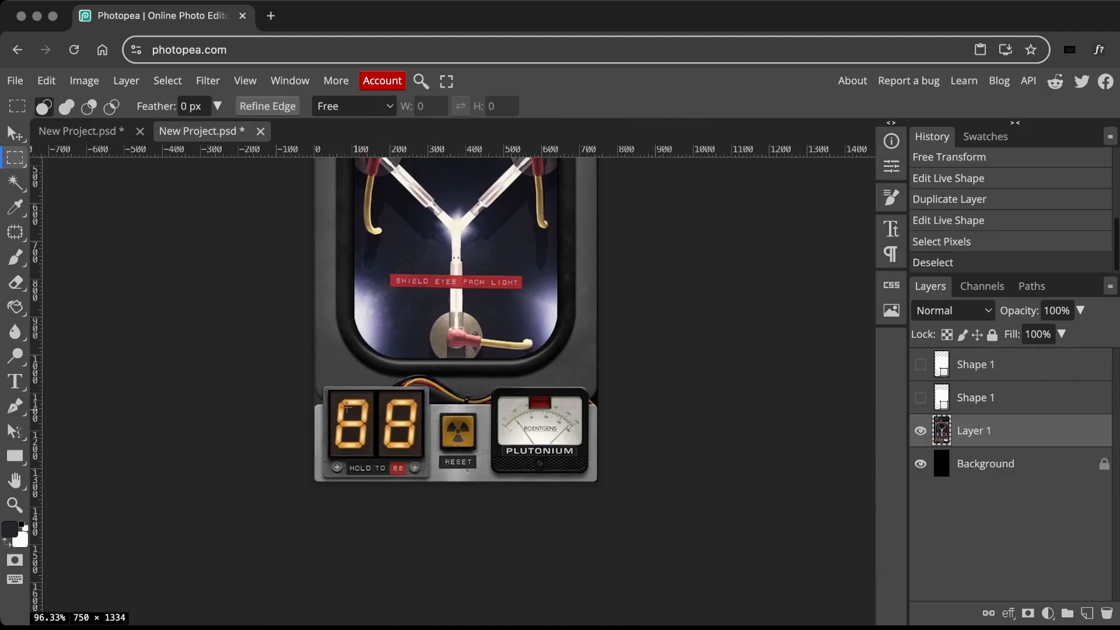
Copy the digit displays and warning label strip into the 172×320 screen and shrink them to fit
drag(320, 389, 431, 485)
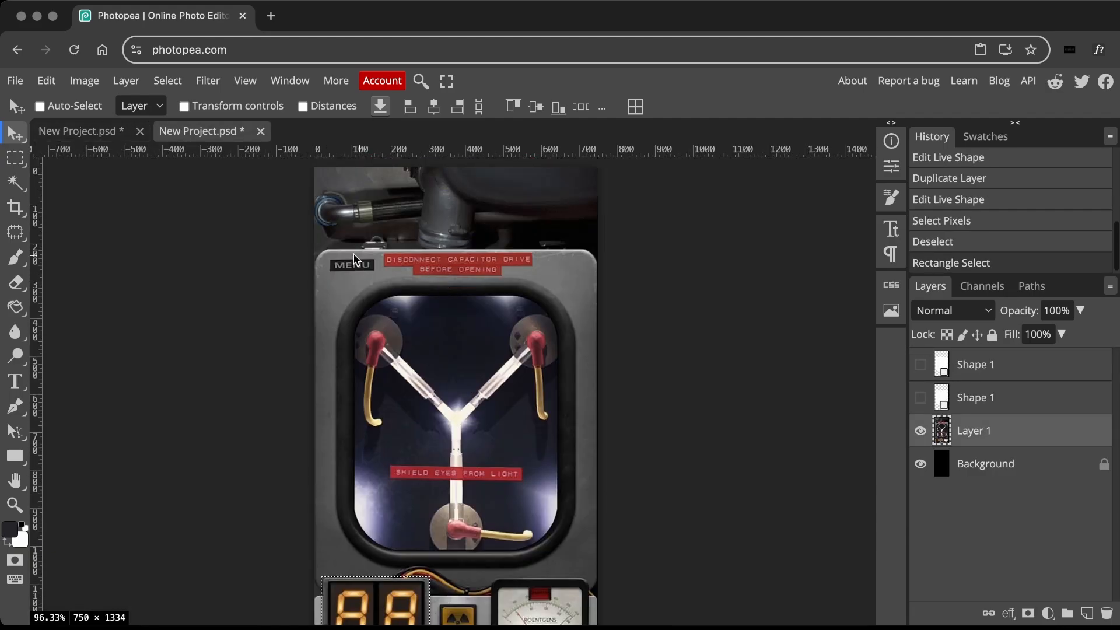
drag(325, 253, 543, 279)
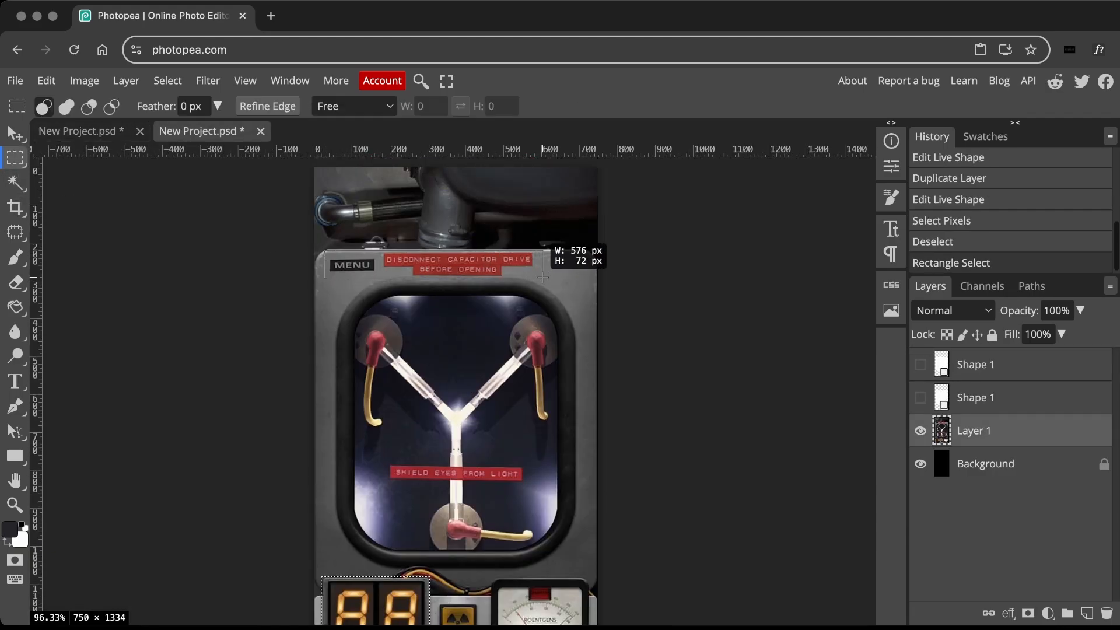
click(45, 80)
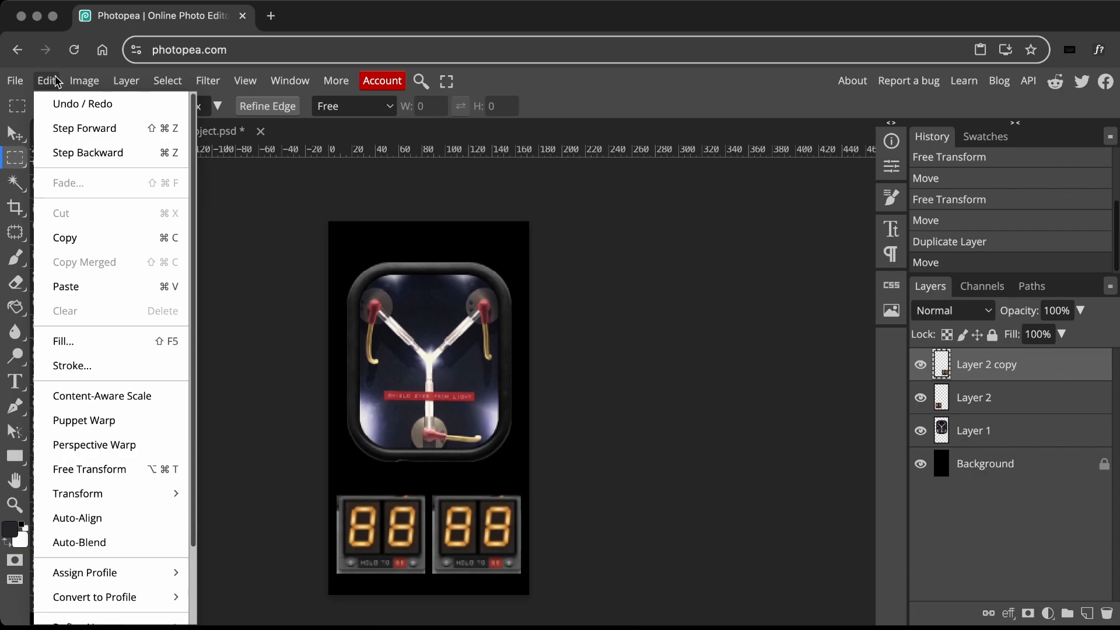
click(65, 287)
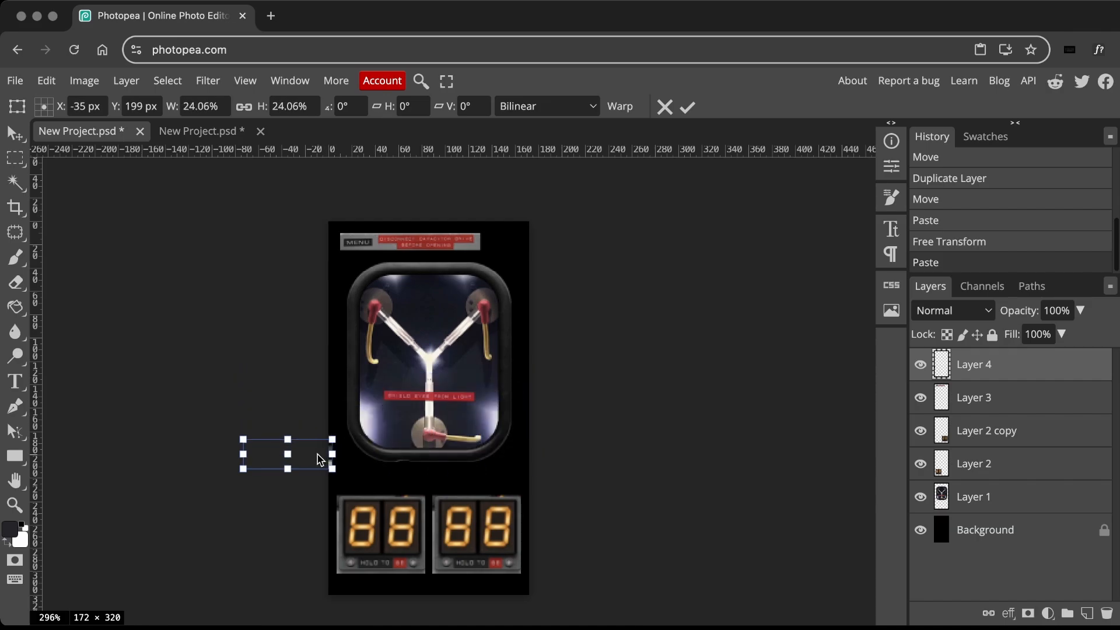
drag(286, 454, 424, 491)
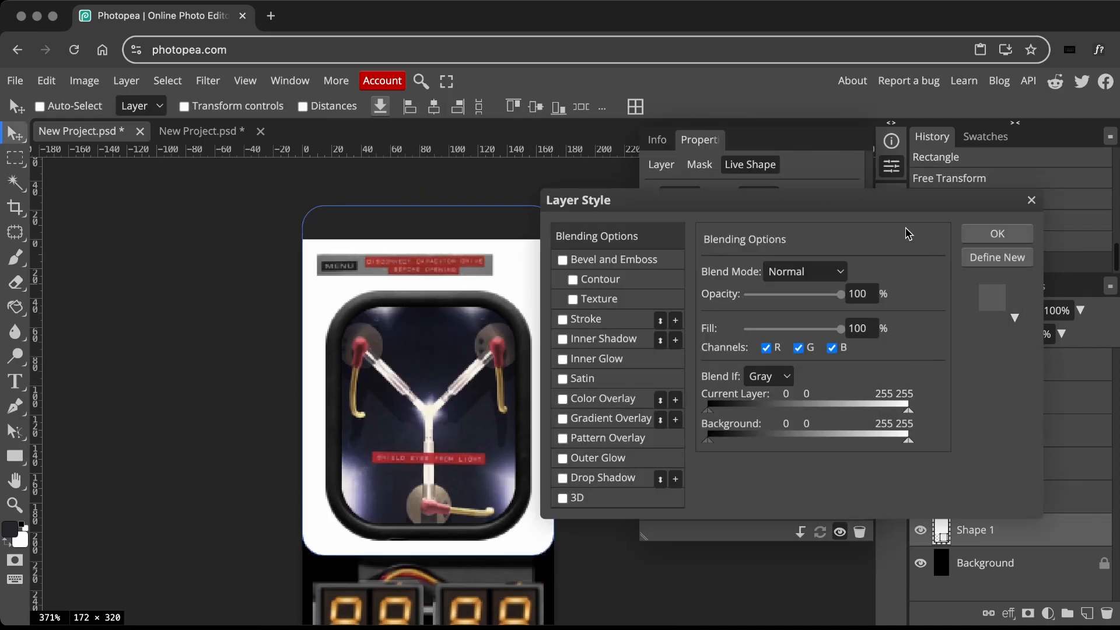
Style the backing panel, draw a second rounded panel behind the digit displays and move the digit pieces onto it
click(562, 418)
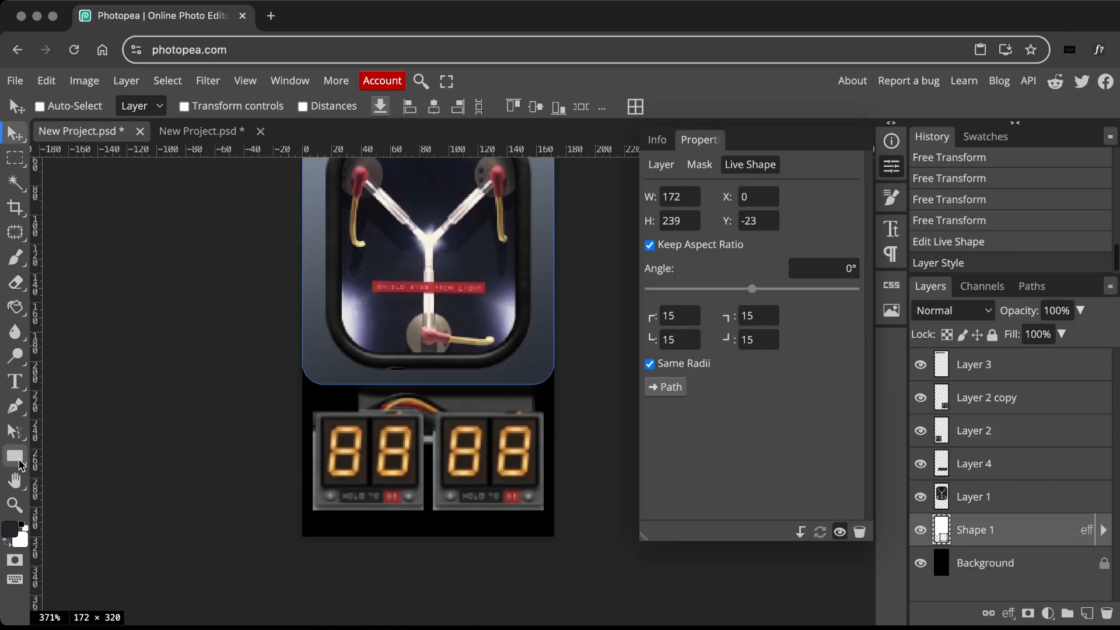
drag(314, 431, 545, 542)
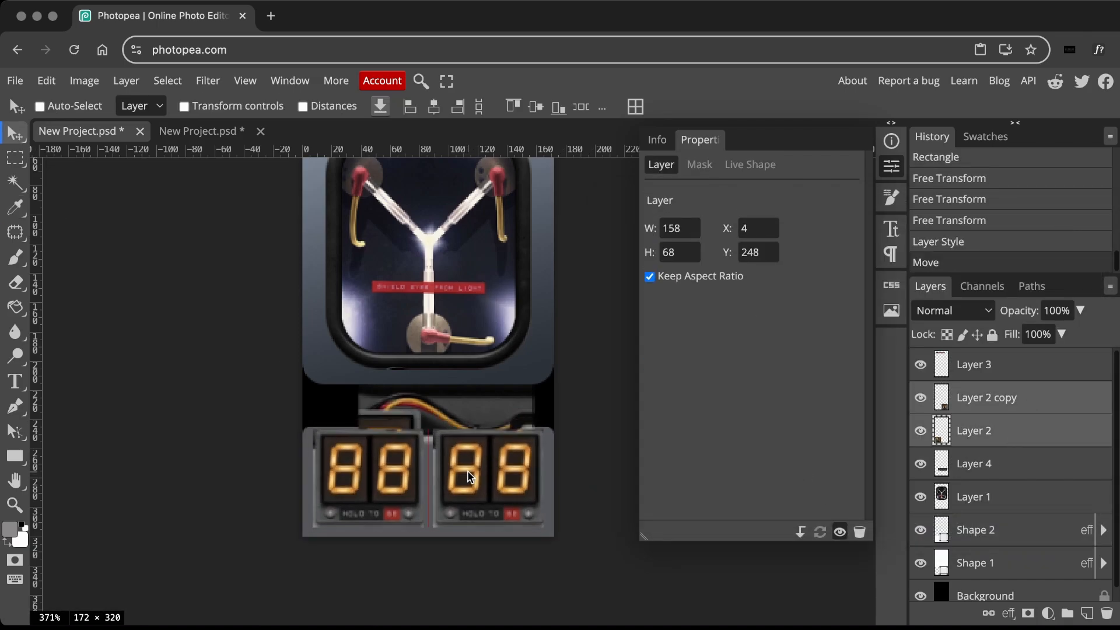
click(975, 518)
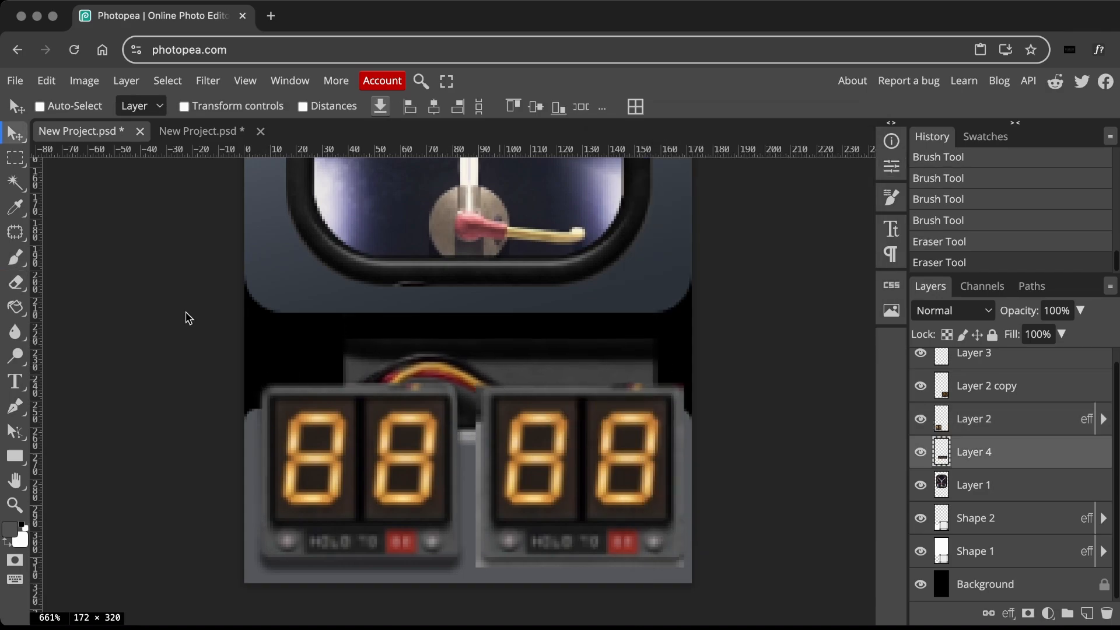
Erase leftover pixels around the digit displays with the Eraser tool
click(14, 281)
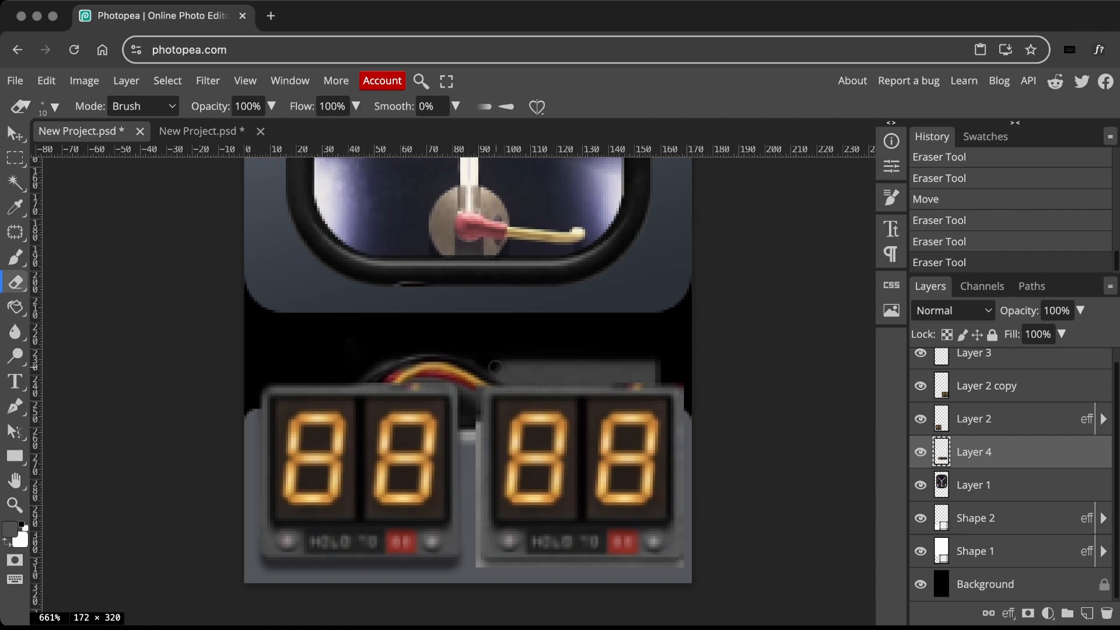
drag(494, 366, 659, 374)
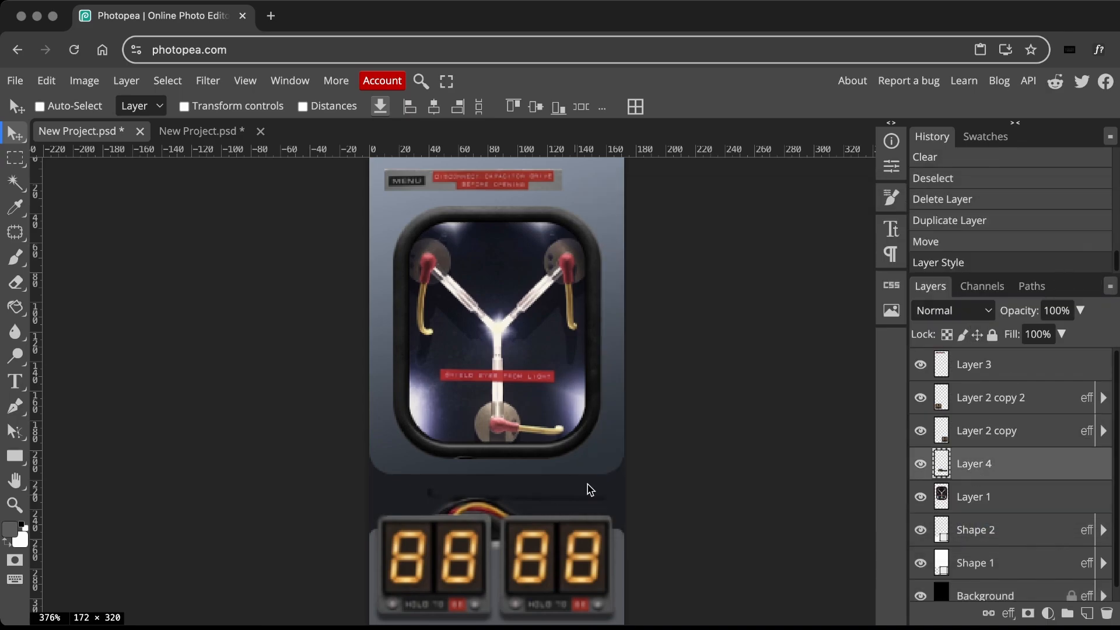
click(14, 281)
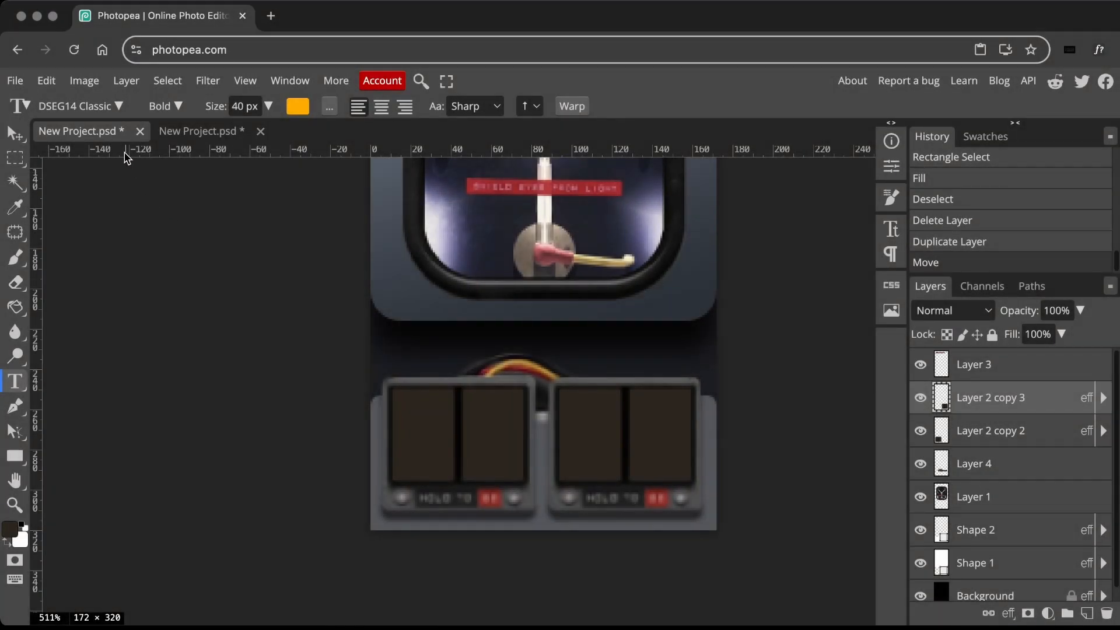
Add orange '00' digit text and set the blend mode of the metal texture over the panels
text(00)
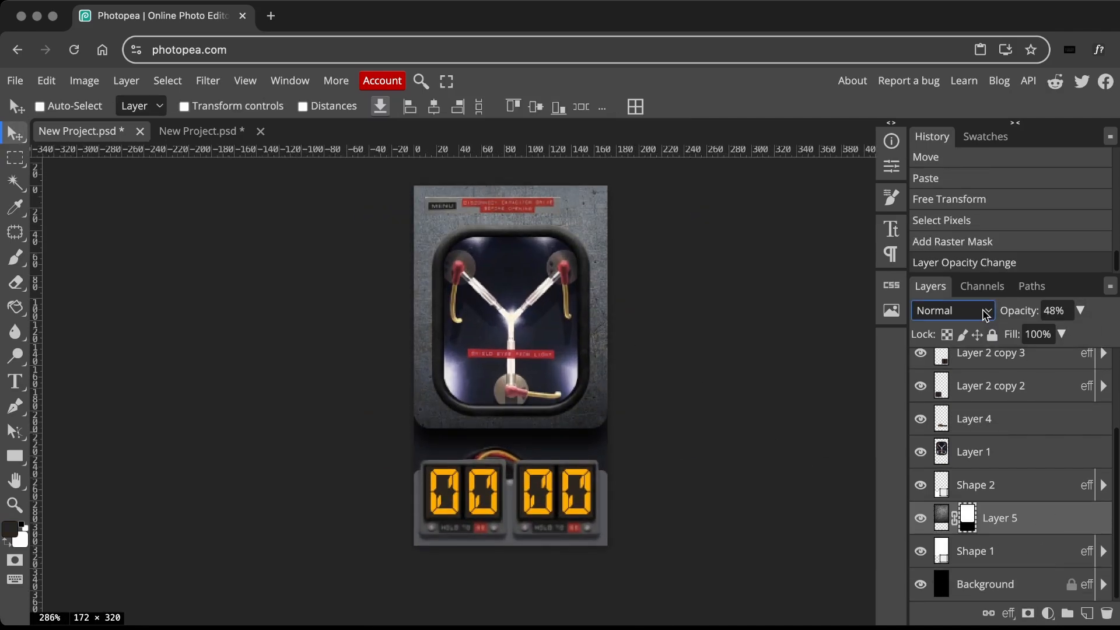
click(951, 310)
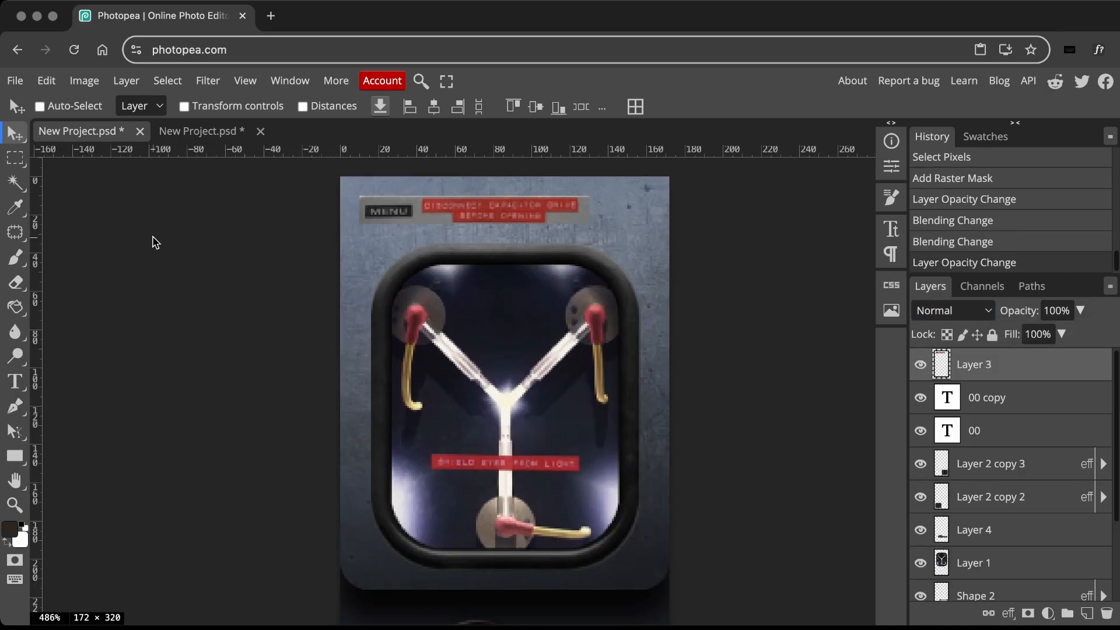
click(15, 281)
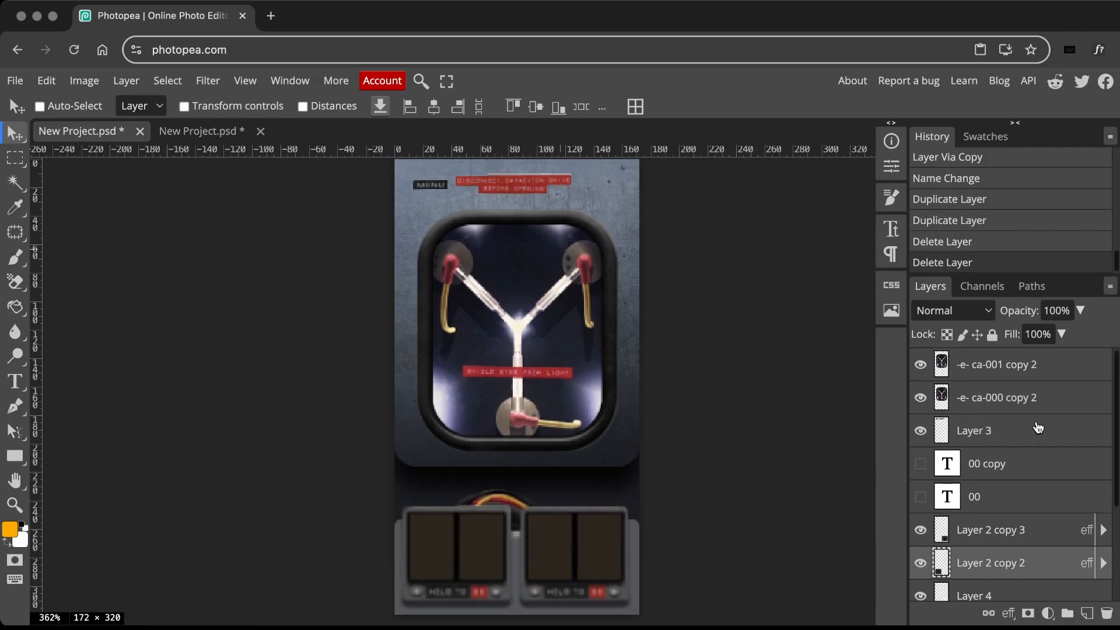
Select the background Layer 3 in the layers list to trim and merge the extra layers
click(920, 363)
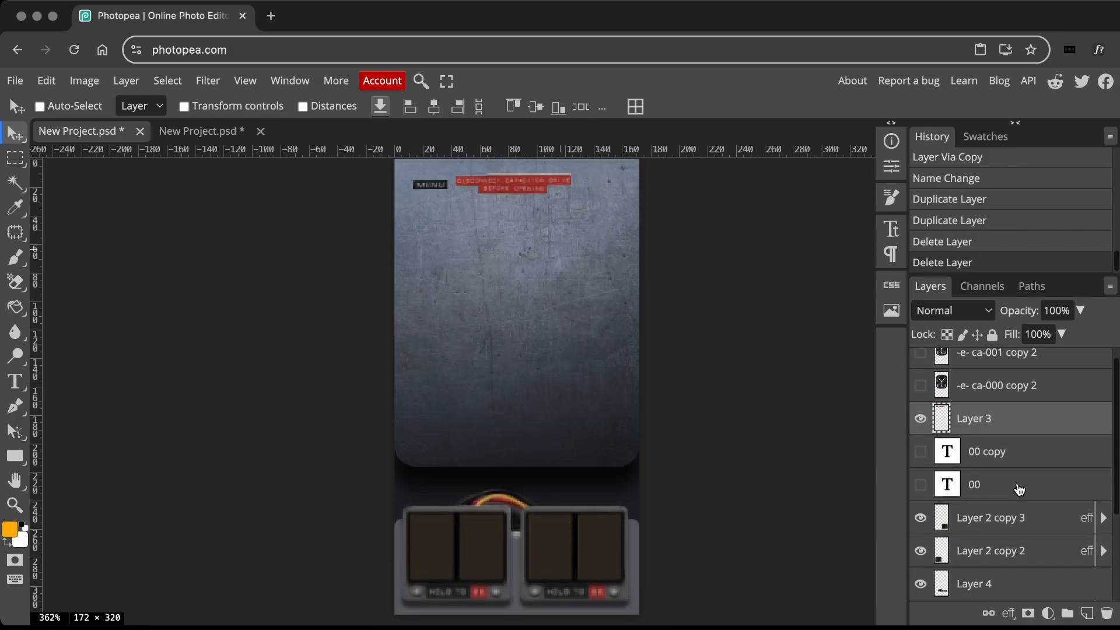
scroll(down, 3)
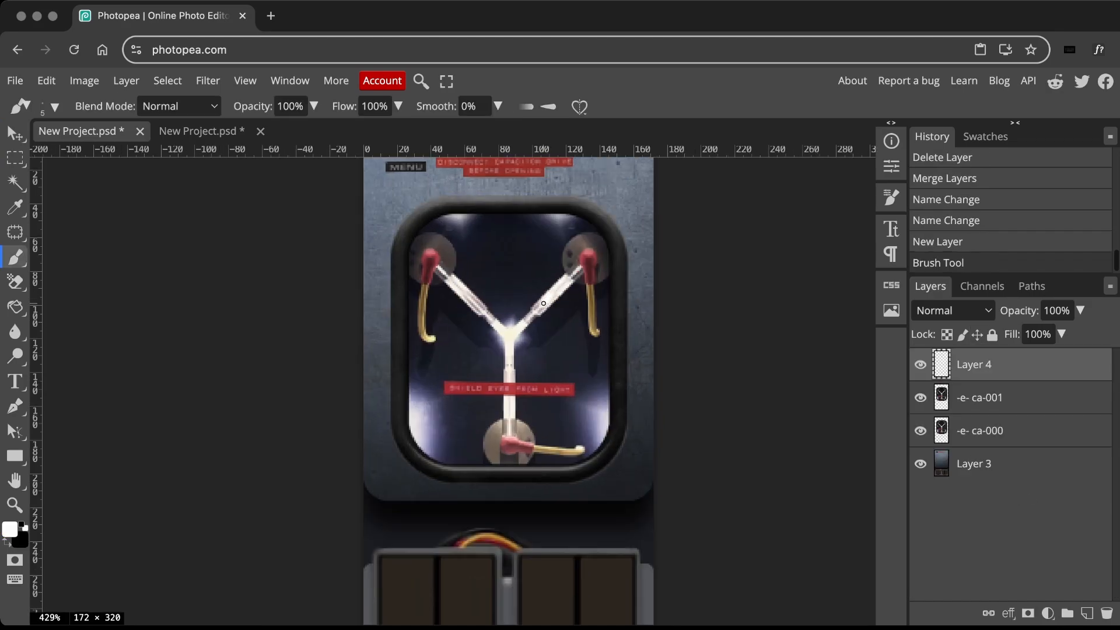
Paint white glow streaks along the capacitor arms with a 50% opacity brush
drag(542, 302, 468, 323)
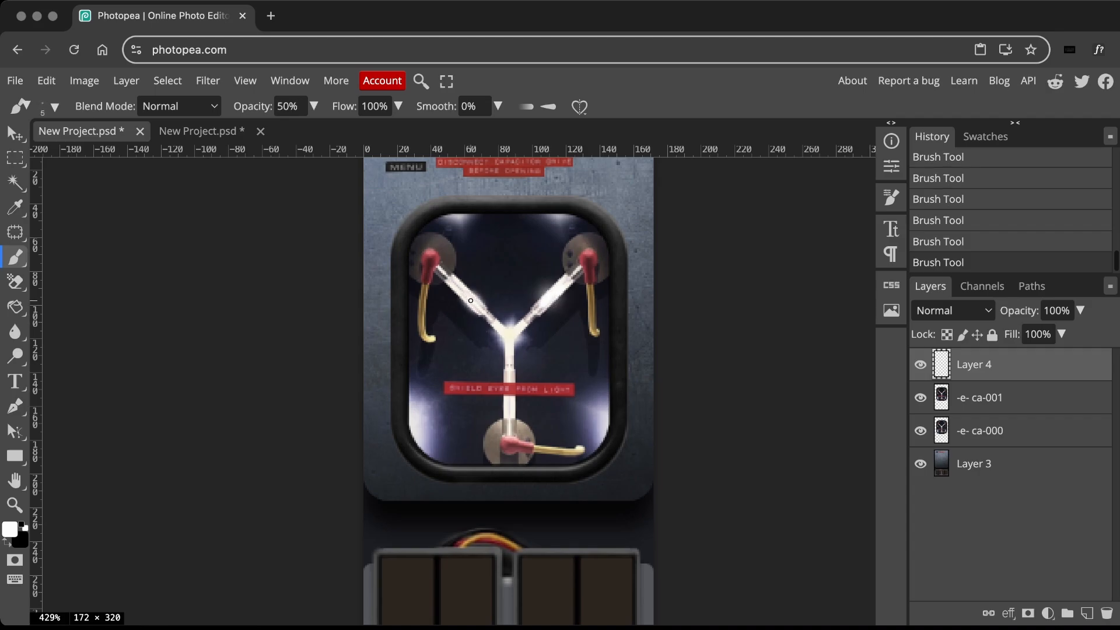
drag(470, 299, 507, 373)
text(-e- ca-002)
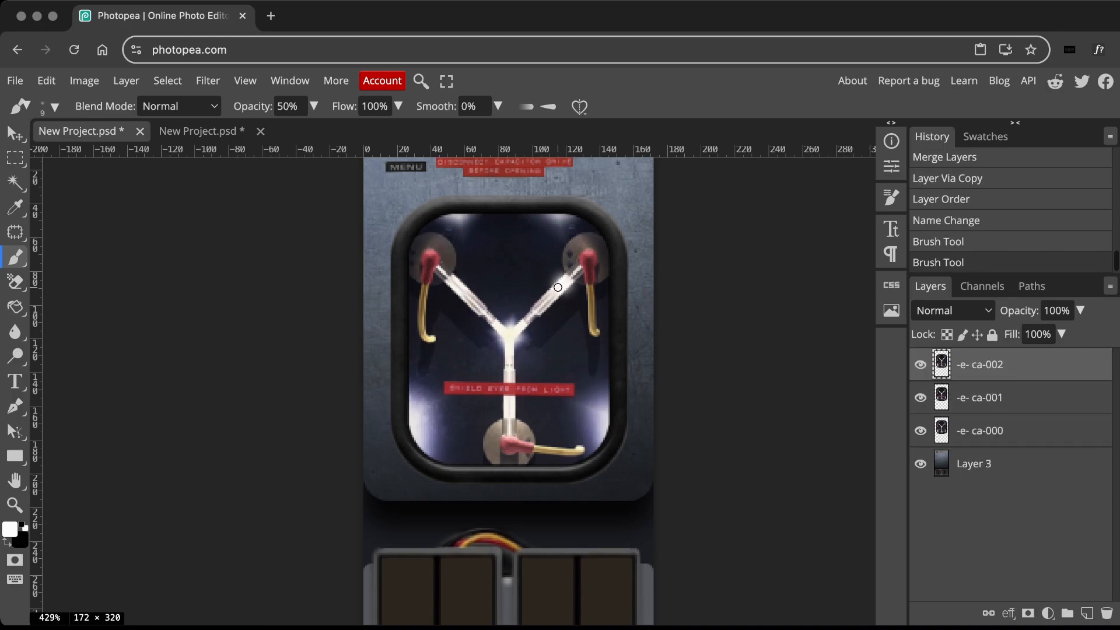
drag(557, 287, 509, 424)
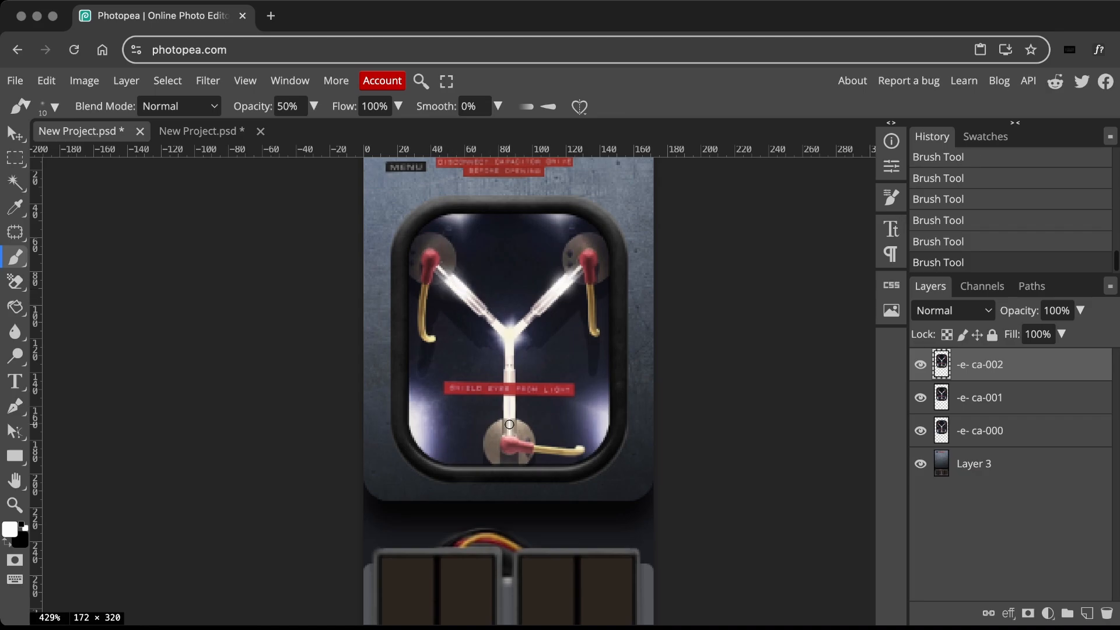
Paint a faint glow on ca-000, toggle ca-001 and ca-002 visibility to compare, and sample the dark blue colour
click(920, 364)
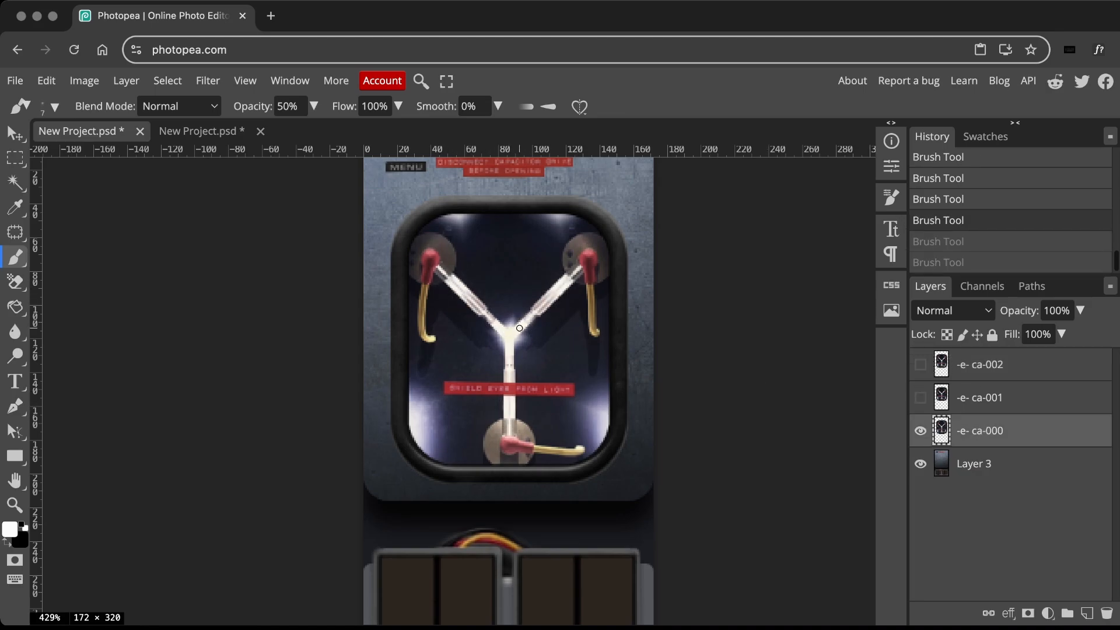
drag(519, 327, 524, 343)
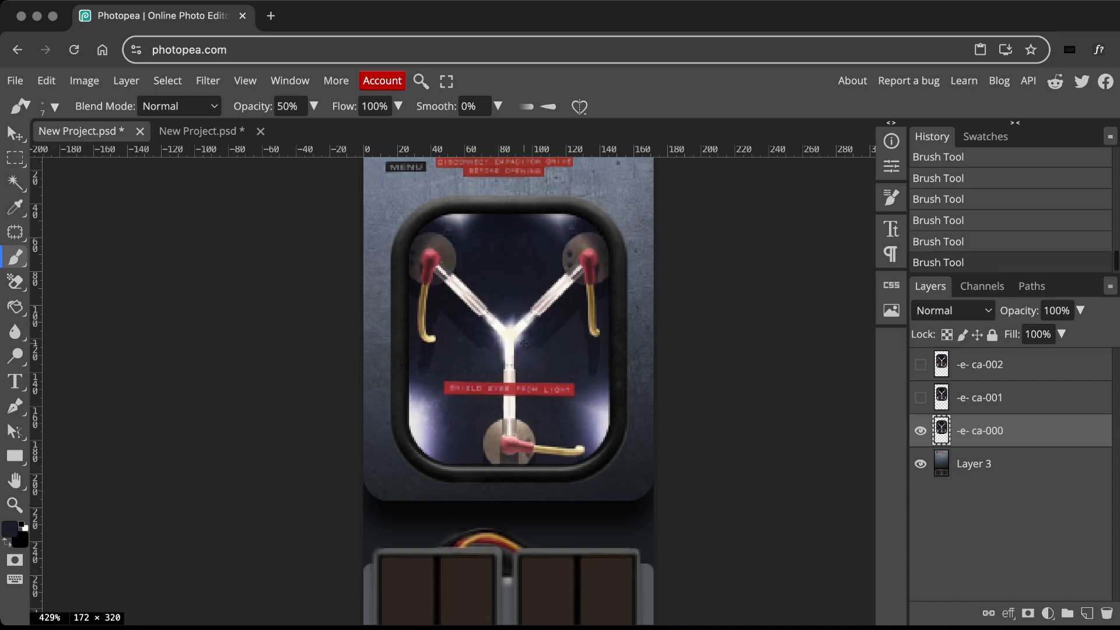
click(920, 397)
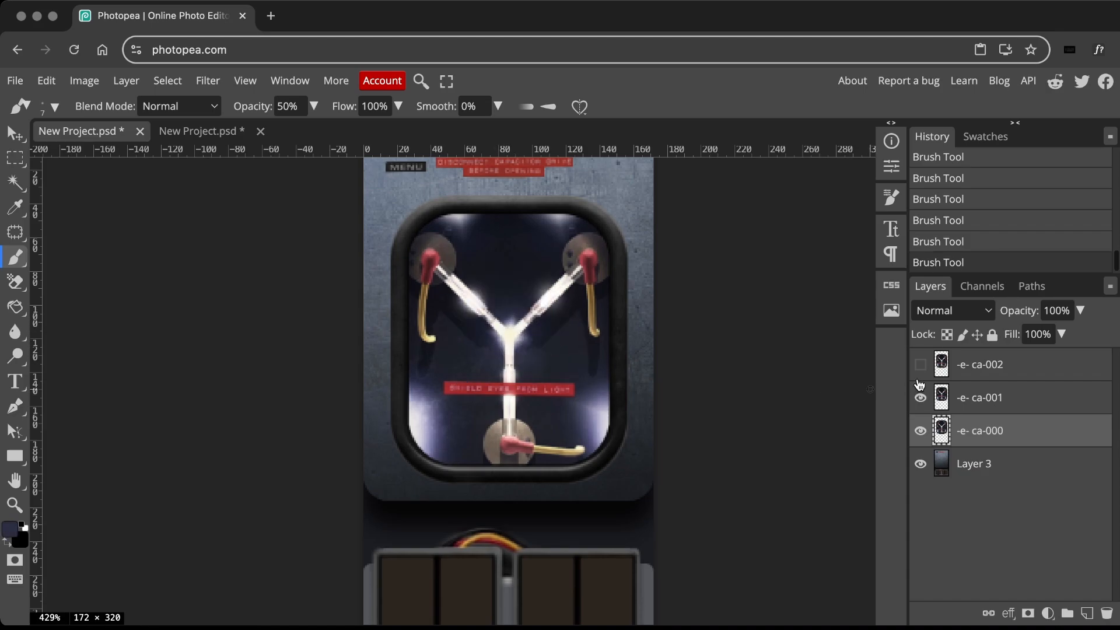
click(978, 397)
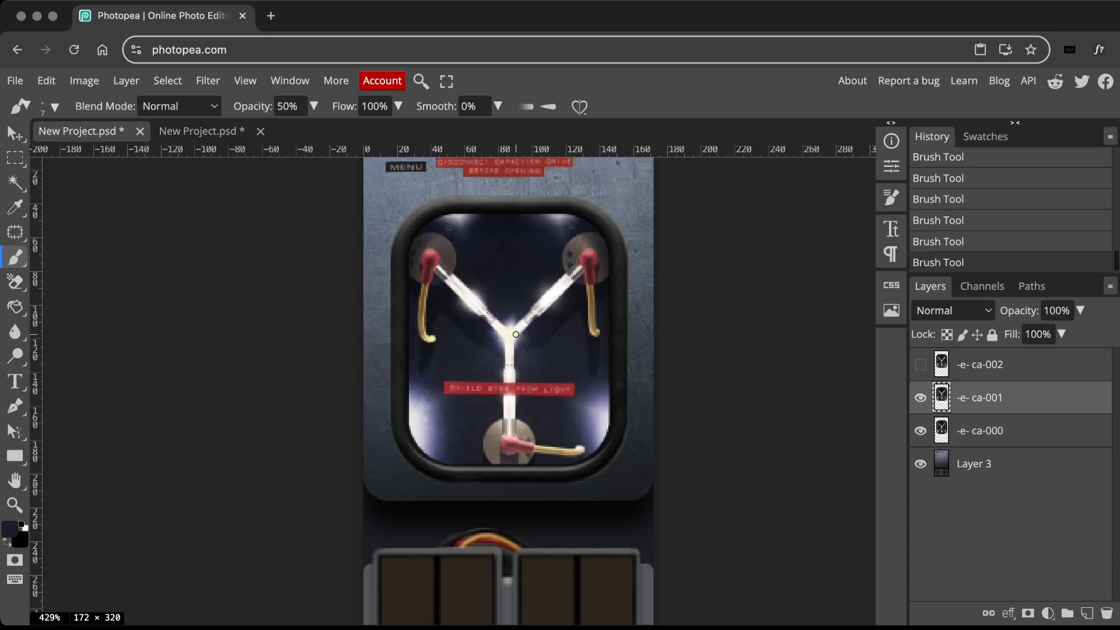
click(920, 397)
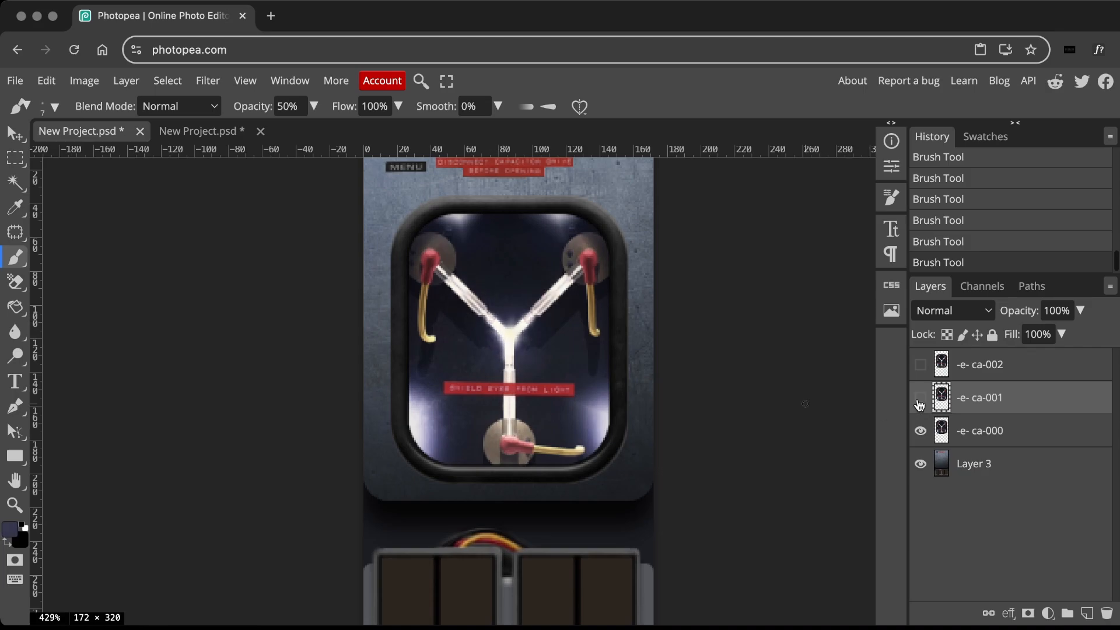
click(920, 364)
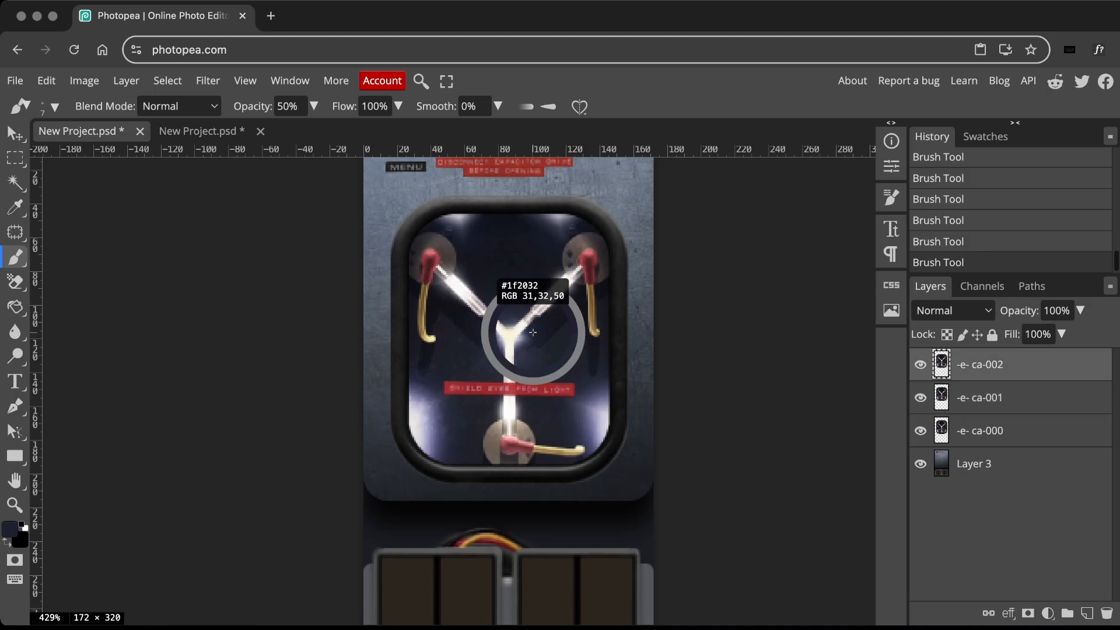
click(501, 345)
text(-e- cd-000)
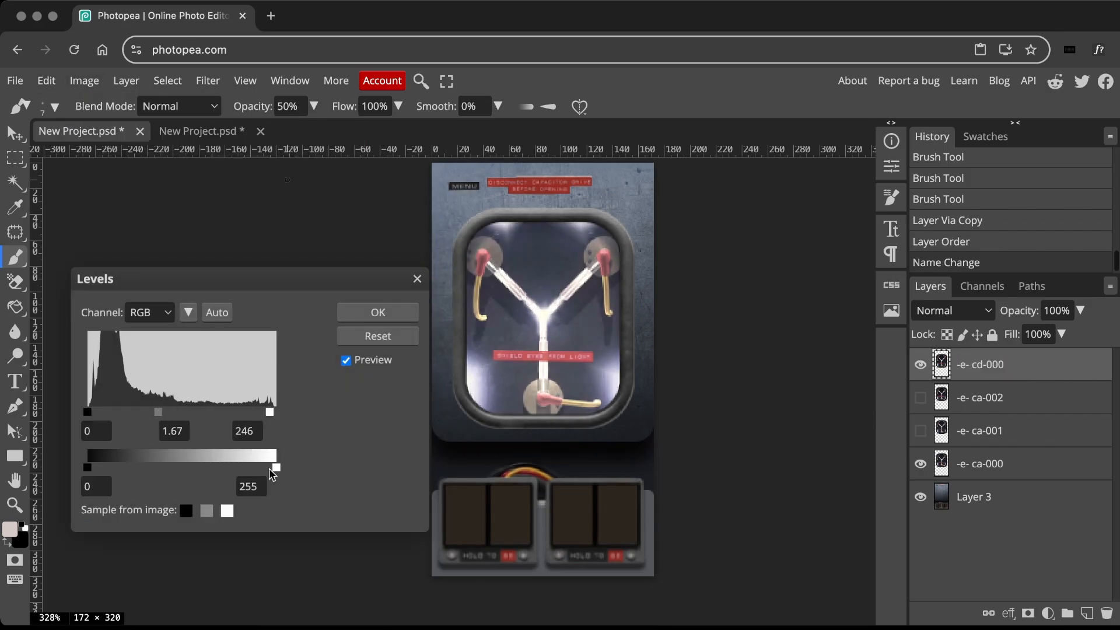
Raise the Levels output brightness of the cd-000 frame
drag(87, 467, 97, 466)
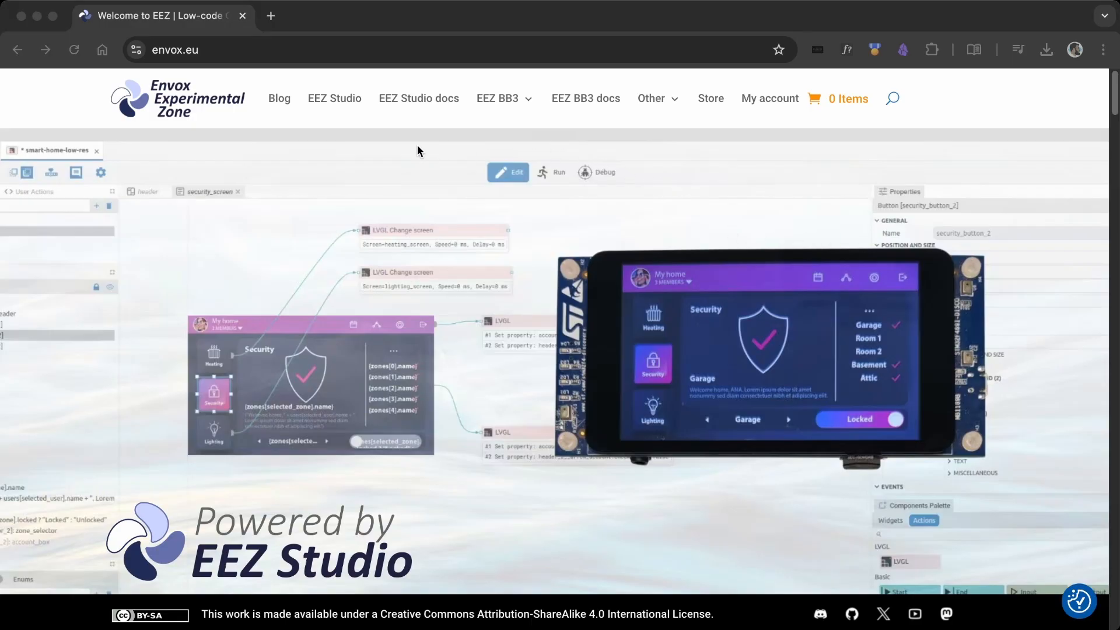
Look over the envox.eu site and its EEZ Studio page
click(457, 49)
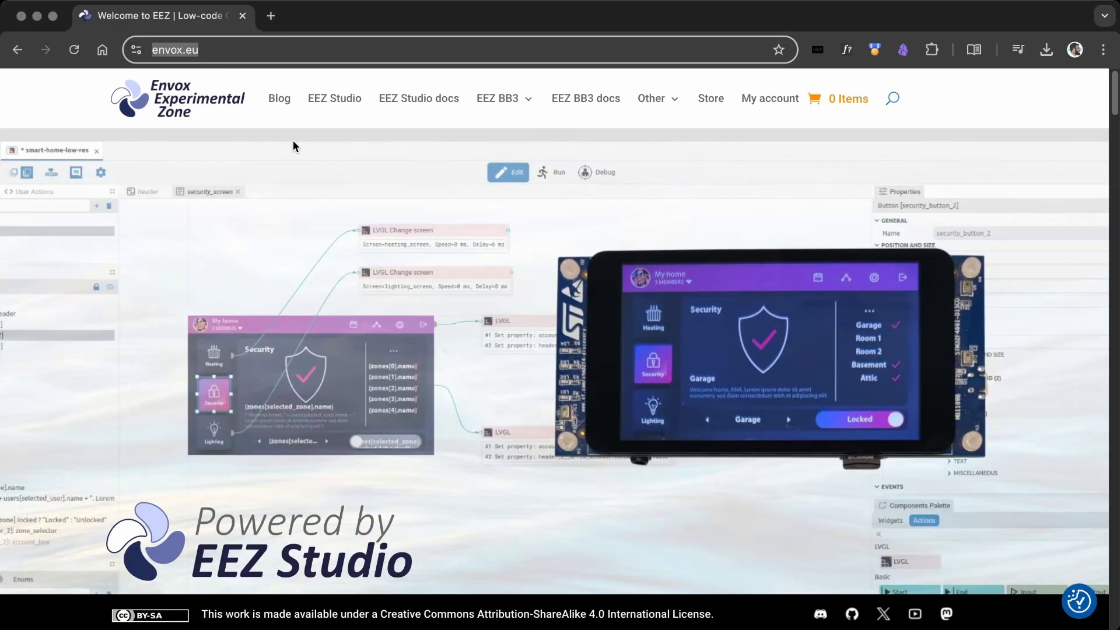
scroll(down, 3)
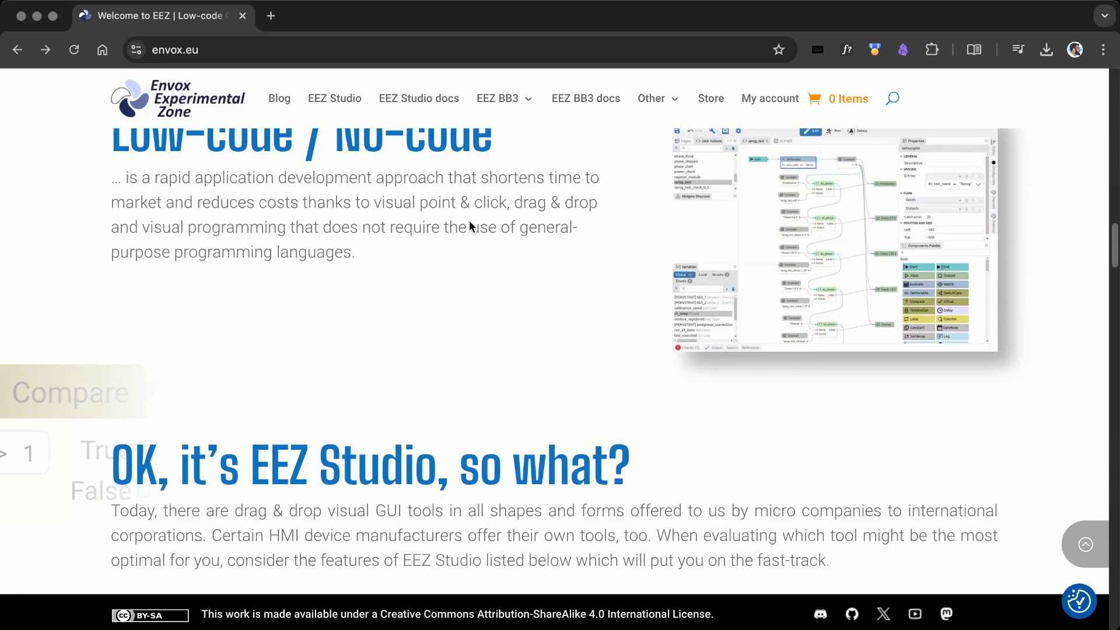
click(335, 98)
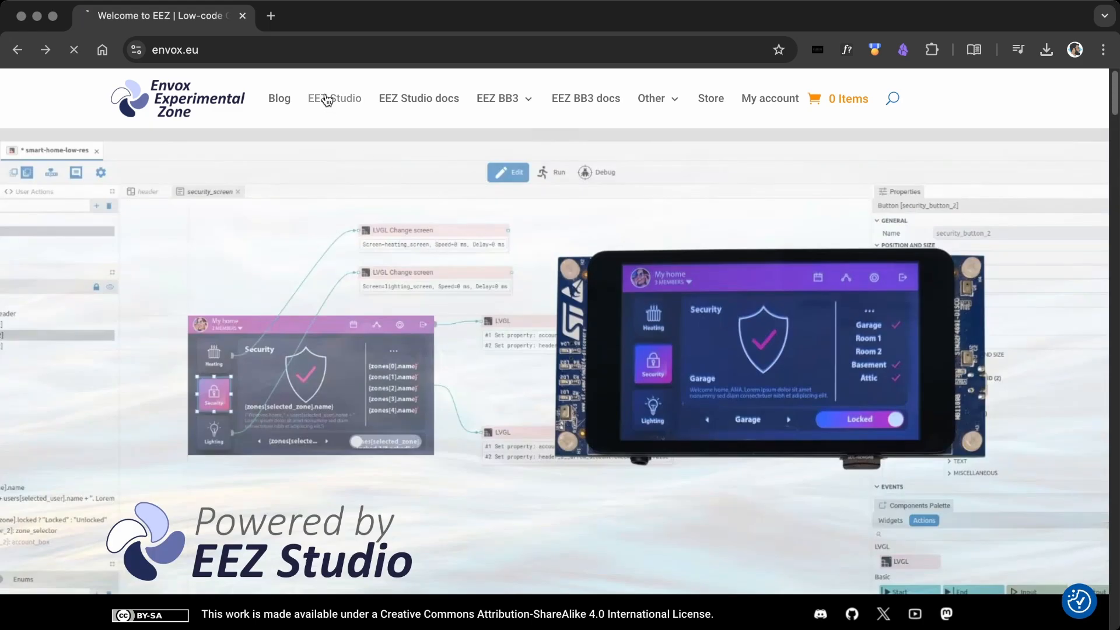
click(335, 98)
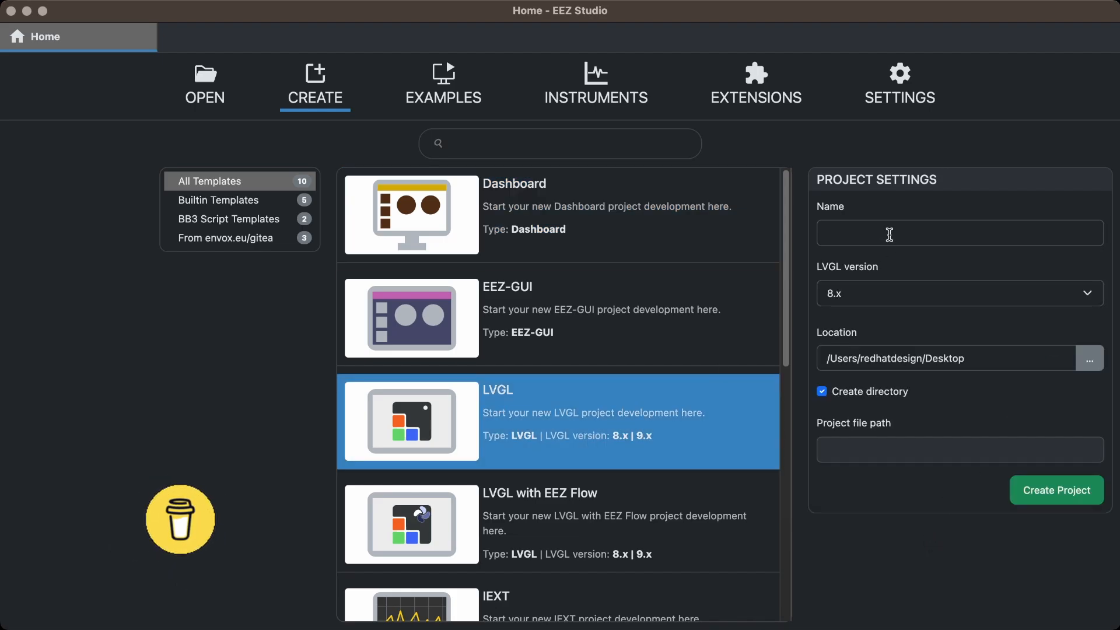
Create a new LVGL project named Flux Capacitor in EEZ Studio
text(Flux Capac)
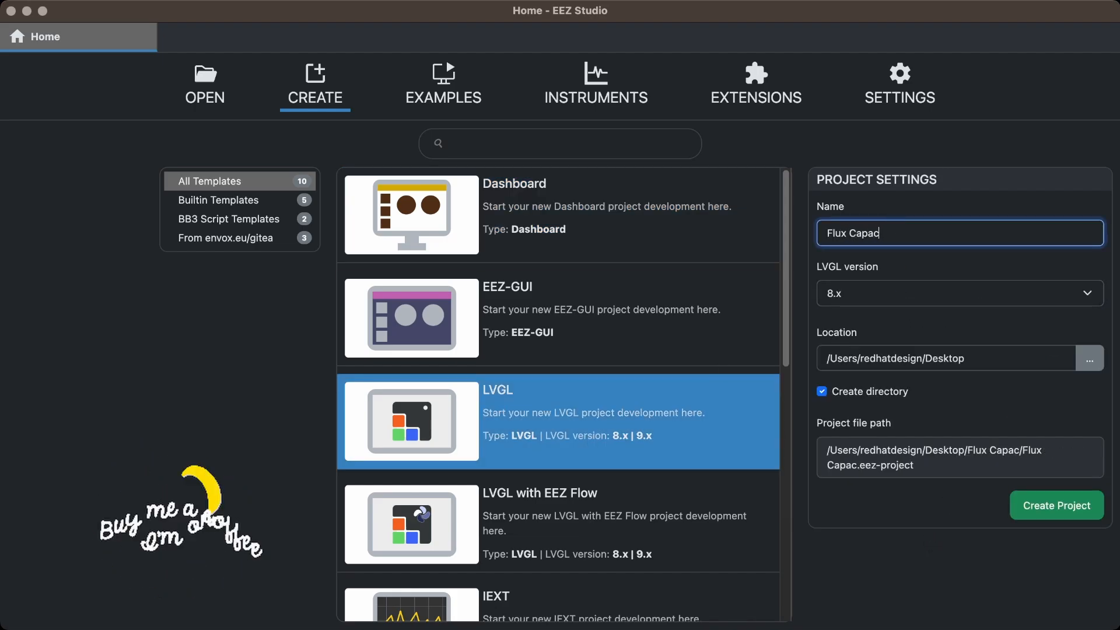
click(1056, 505)
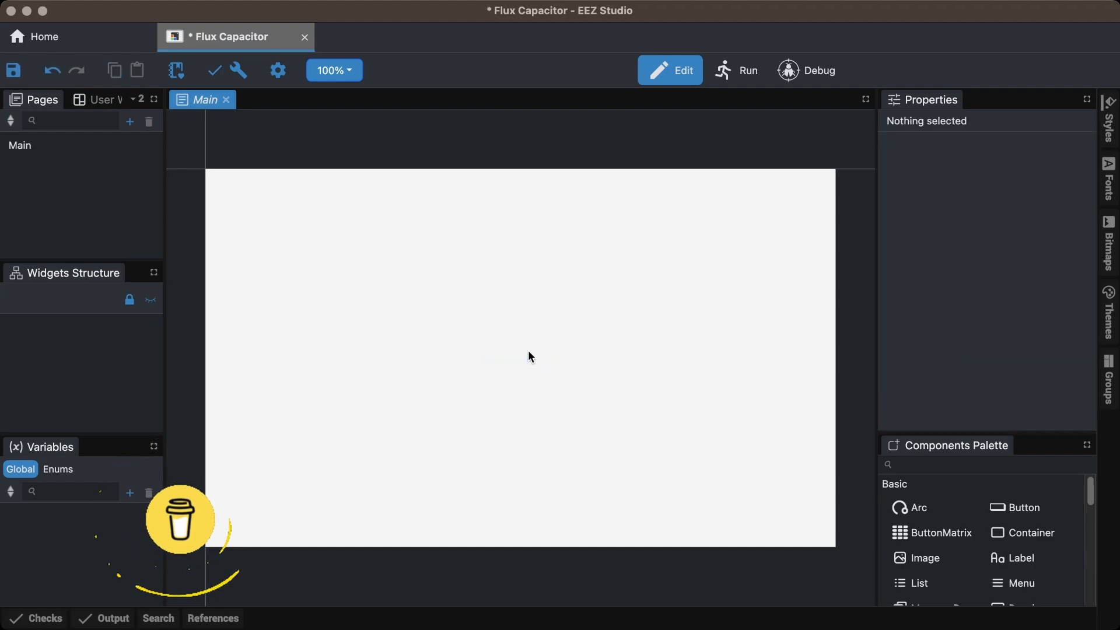
Resize the Main page to the board's 172×320 portrait resolution, checked against the Waveshare page
click(21, 144)
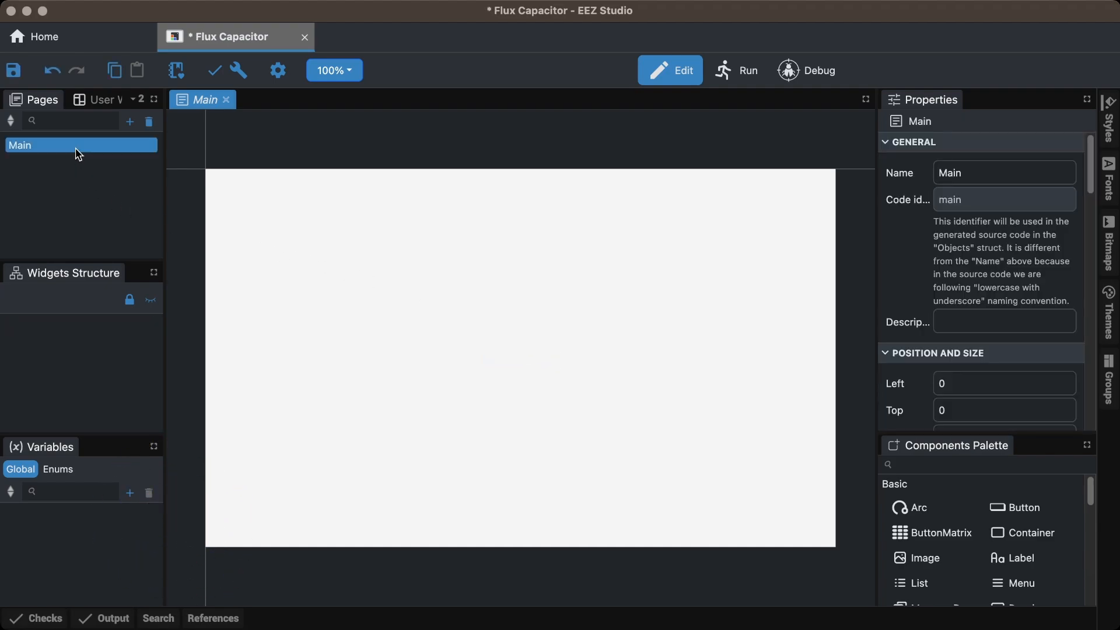
scroll(down, 3)
text(1)
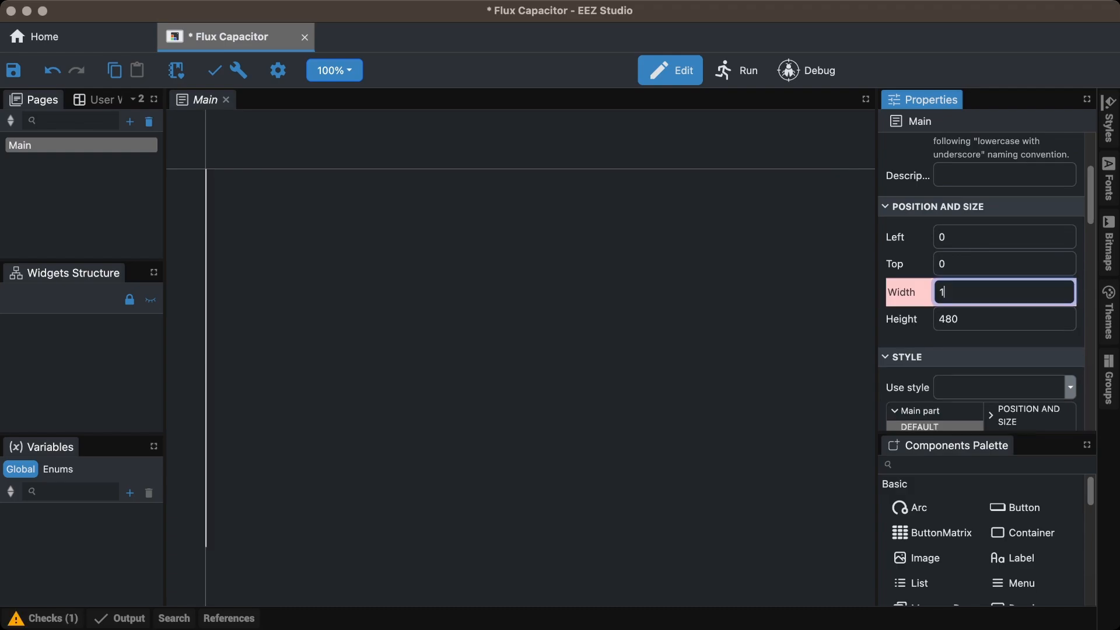
click(1003, 318)
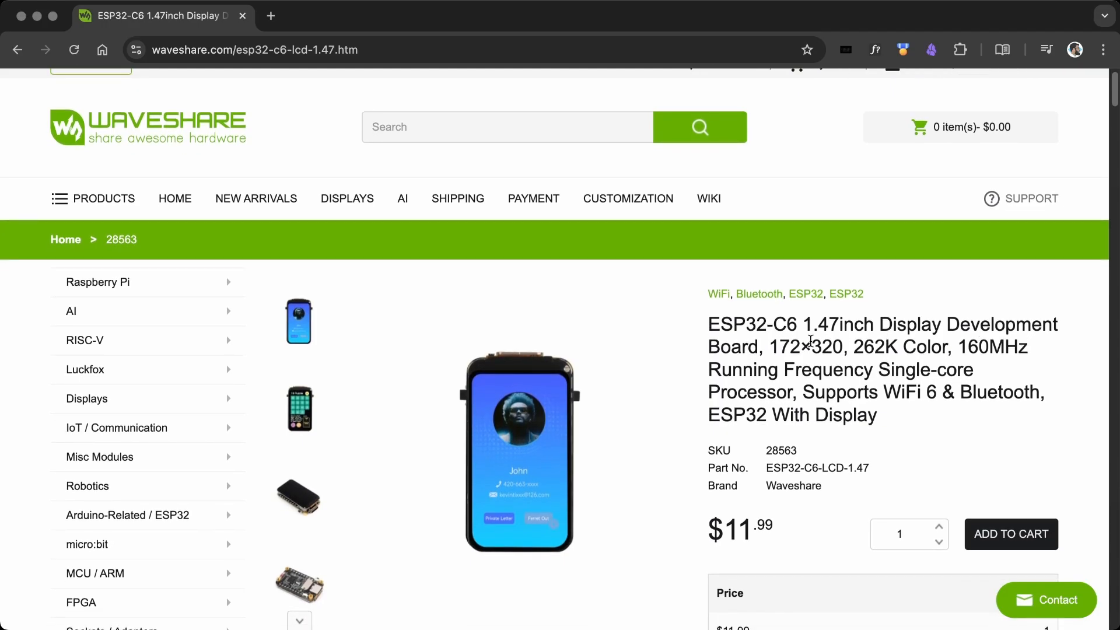
double_click(798, 347)
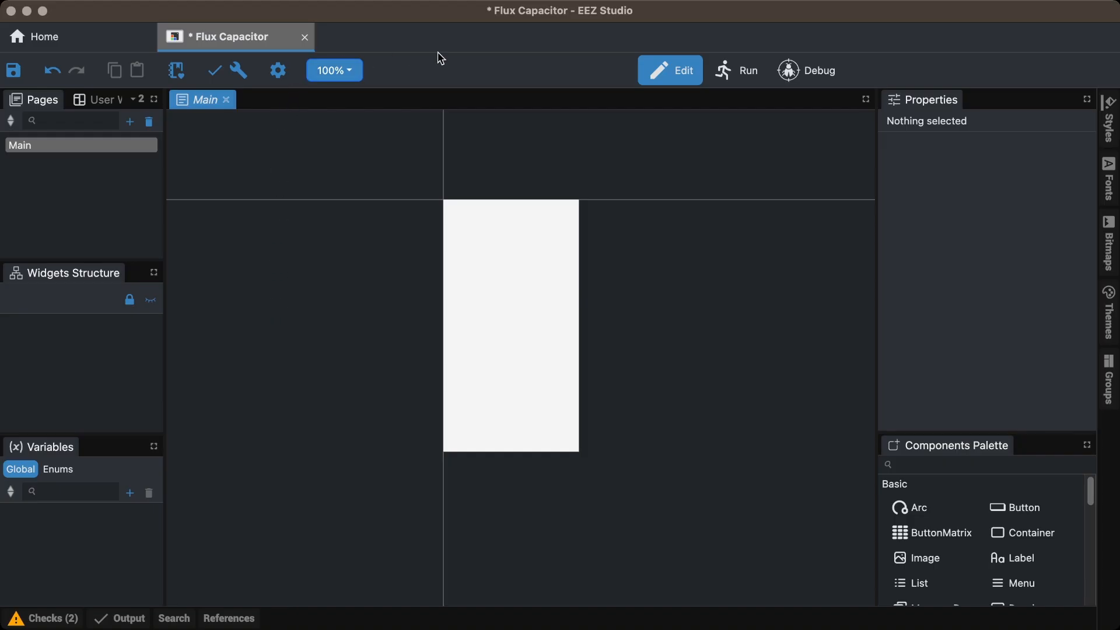
Set the project display height to 320 with dark theme on, review Build settings, and return to Main
click(278, 70)
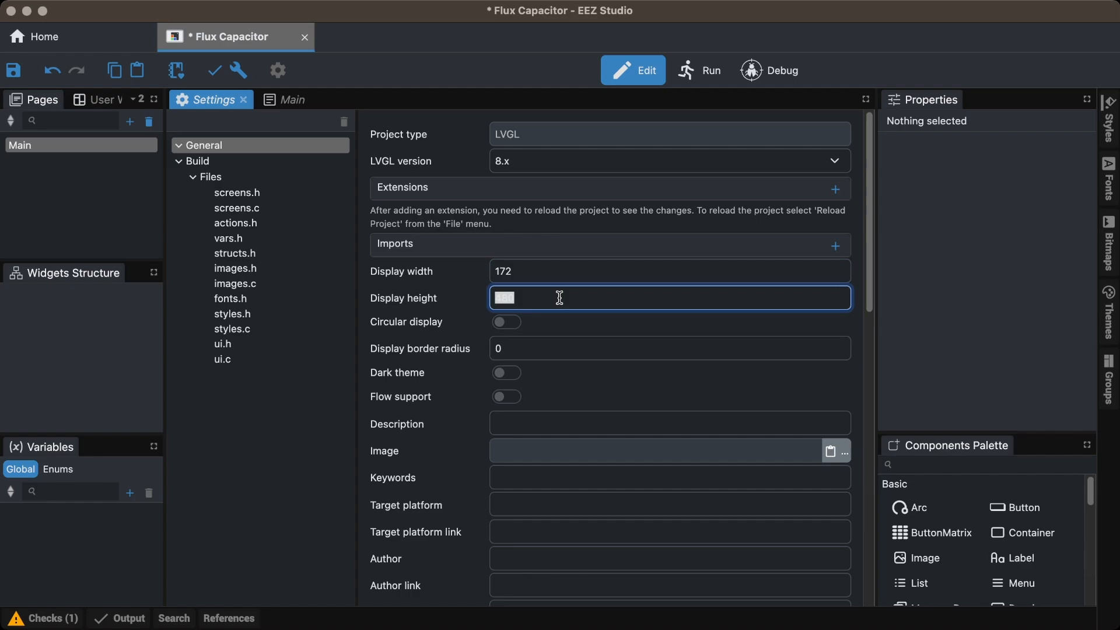
text(320)
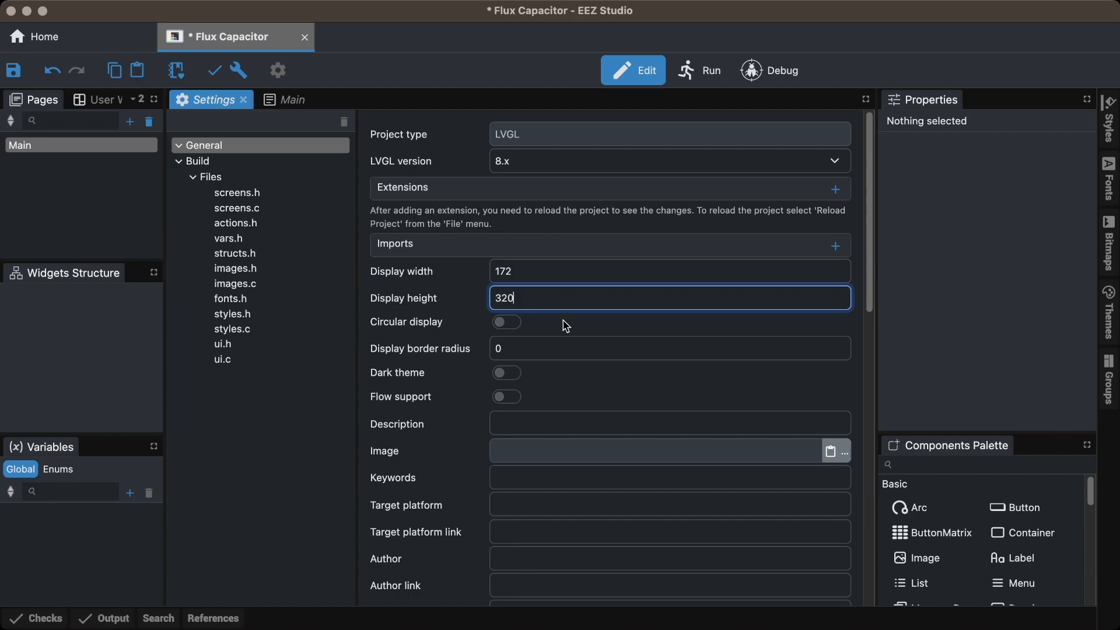
click(505, 372)
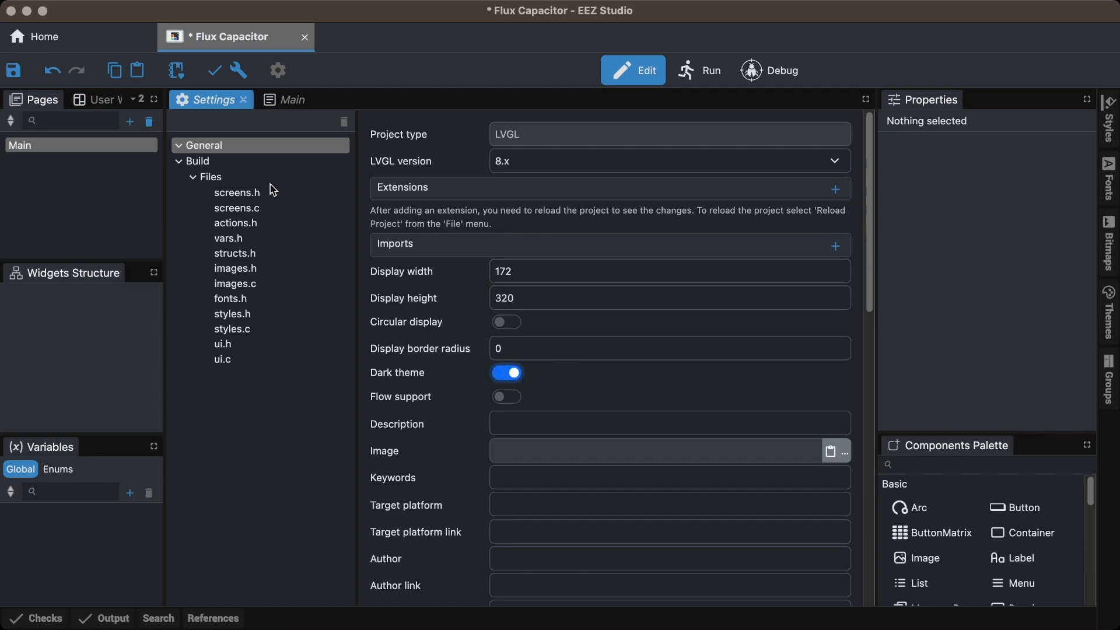
click(196, 161)
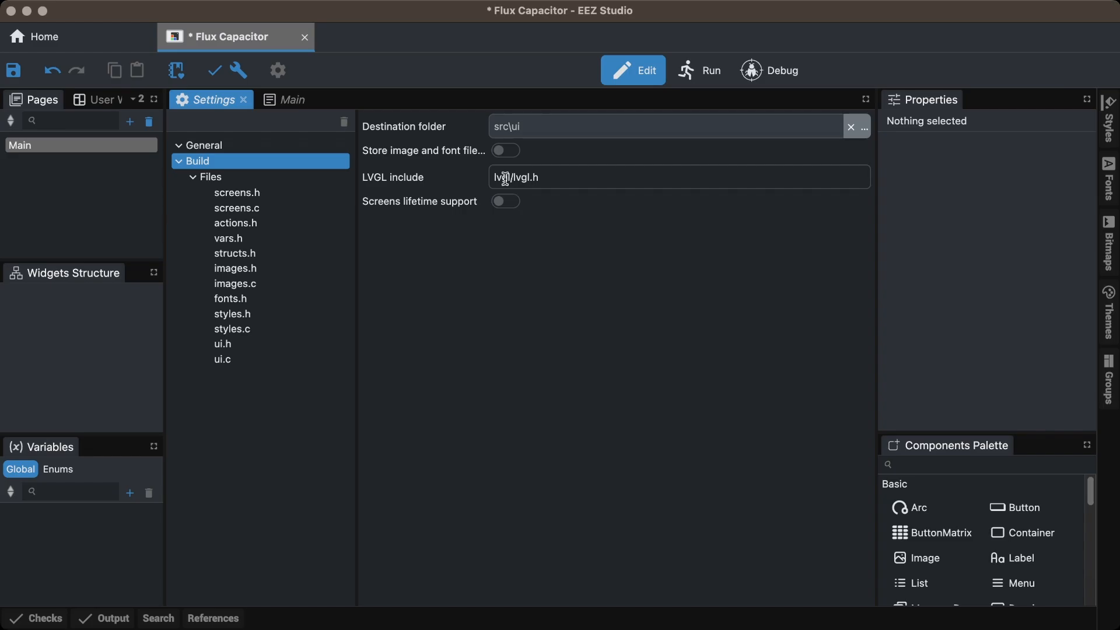
click(679, 177)
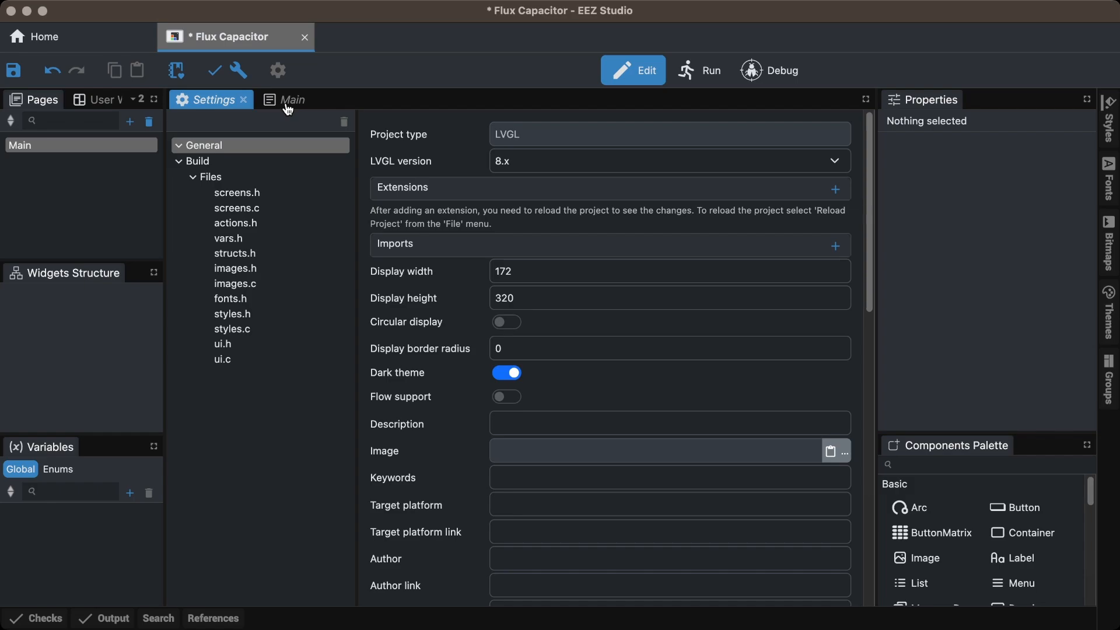
click(289, 99)
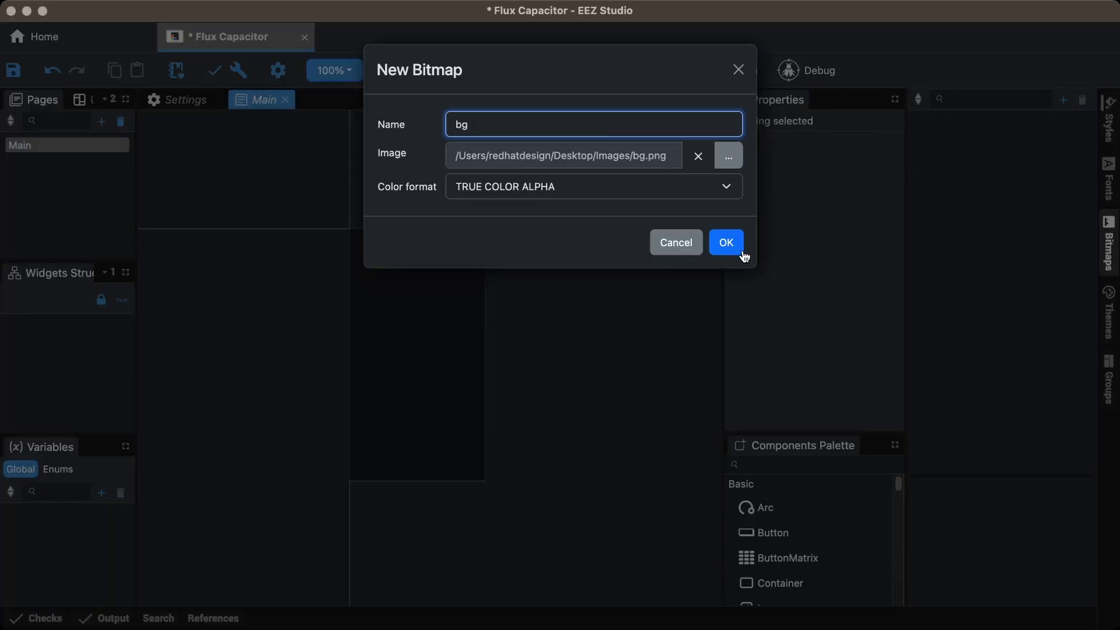
Add the bg bitmap from bg.png and the three capacitor frame images as bitmaps
click(727, 155)
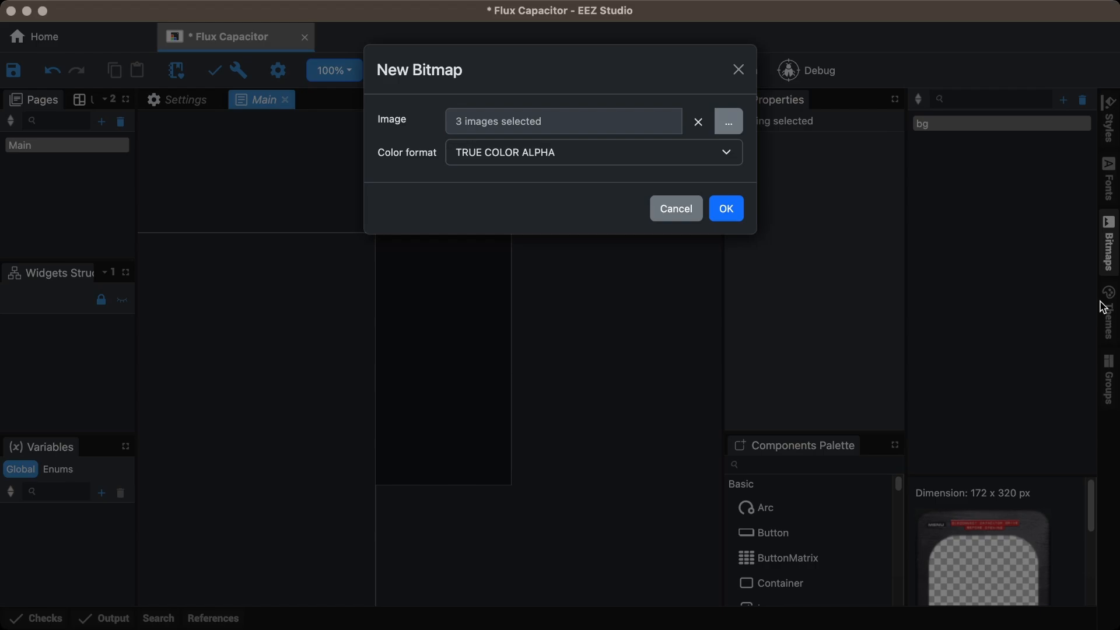
click(724, 209)
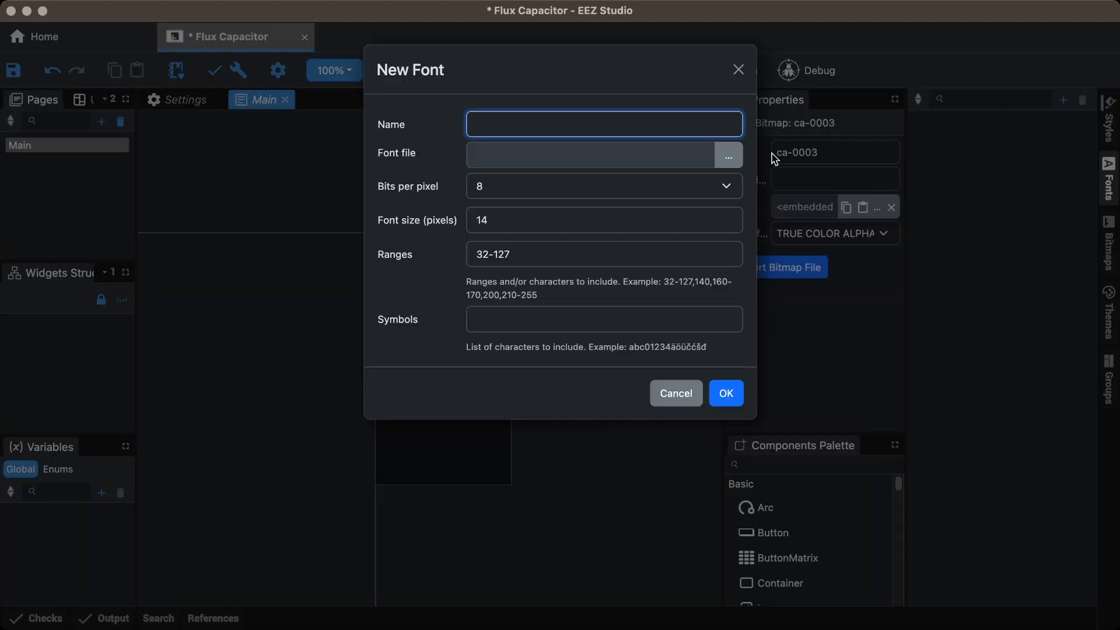
Create the DS40 font at size 40 from DSEG.ttf and return to the Main page
click(603, 221)
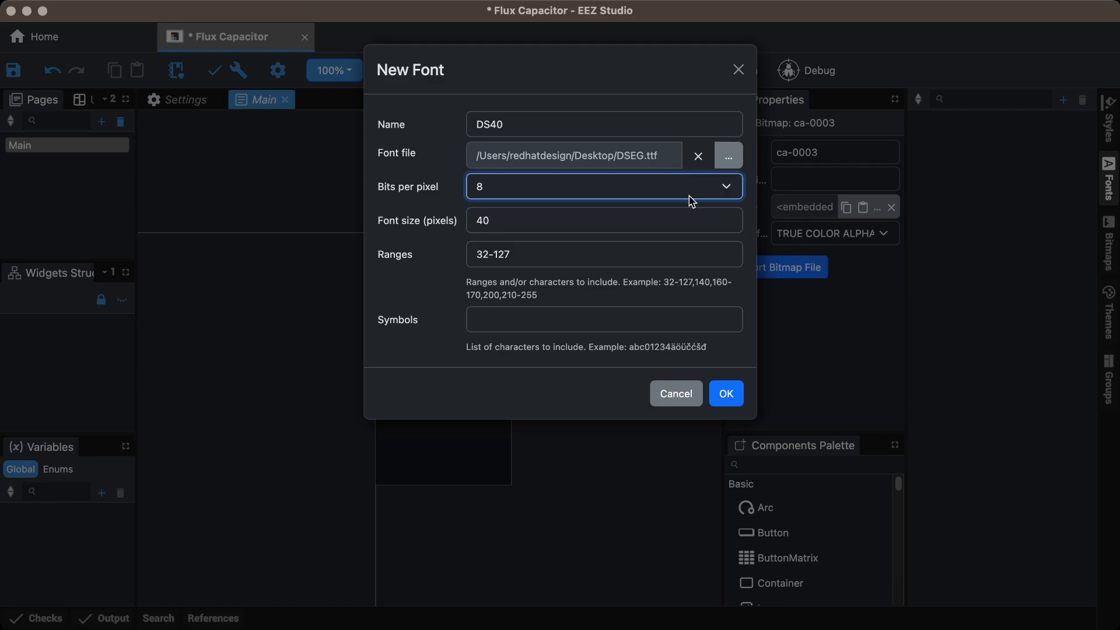
click(724, 393)
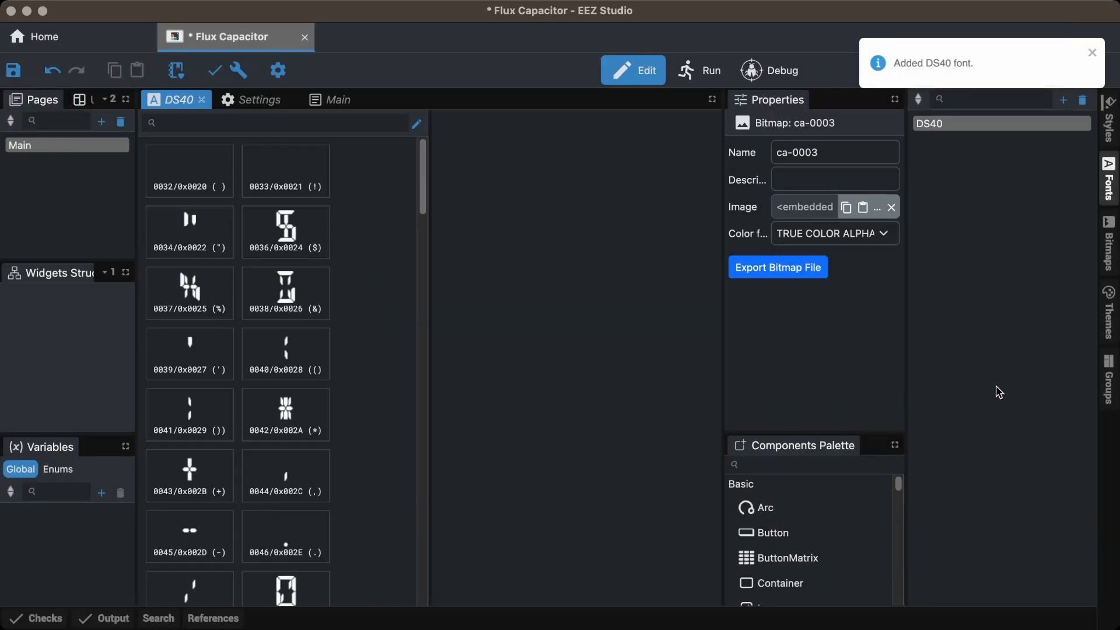
scroll(down, 3)
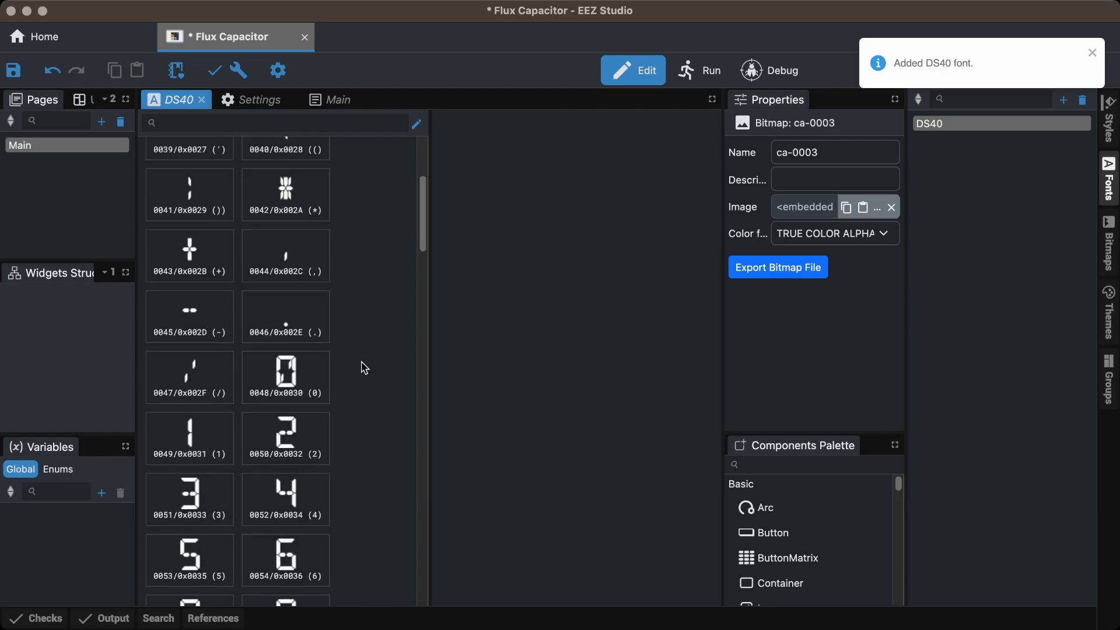
click(290, 99)
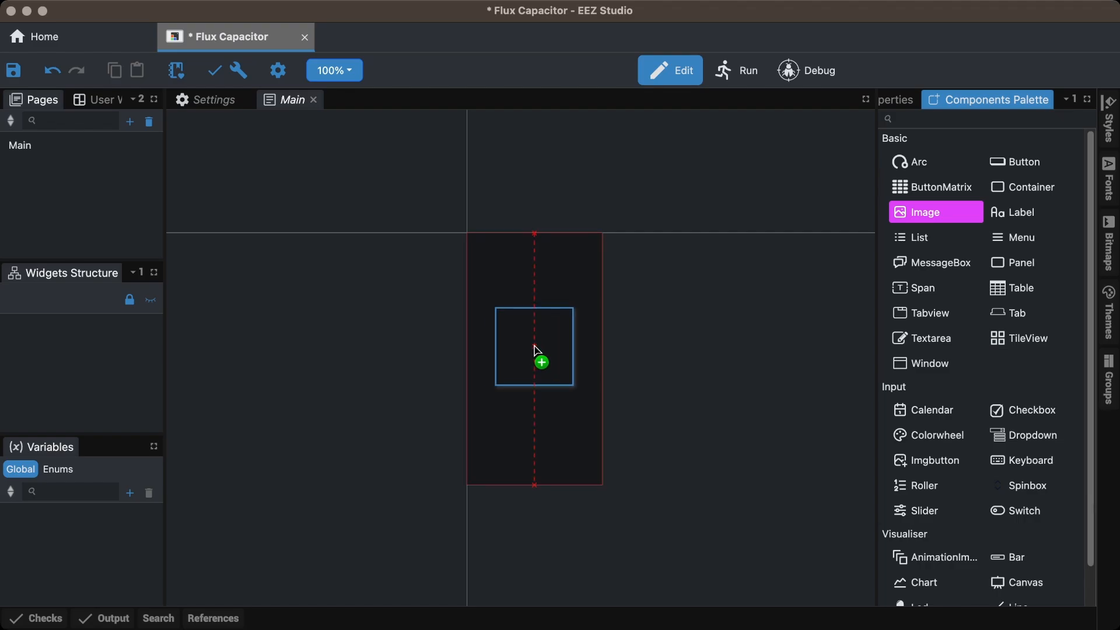
Place an Image widget on the page showing the bg background bitmap
click(533, 346)
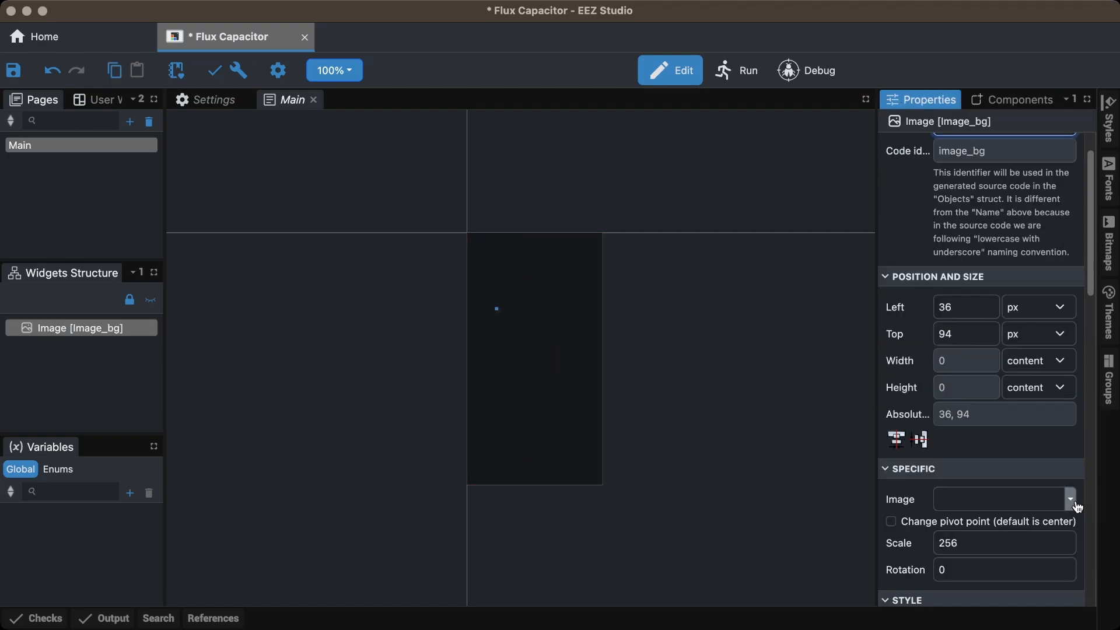
click(1070, 498)
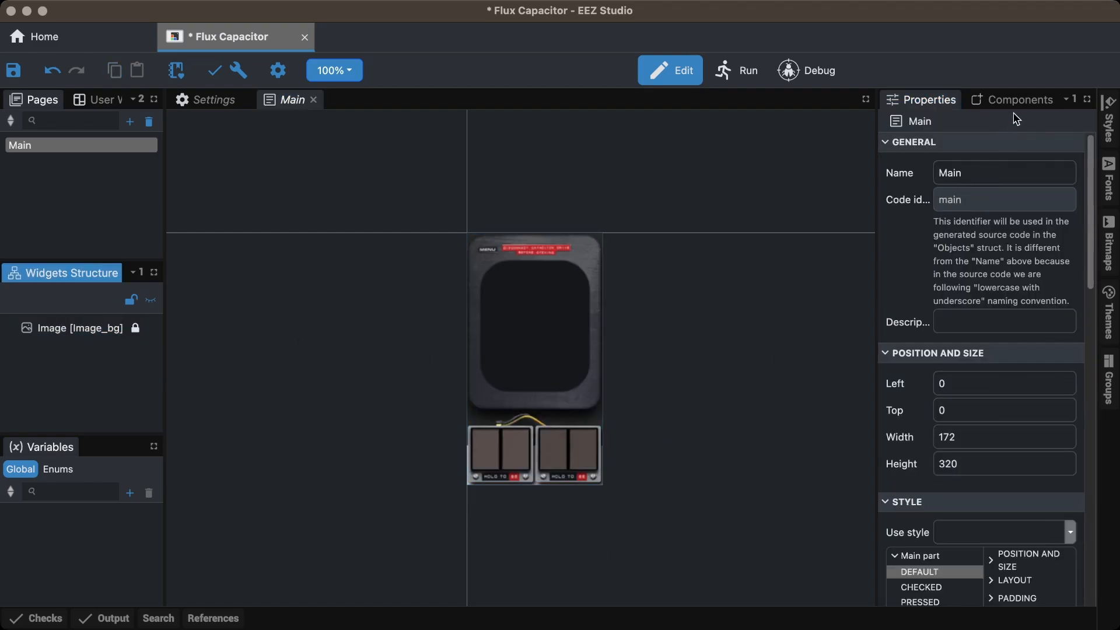
Add an AnimationImage widget with frames ca-0001, ca-0002 and ca-0003
click(1017, 99)
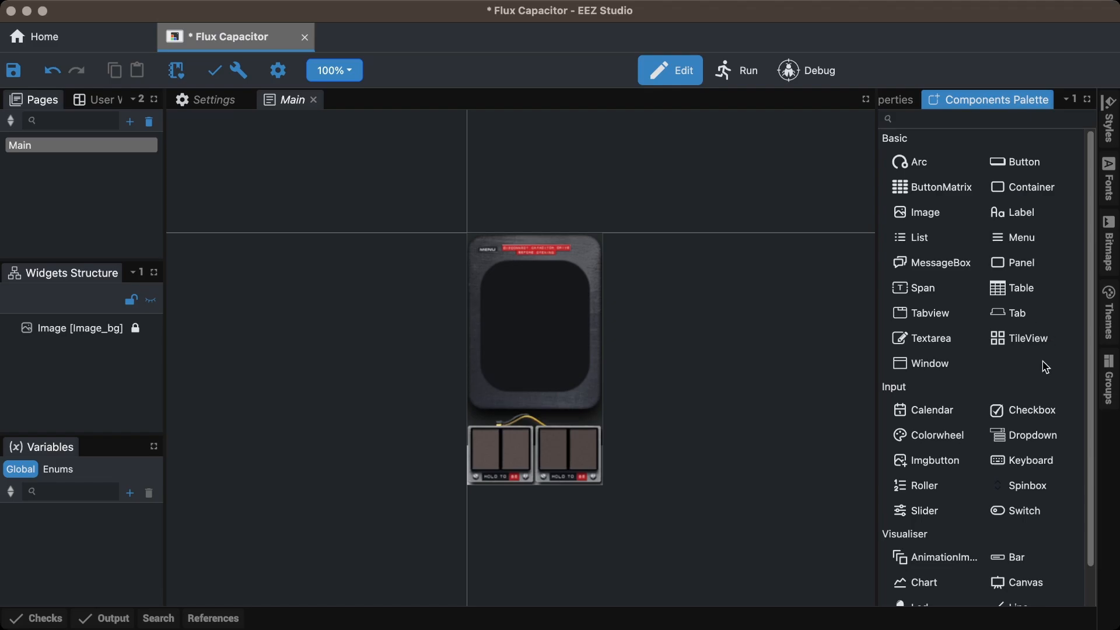
scroll(down, 3)
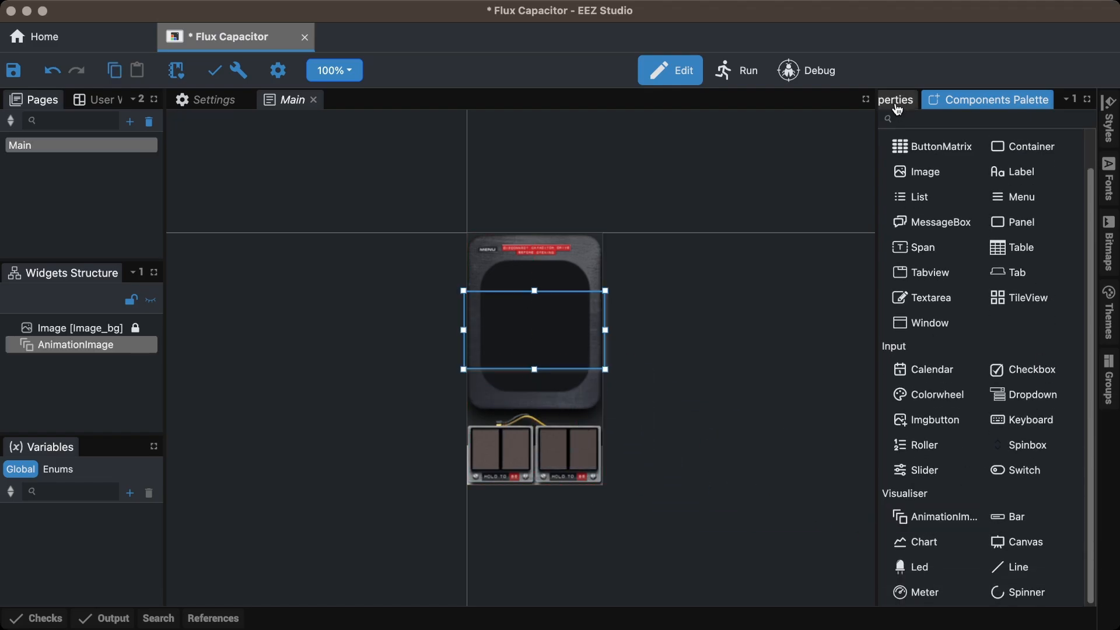
click(896, 100)
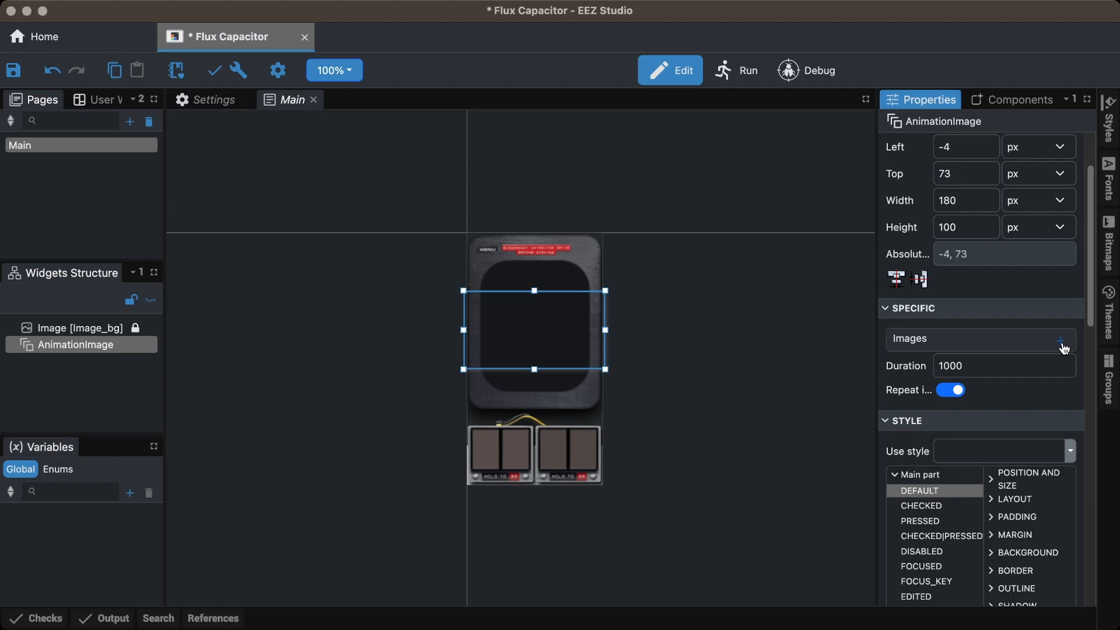
click(1062, 339)
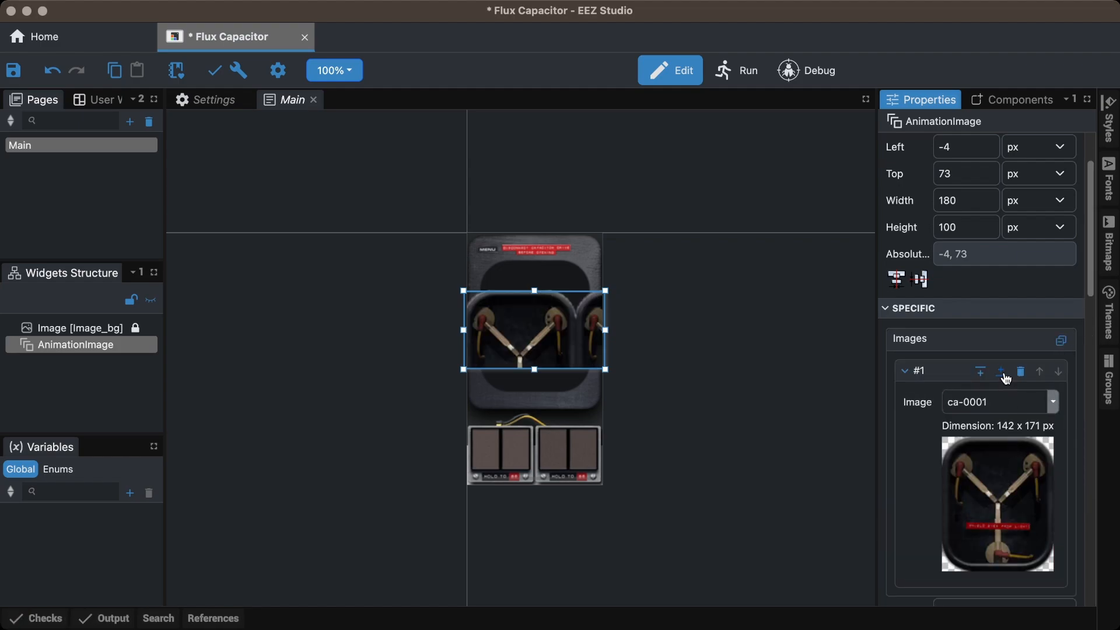
click(1000, 371)
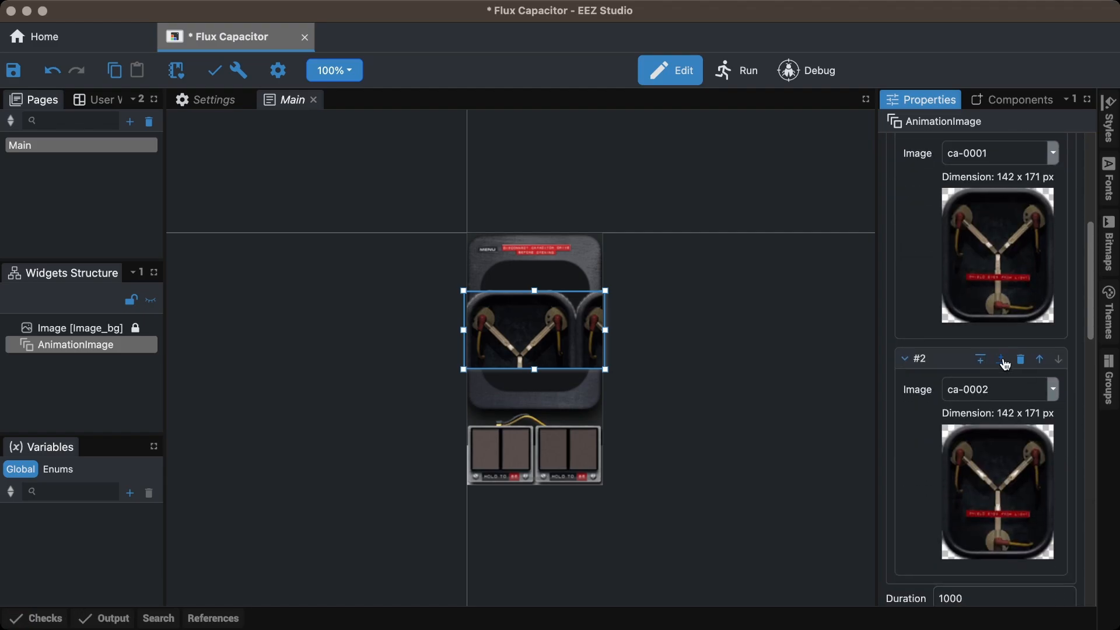
click(1000, 358)
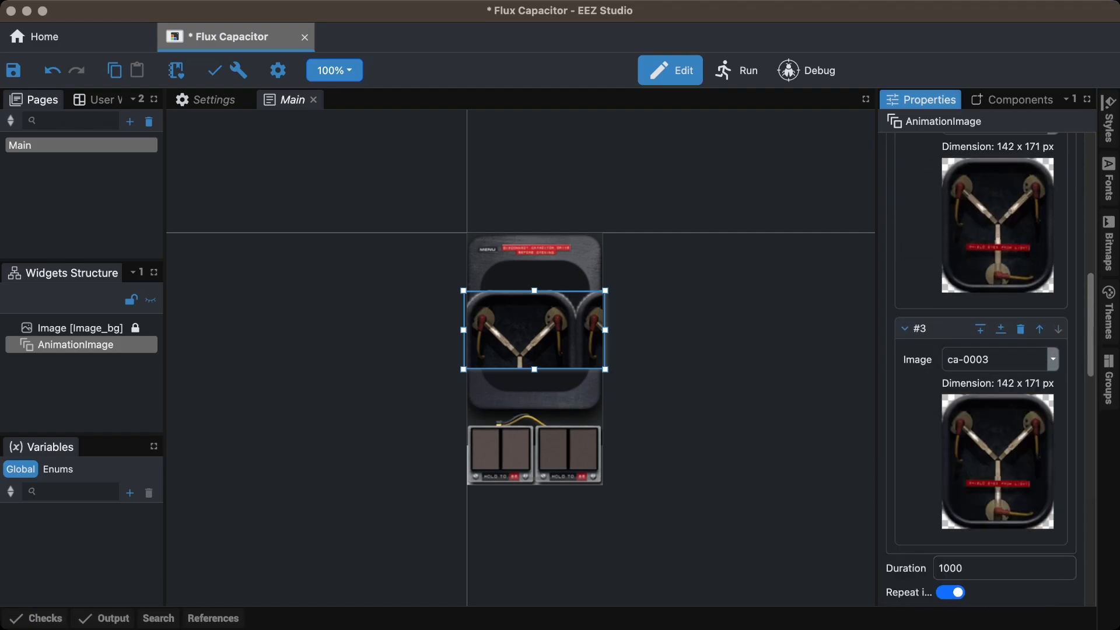
Size the animation 142×171, adjust its repeat setting and set duration 400
click(965, 287)
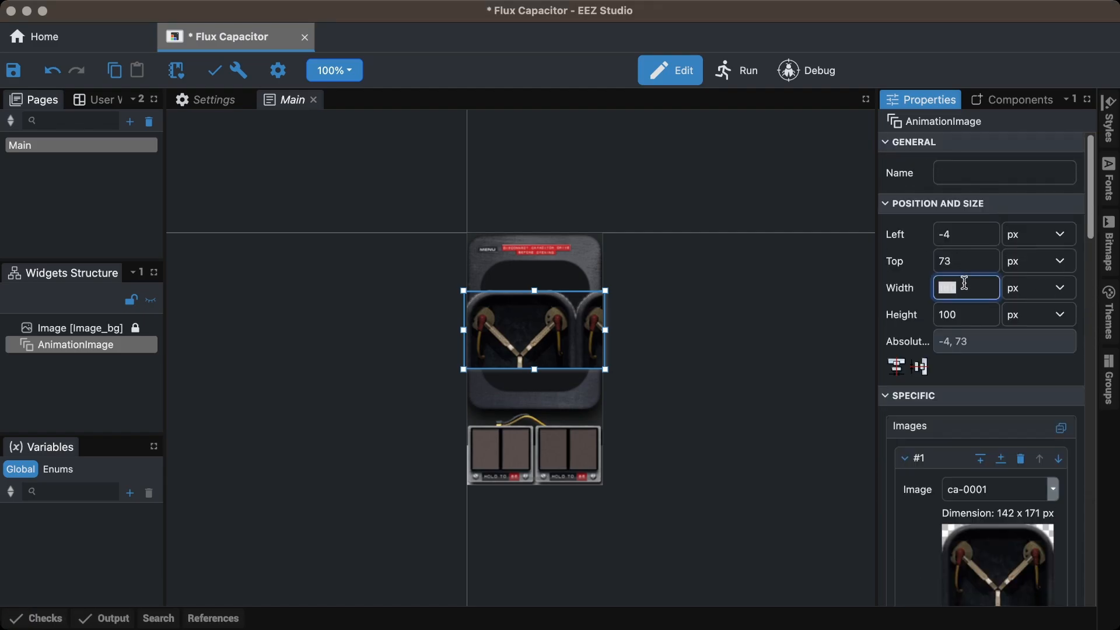
text(171)
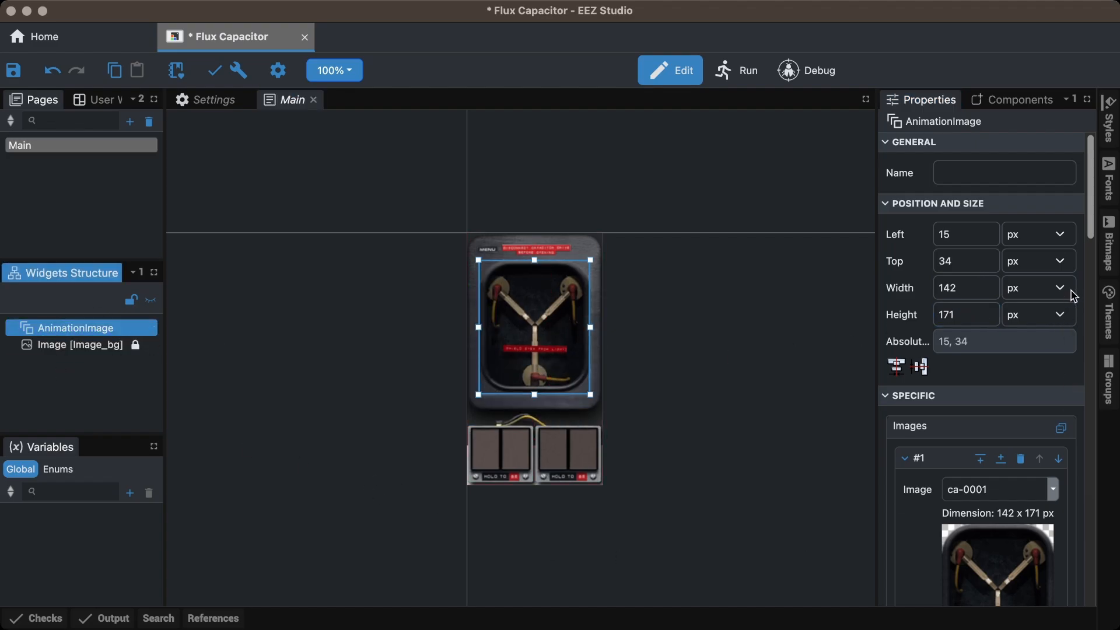
scroll(down, 3)
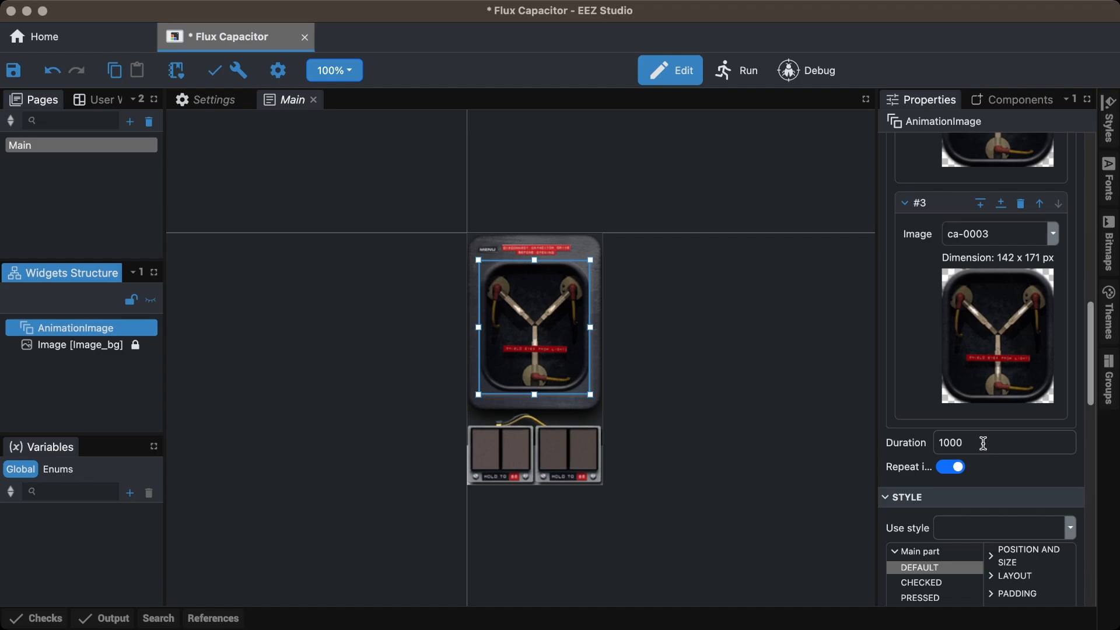
click(948, 466)
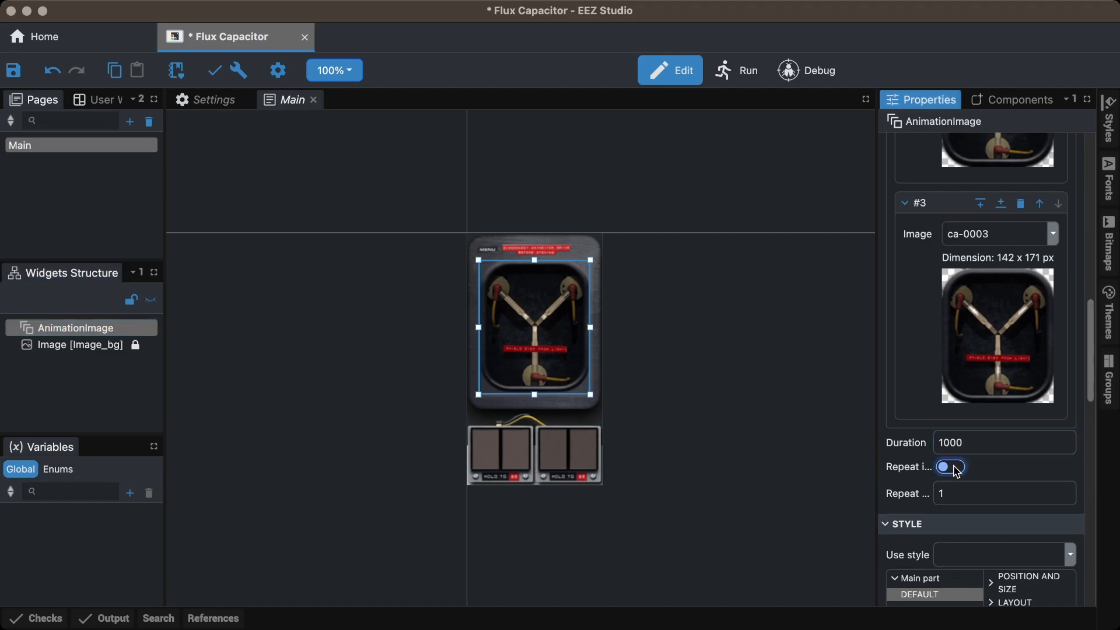
click(949, 466)
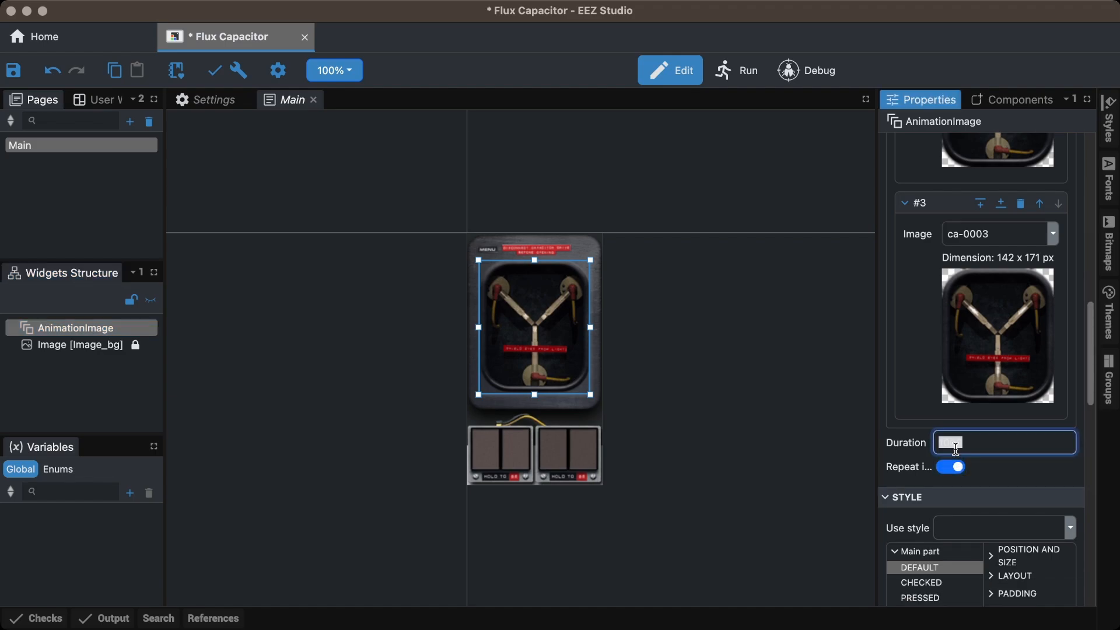
text(400)
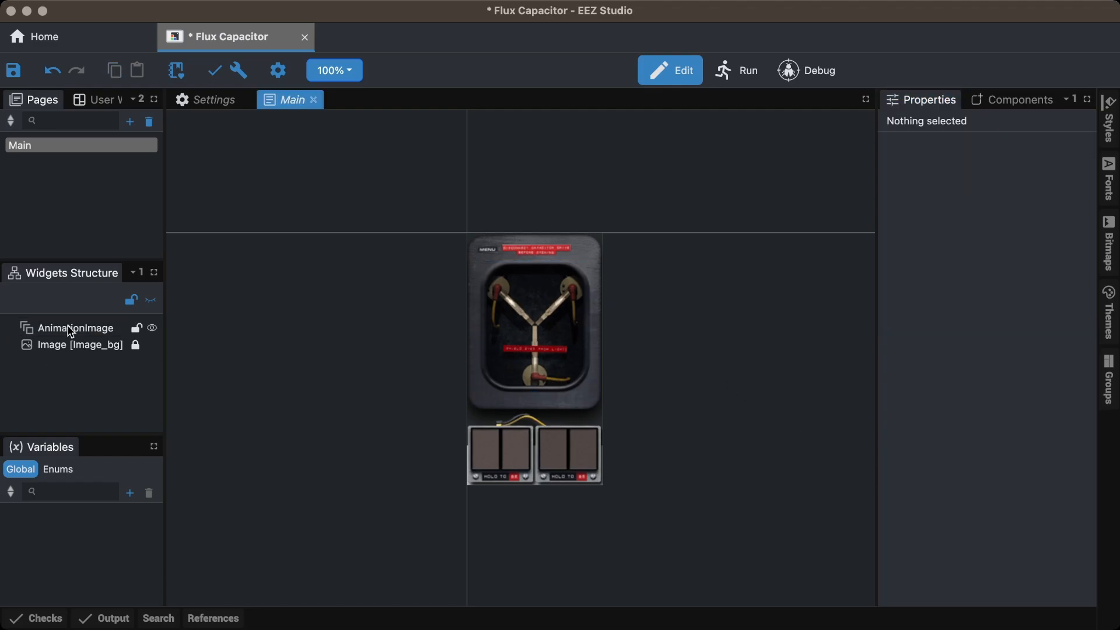
Add a 00 label in the DS40 font, left-aligned, coloured orange #ffab00
click(1018, 99)
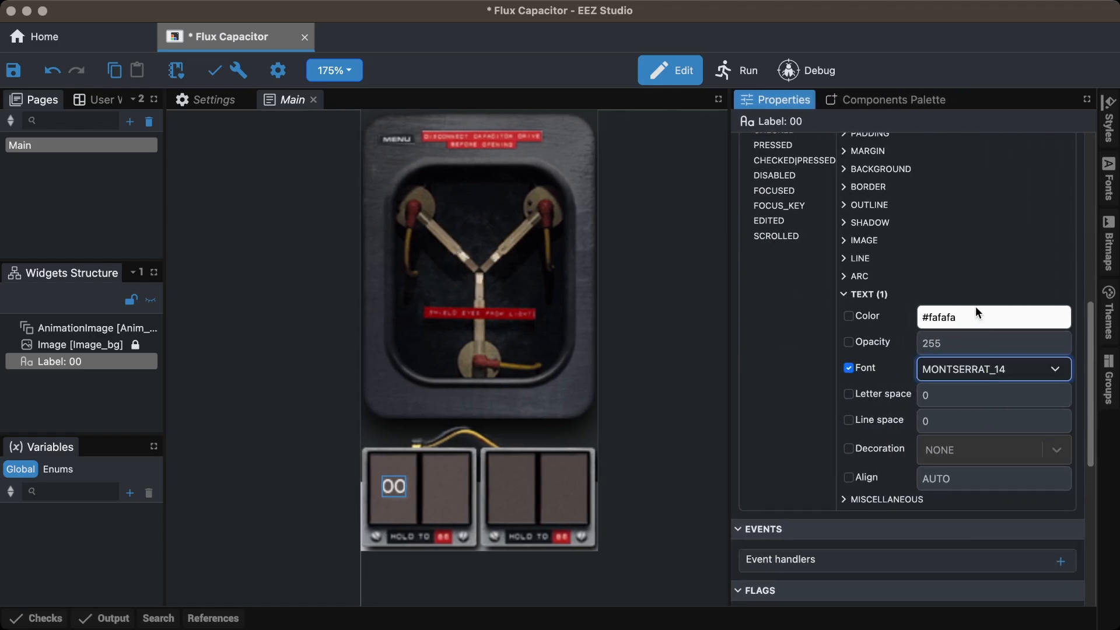
click(992, 368)
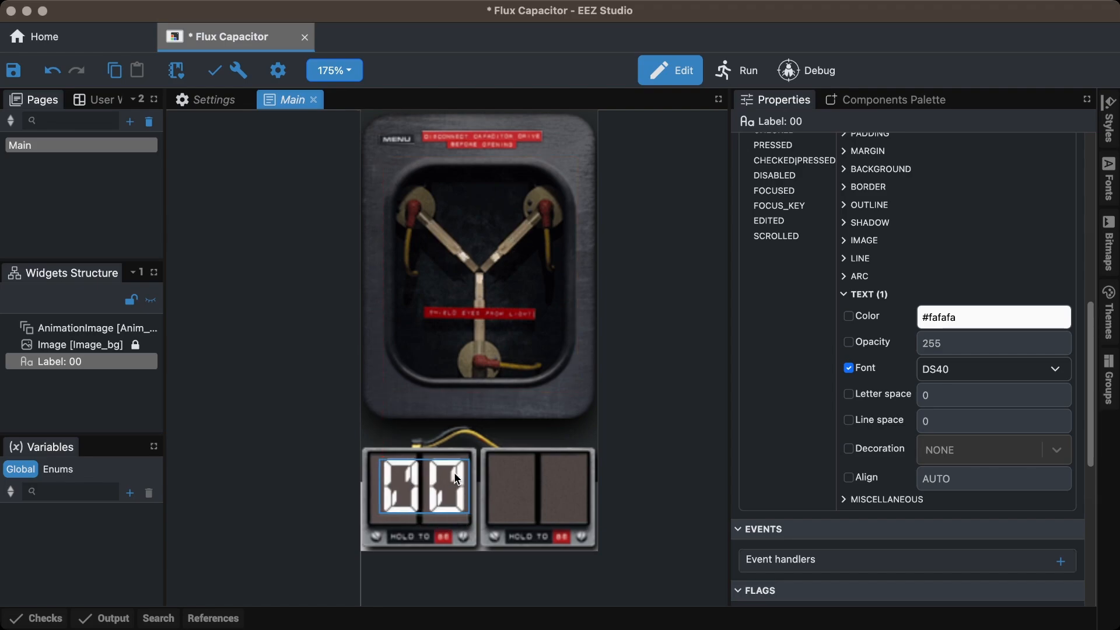
click(849, 477)
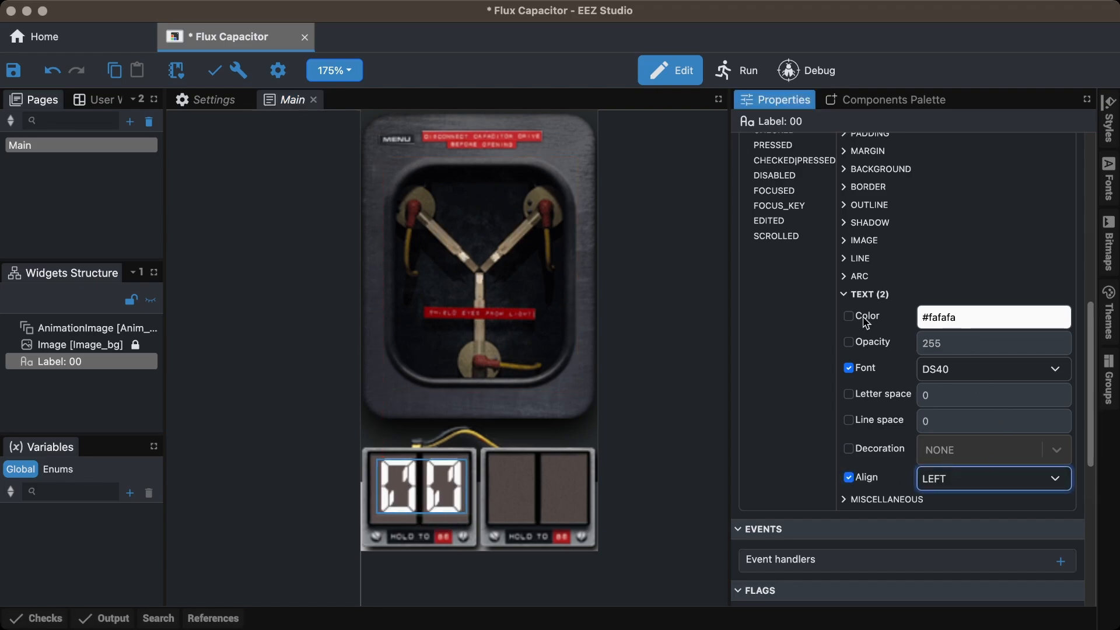
click(849, 316)
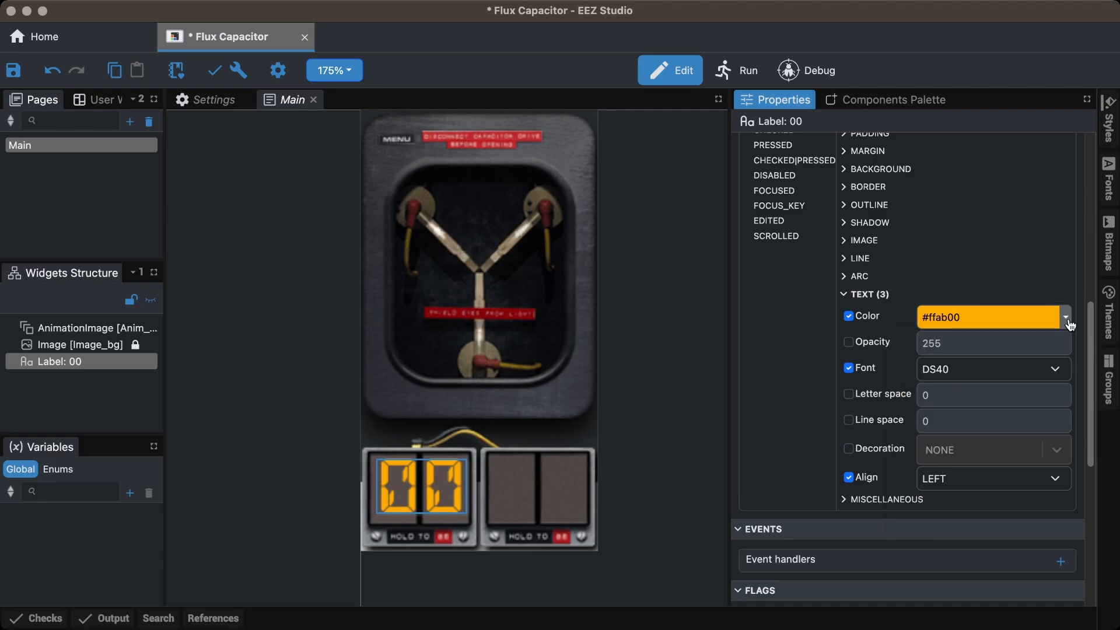
click(847, 393)
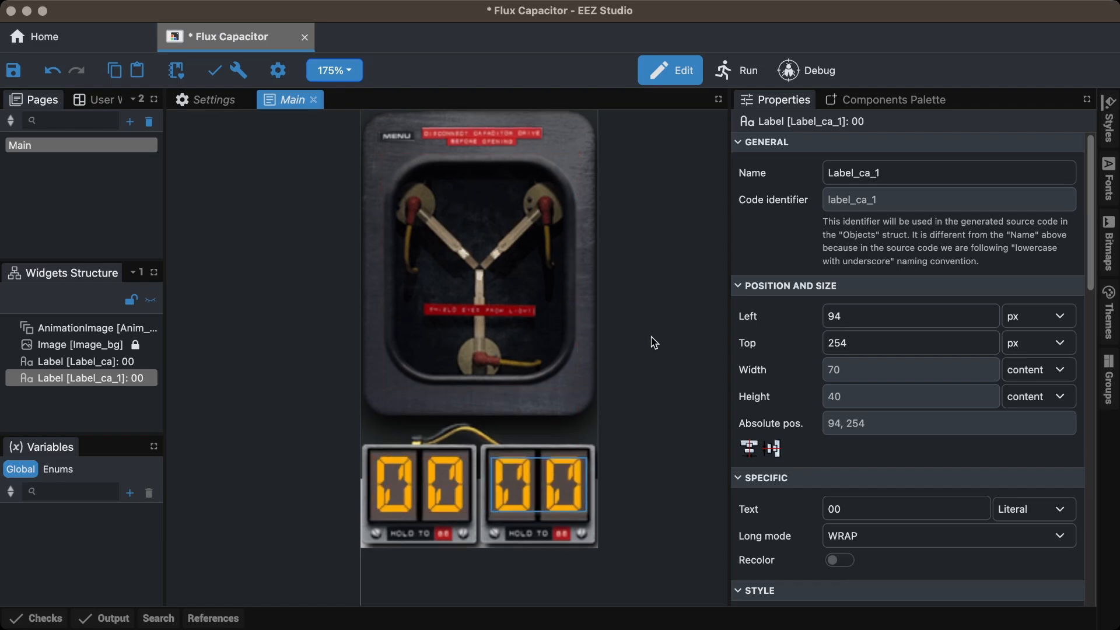
Deselect the canvas and build the Flux Capacitor project successfully
click(330, 70)
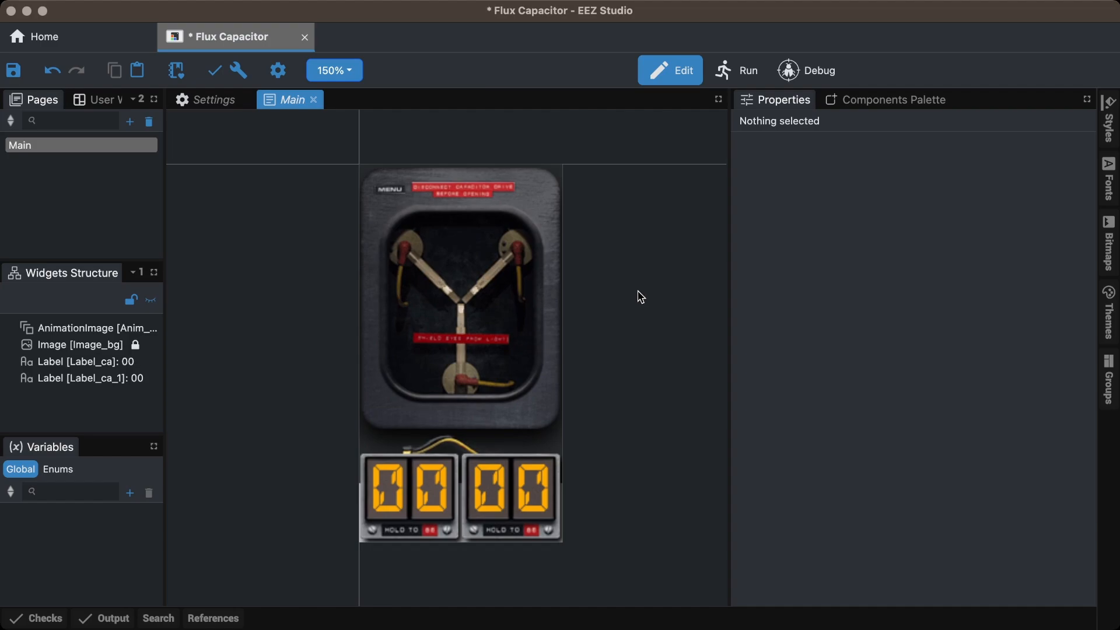
click(237, 70)
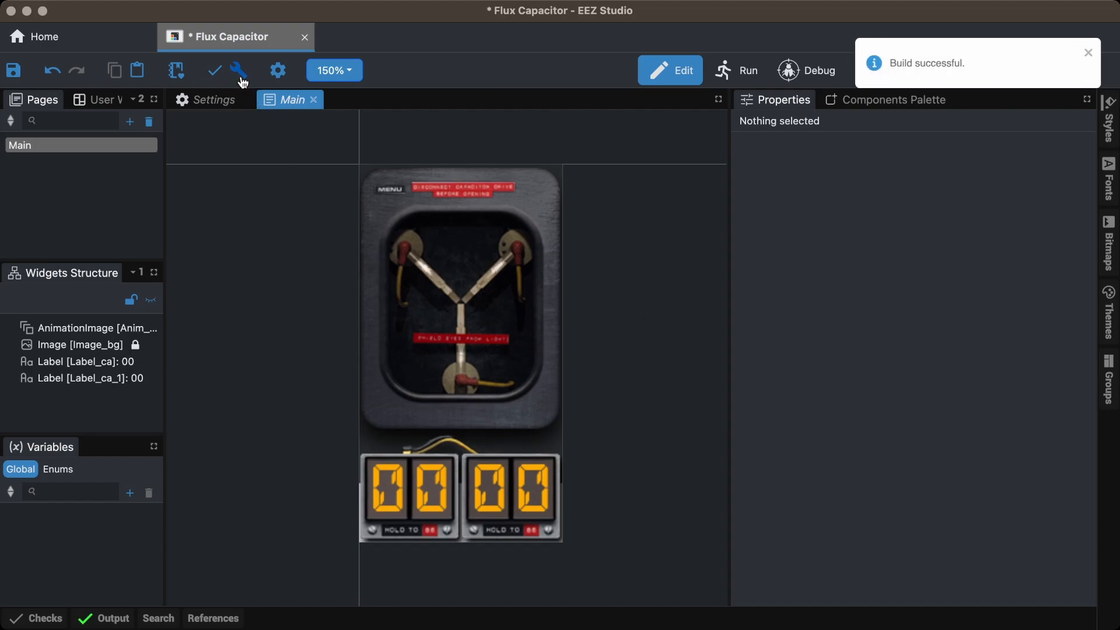
click(1087, 52)
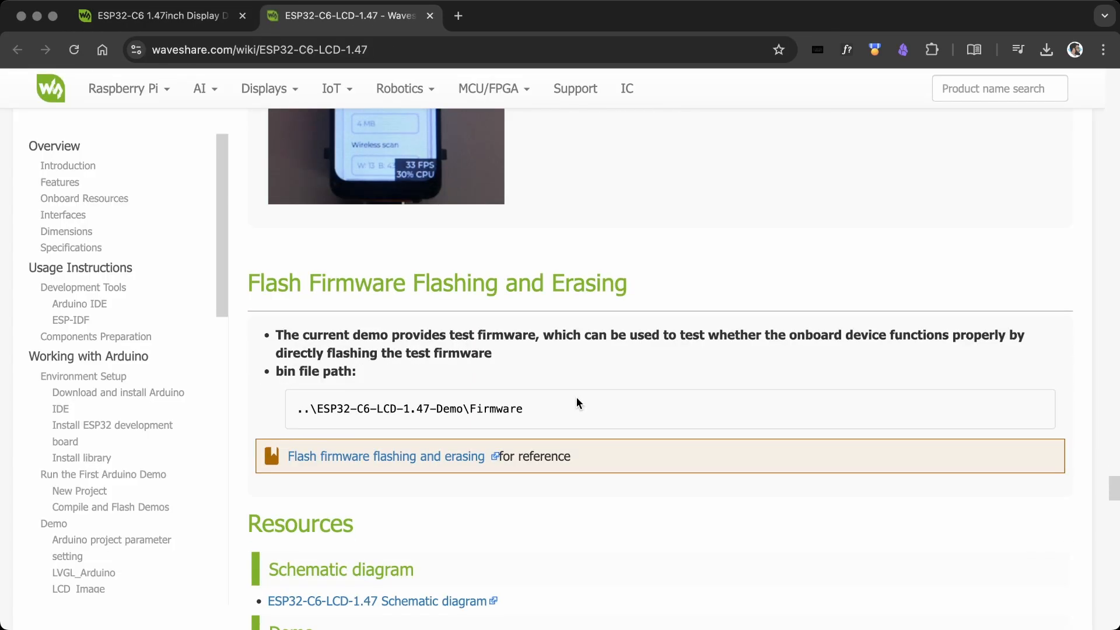
Scroll the ESP32-C6-LCD-1.47 wiki to the firmware flashing and erasing section
scroll(down, 3)
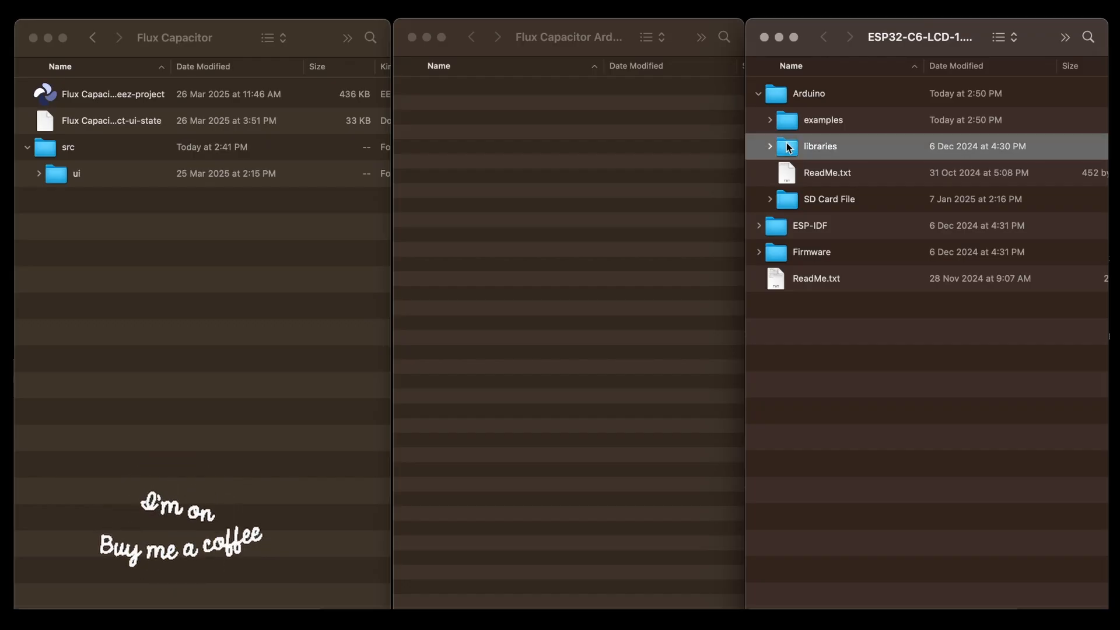
Copy the lvgl library from the board package into the project folder and locate the LVGL_Arduino example
click(770, 147)
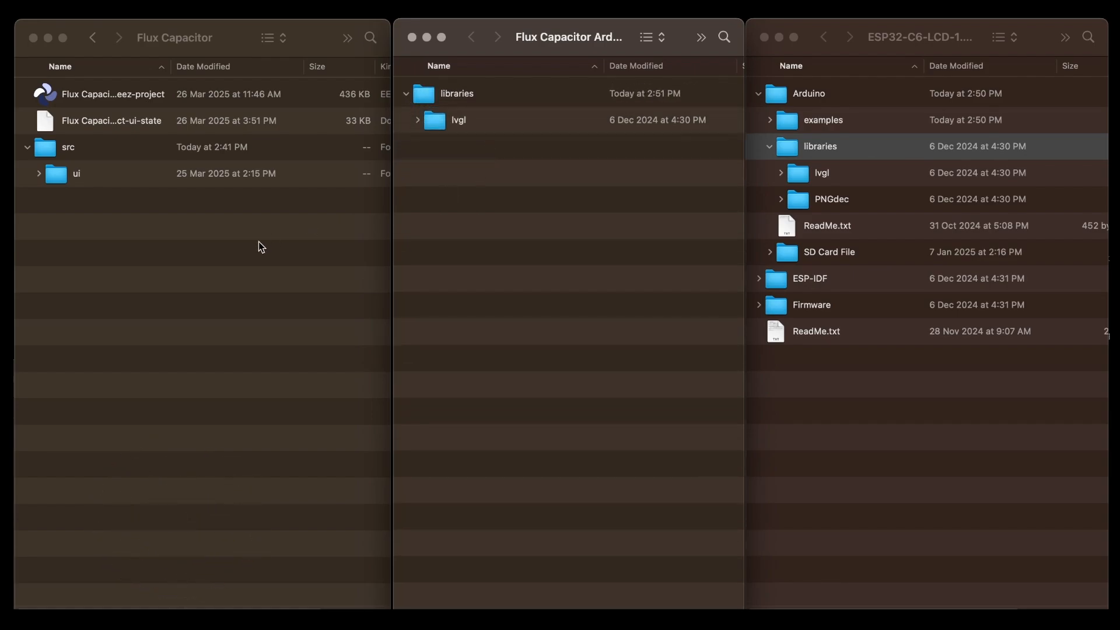
click(77, 173)
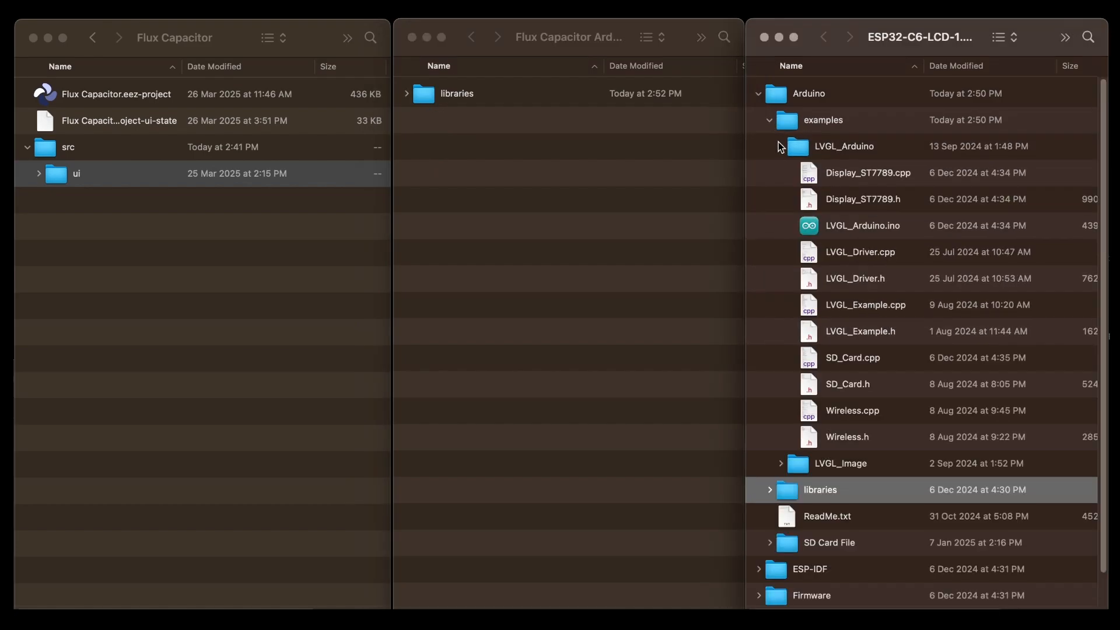
click(862, 225)
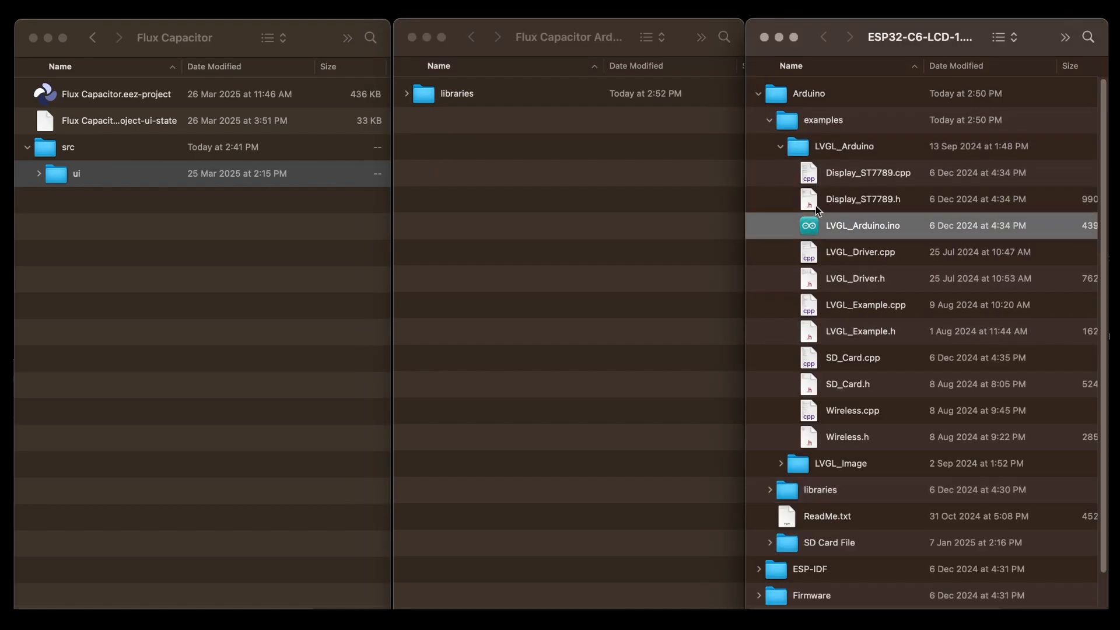
Gather the display and LVGL driver files into a new folder named main and open main.ino
click(859, 252)
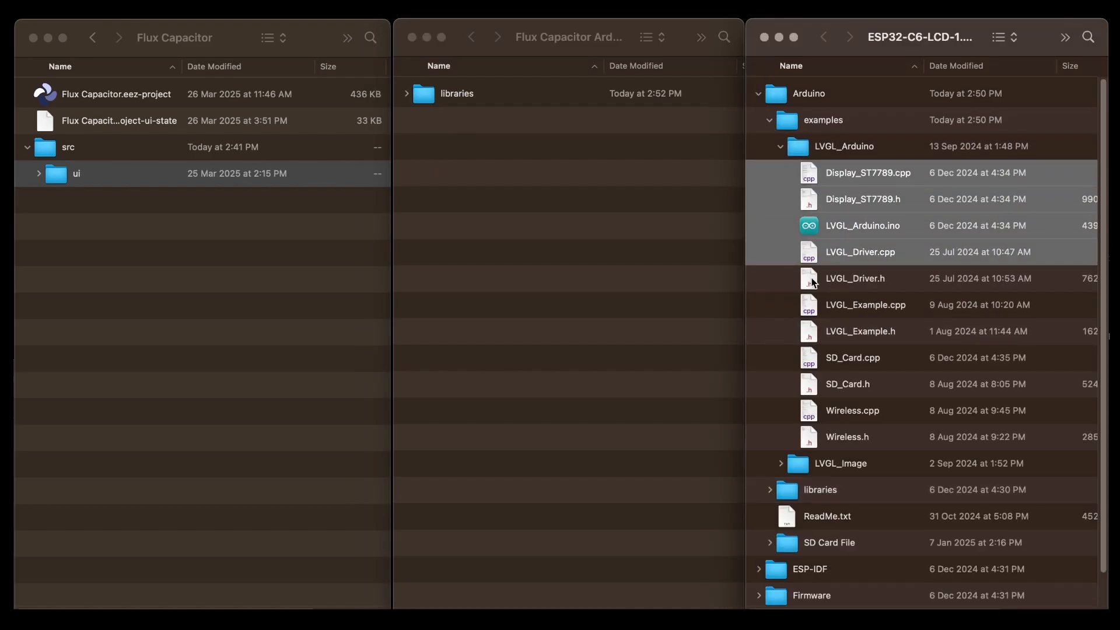
click(855, 277)
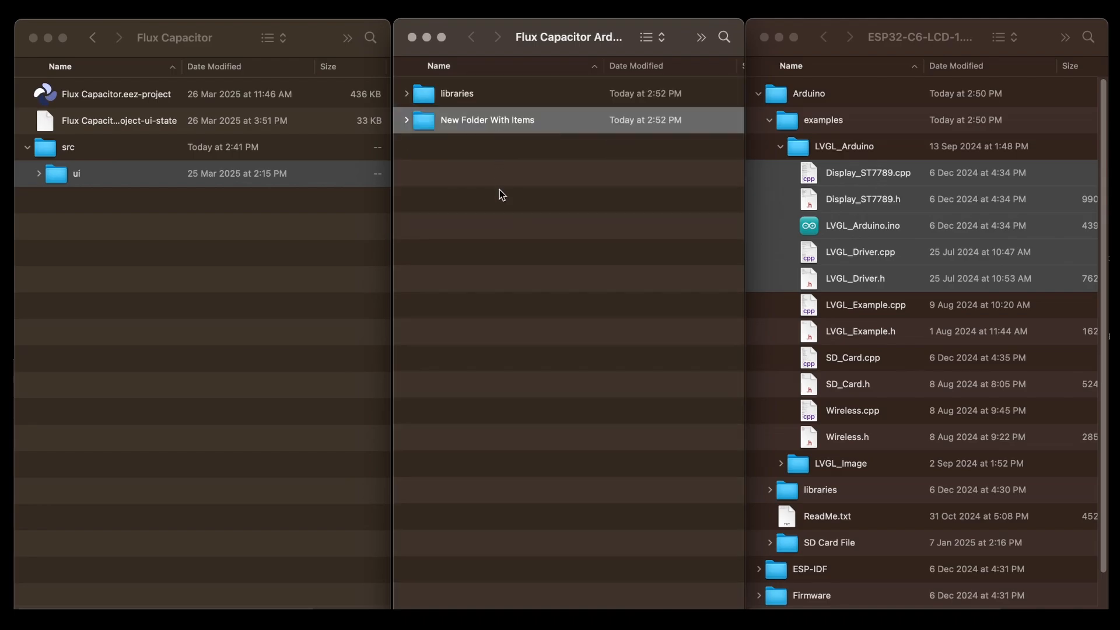
click(406, 120)
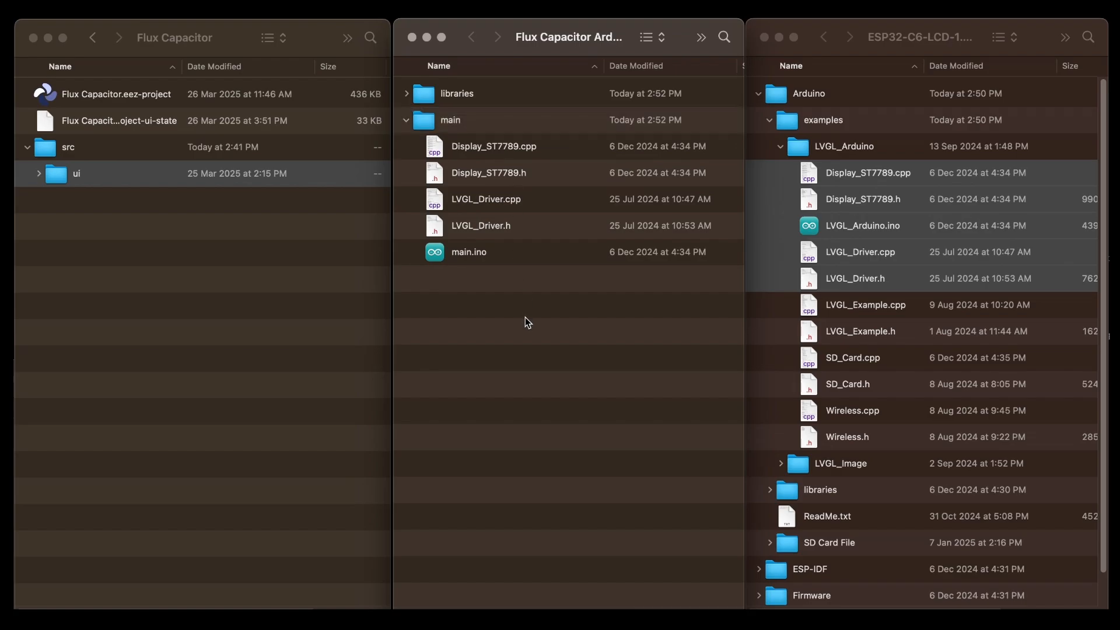
click(406, 94)
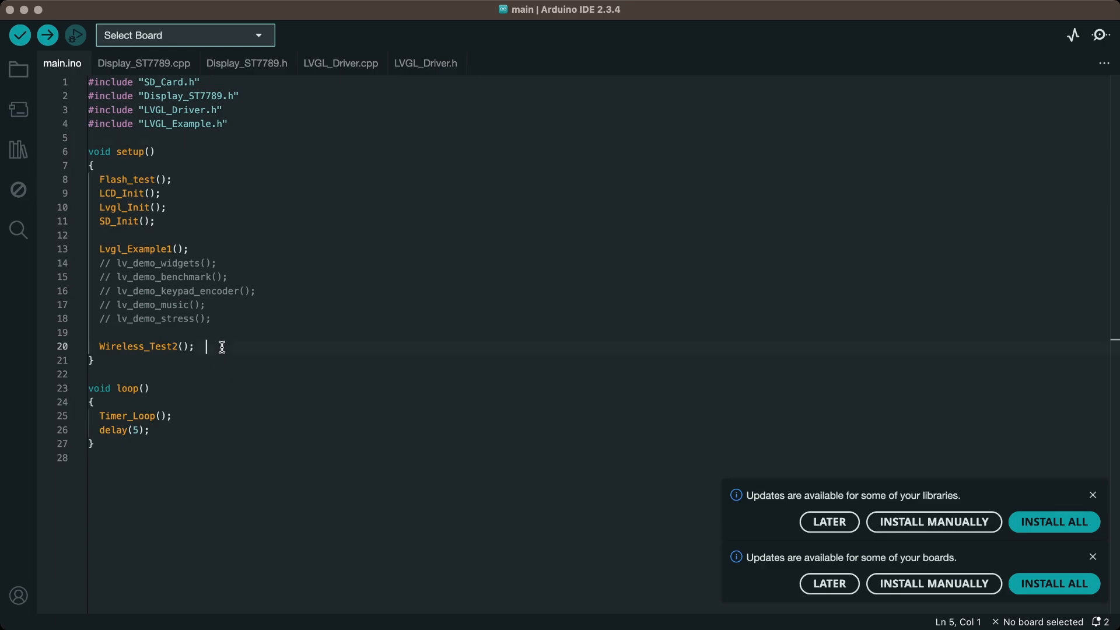
Delete the SD card, flash test, demo and wireless lines from setup in main.ino
drag(208, 346, 94, 220)
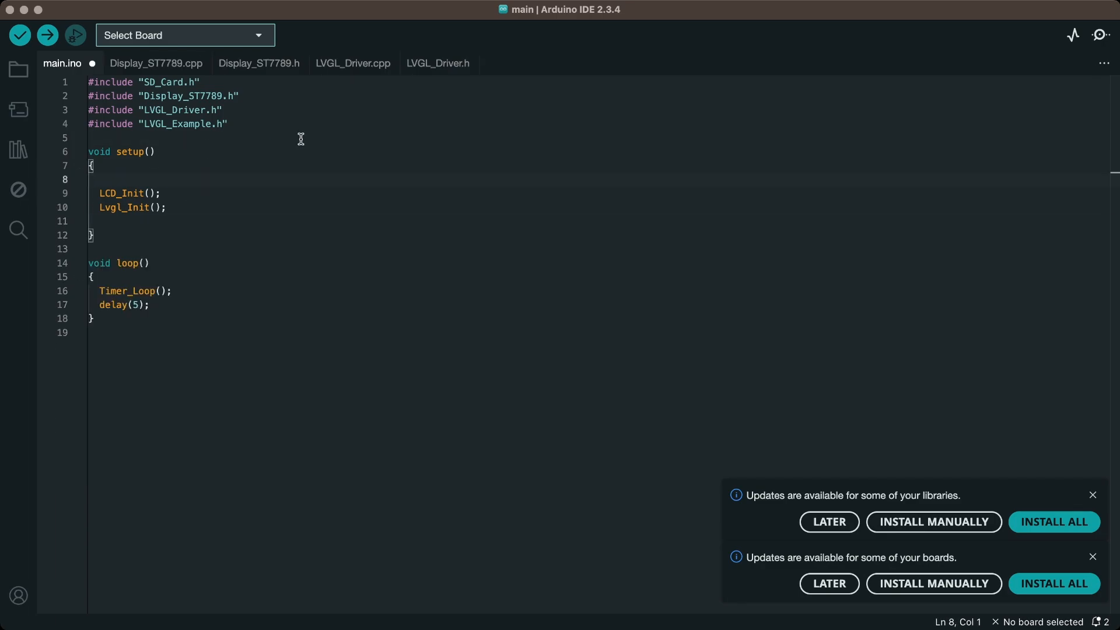
key(Backspace)
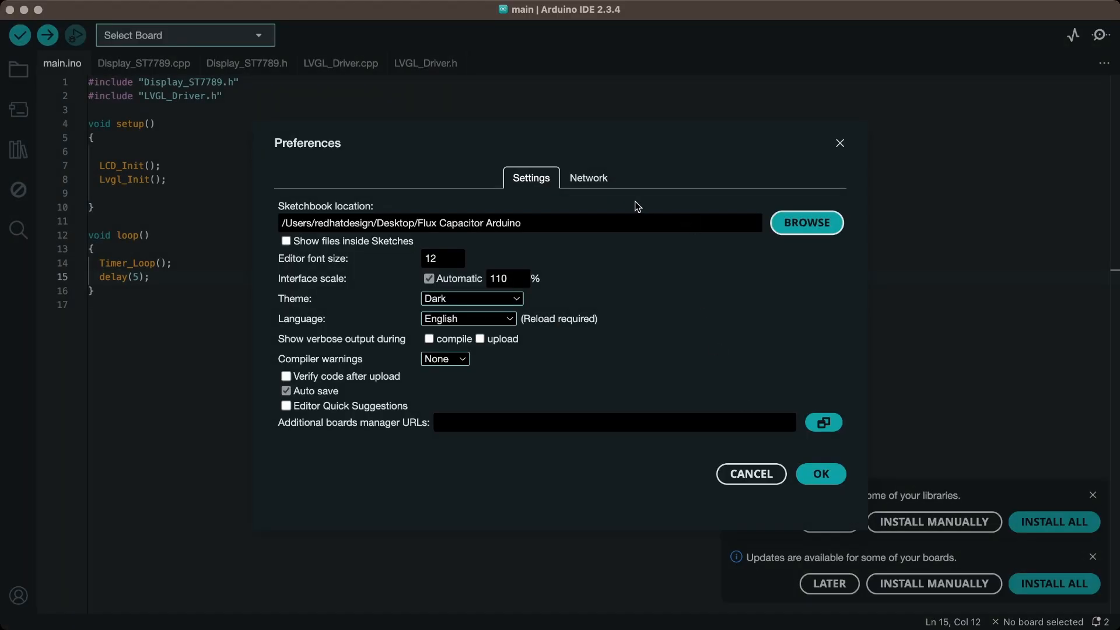
Check the sketchbook path in Preferences, close it unchanged and dismiss the library updates notice
double_click(427, 222)
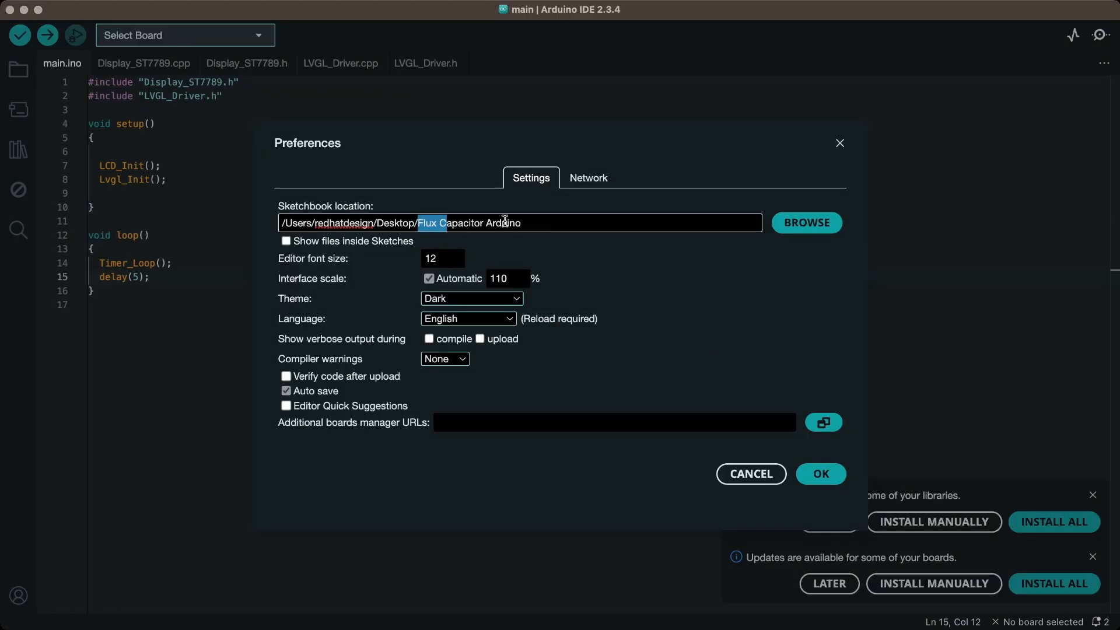
click(750, 474)
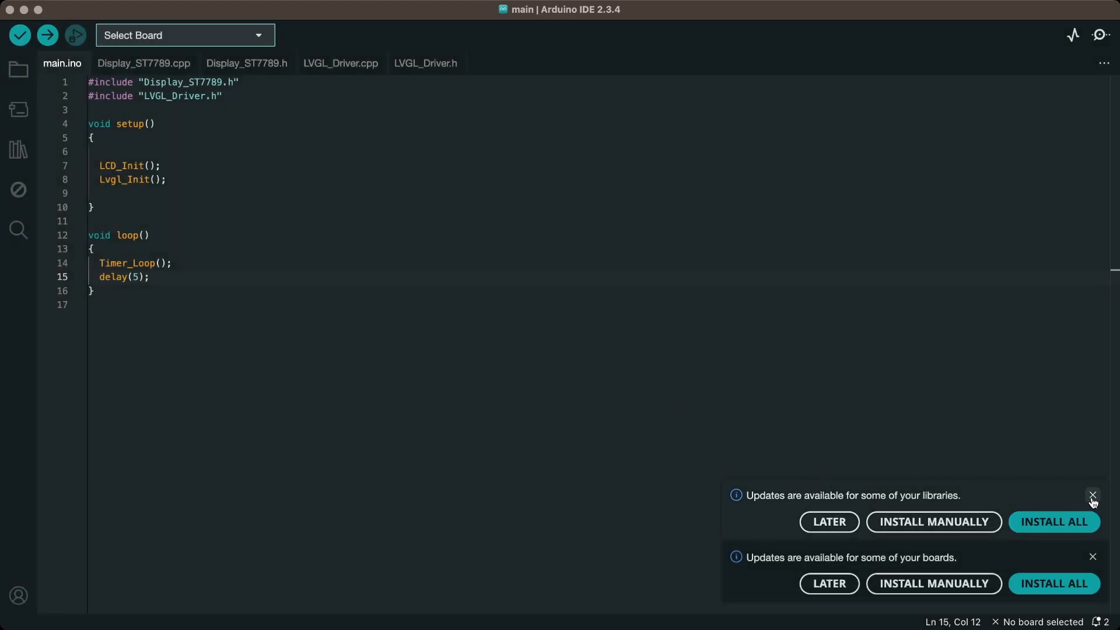
click(1091, 495)
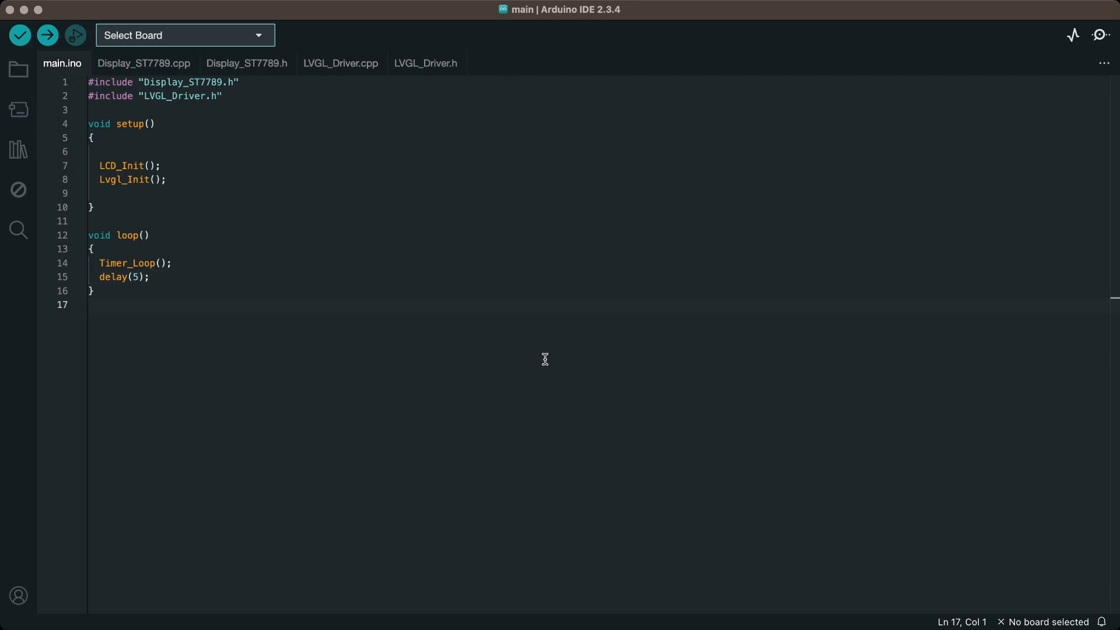
Add #include "ui.h" and a ui_init(); call in setup
text(#include)
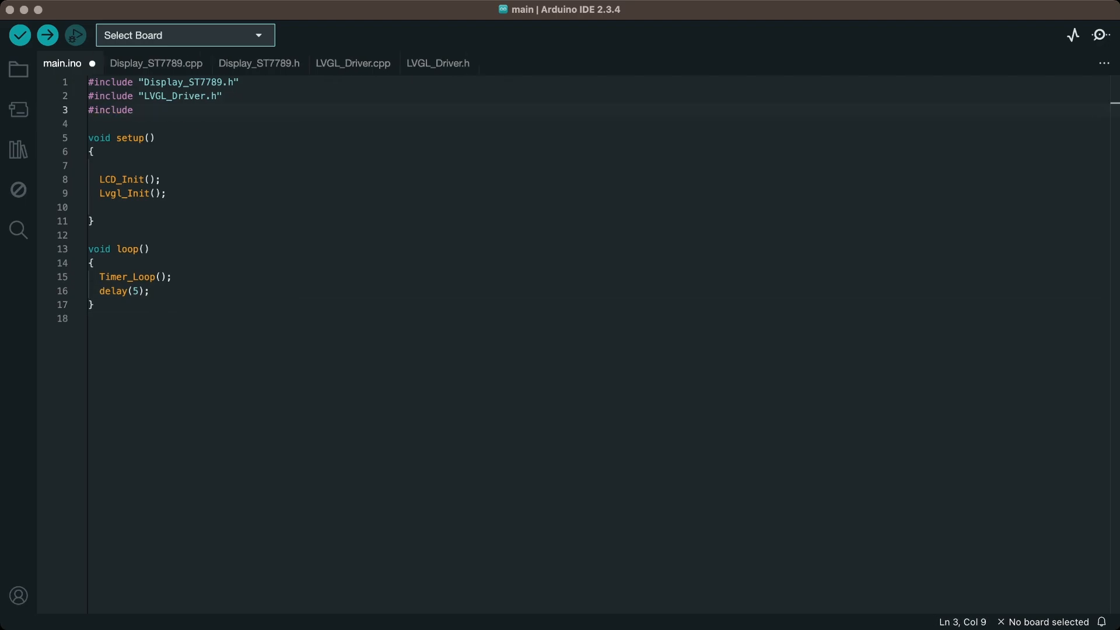
text("ui.h")
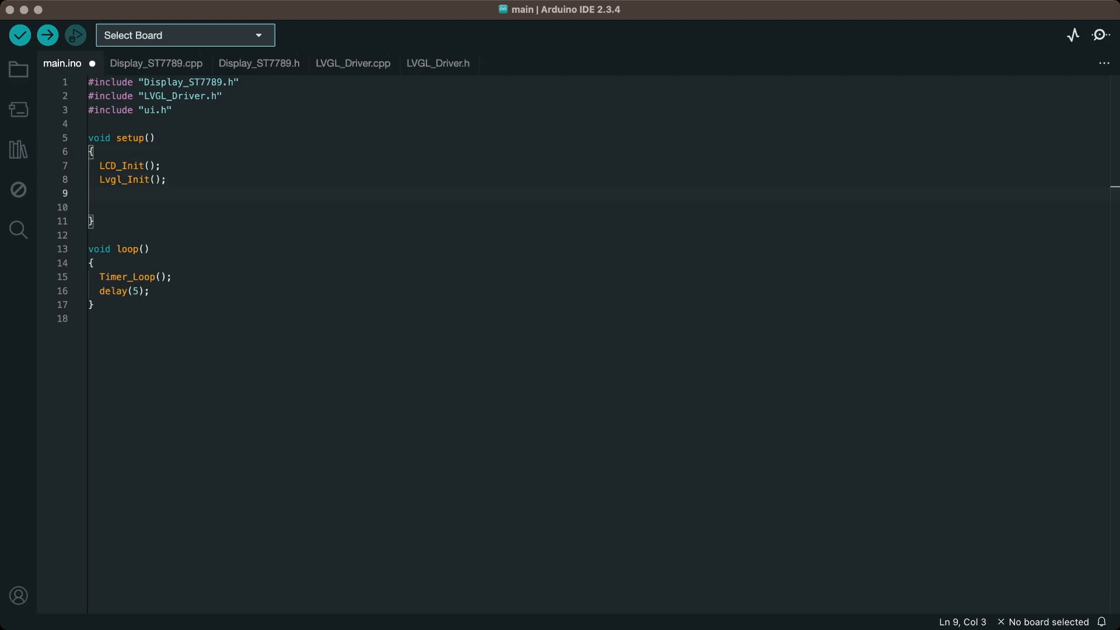
text(ui_)
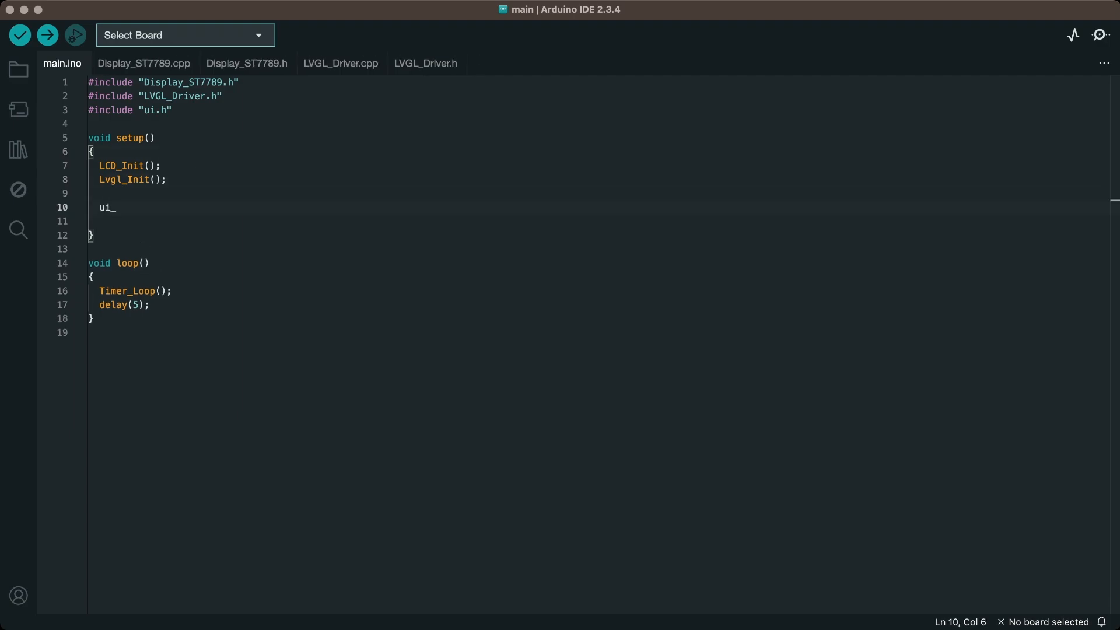
text(init();)
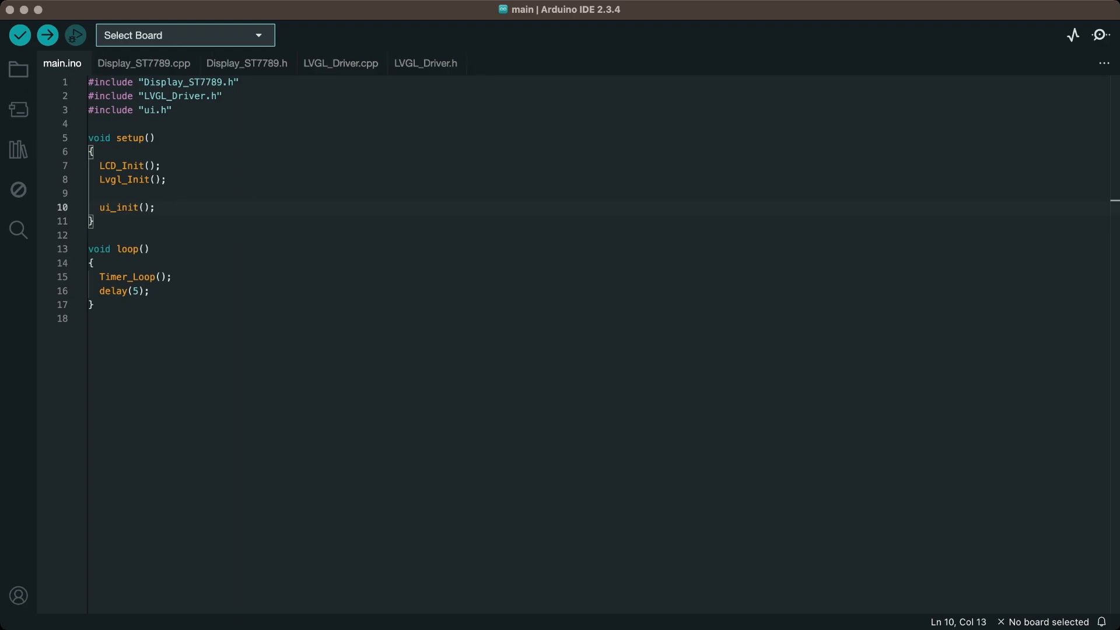
Look up the backlight function in Display_ST7789.cpp and return to the main sketch
click(142, 63)
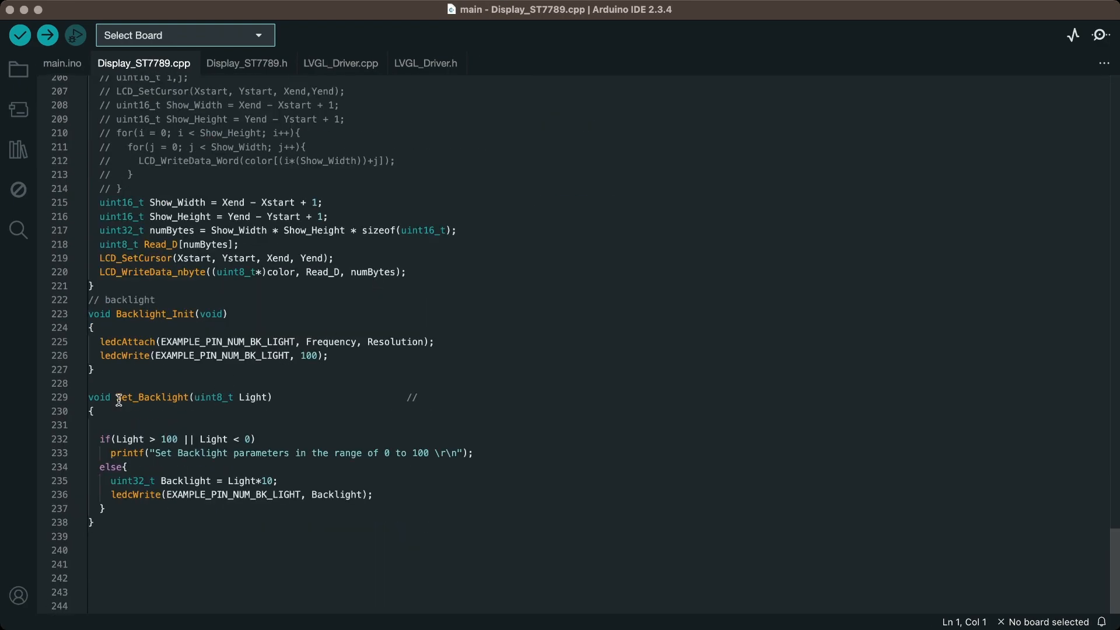
click(62, 63)
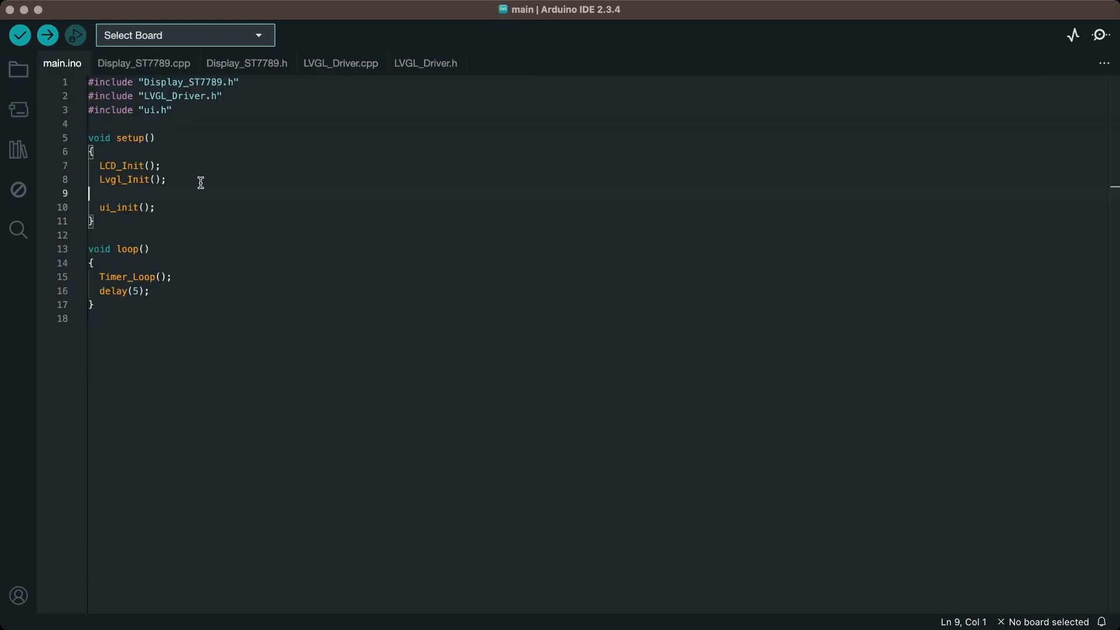
Add Set_Backlight(100) after Lvgl_Init and search the board list for esp32
text(Set_Backlight(100))
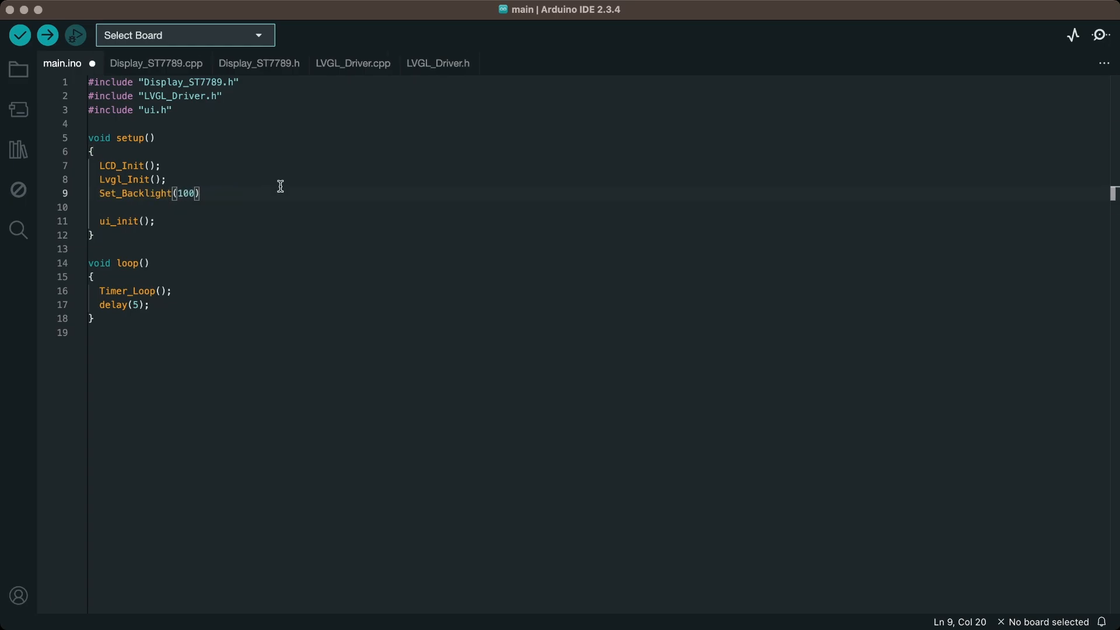
click(184, 35)
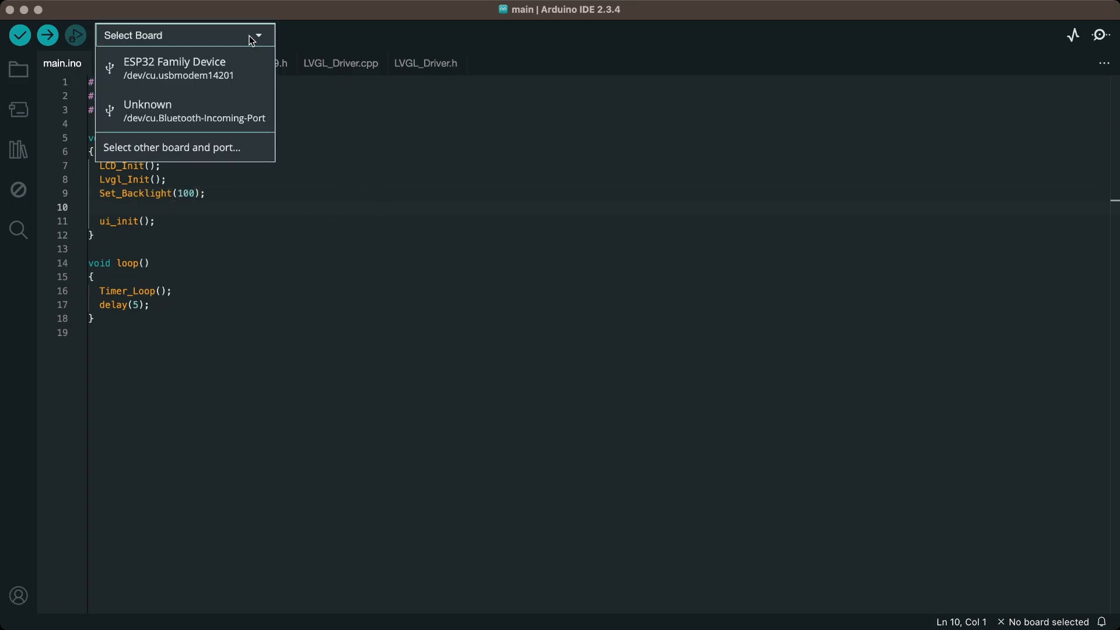
click(171, 147)
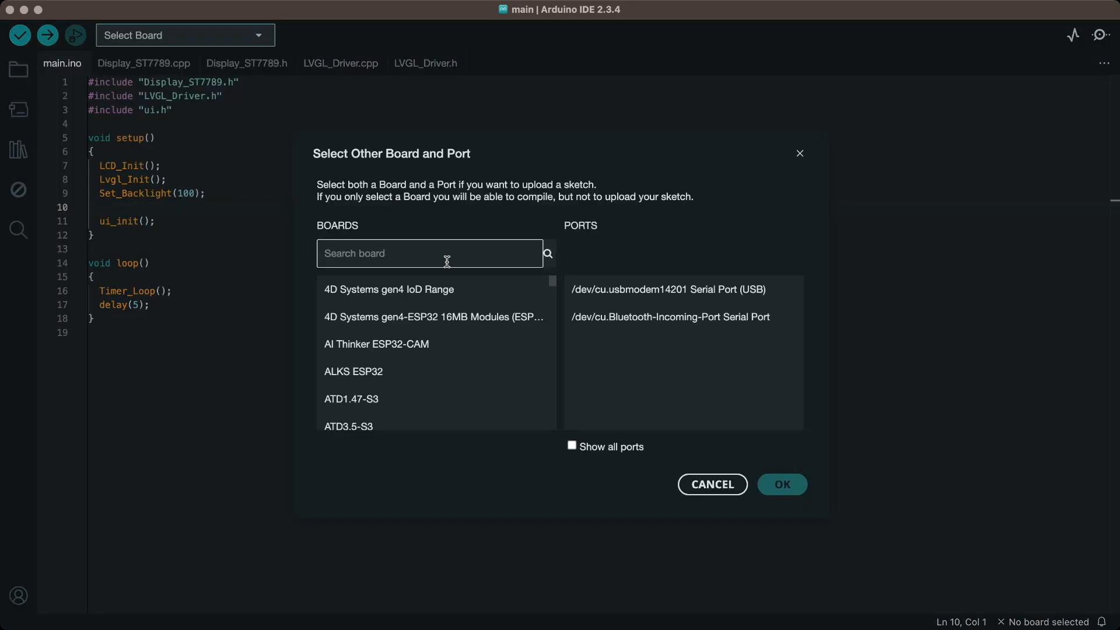
text(esp32c6 dev)
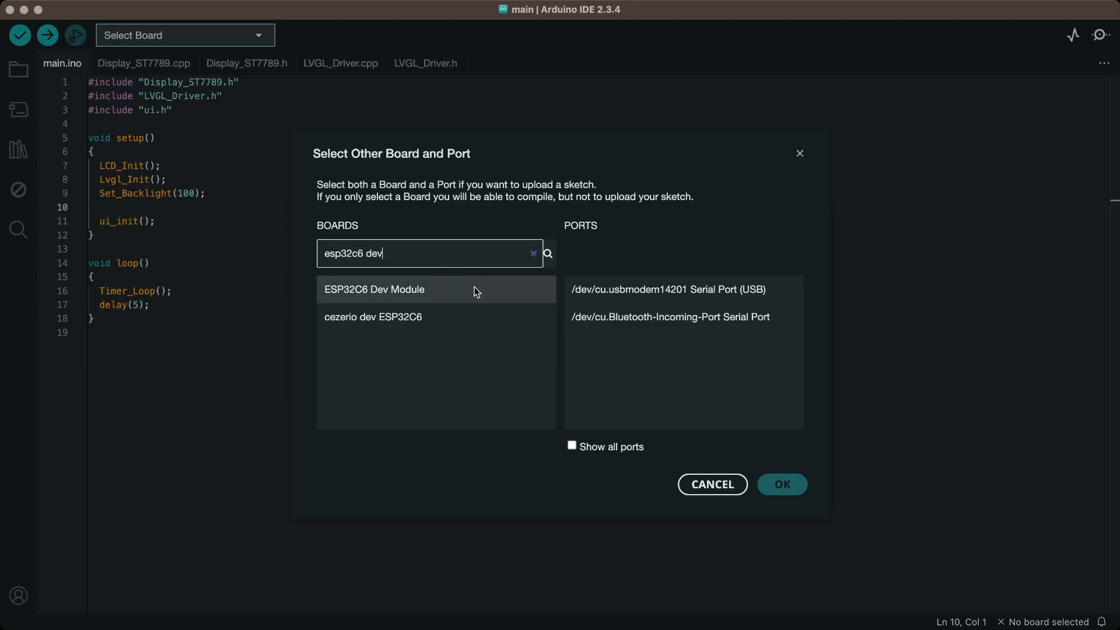
Select ESP32C6 Dev Module on the usbmodem serial port and start compiling the sketch
click(667, 289)
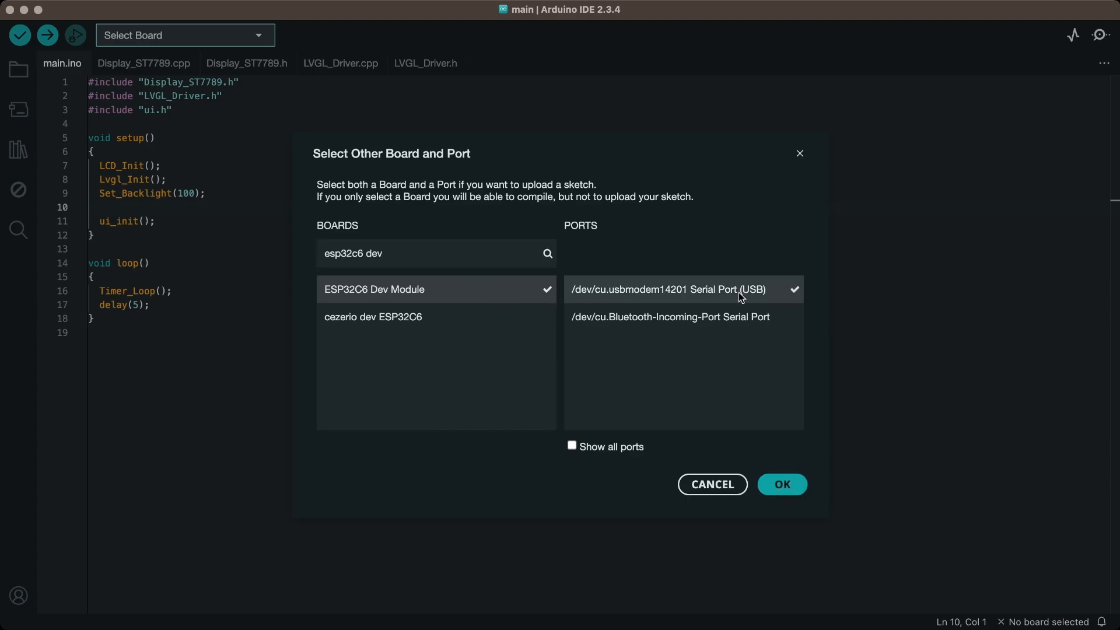
click(780, 484)
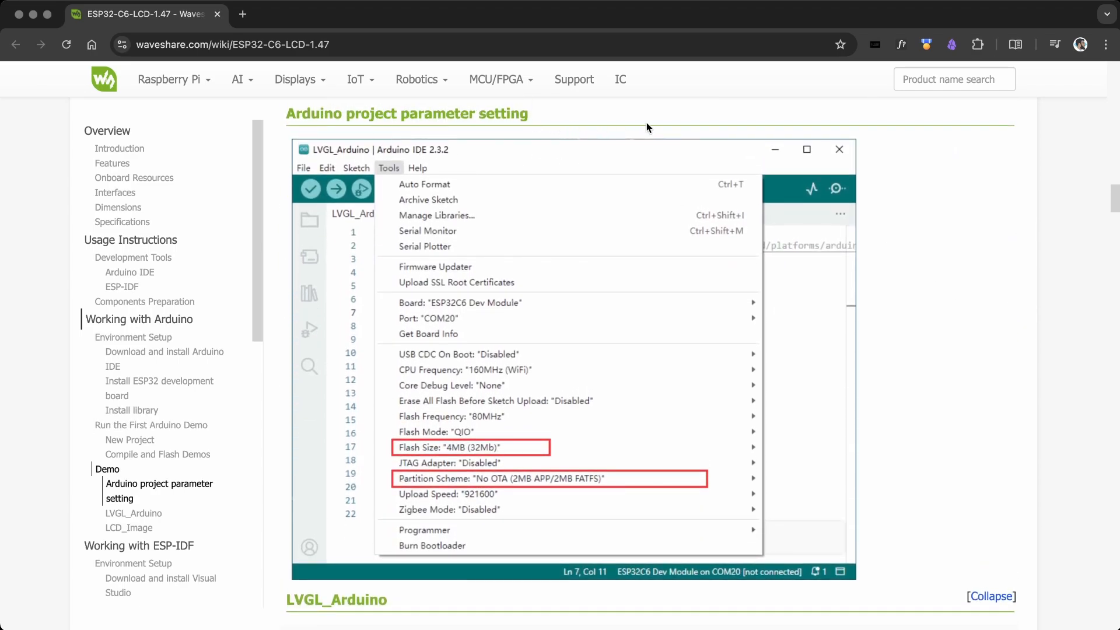
click(47, 35)
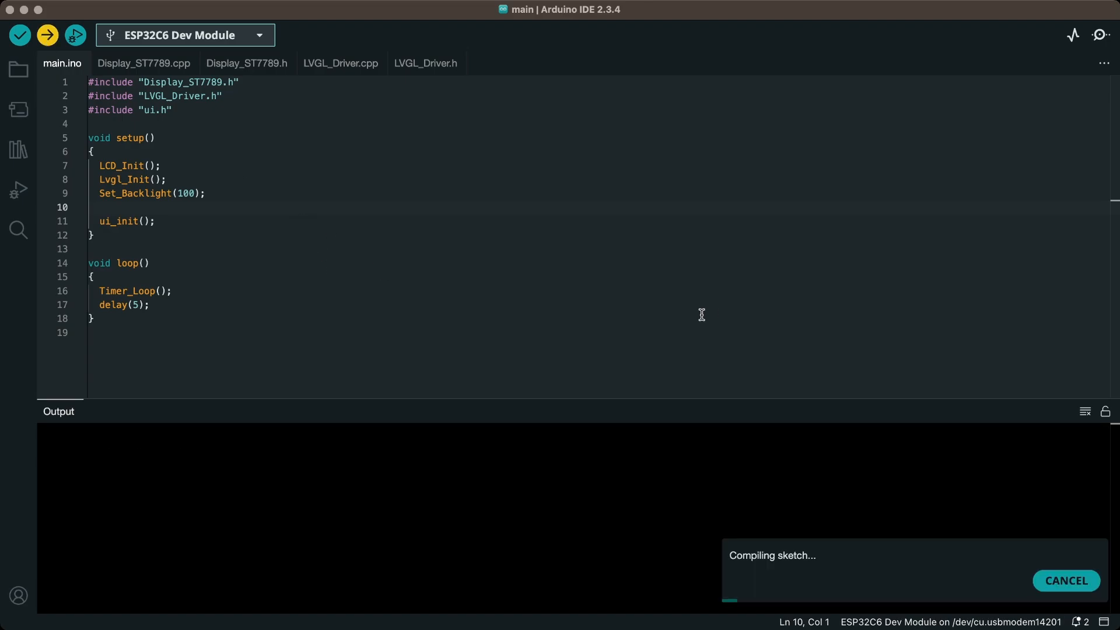